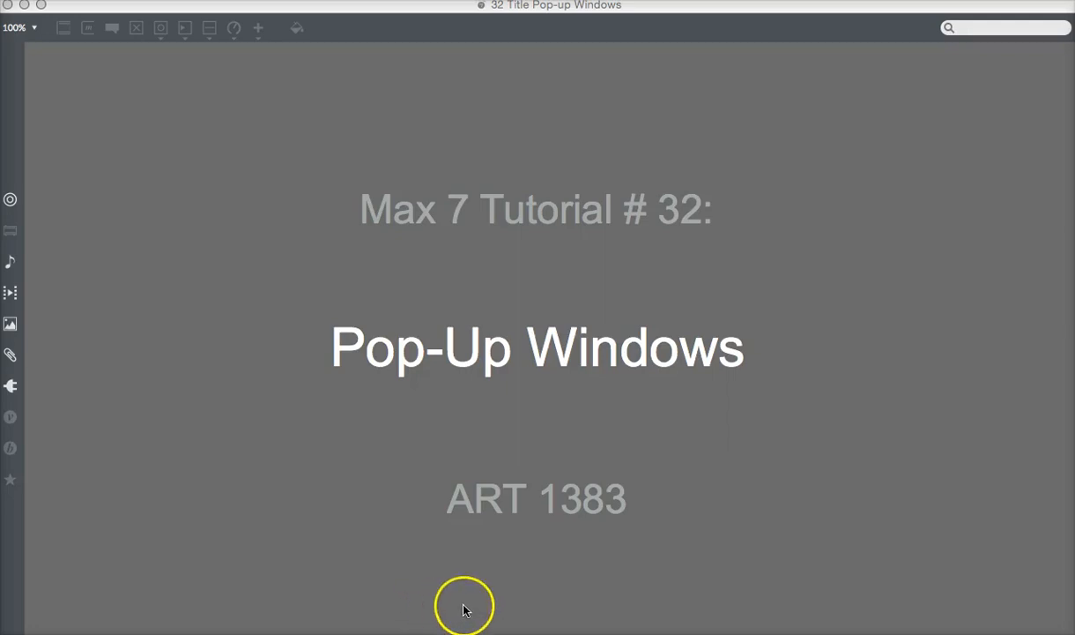
mouse_move(466, 610)
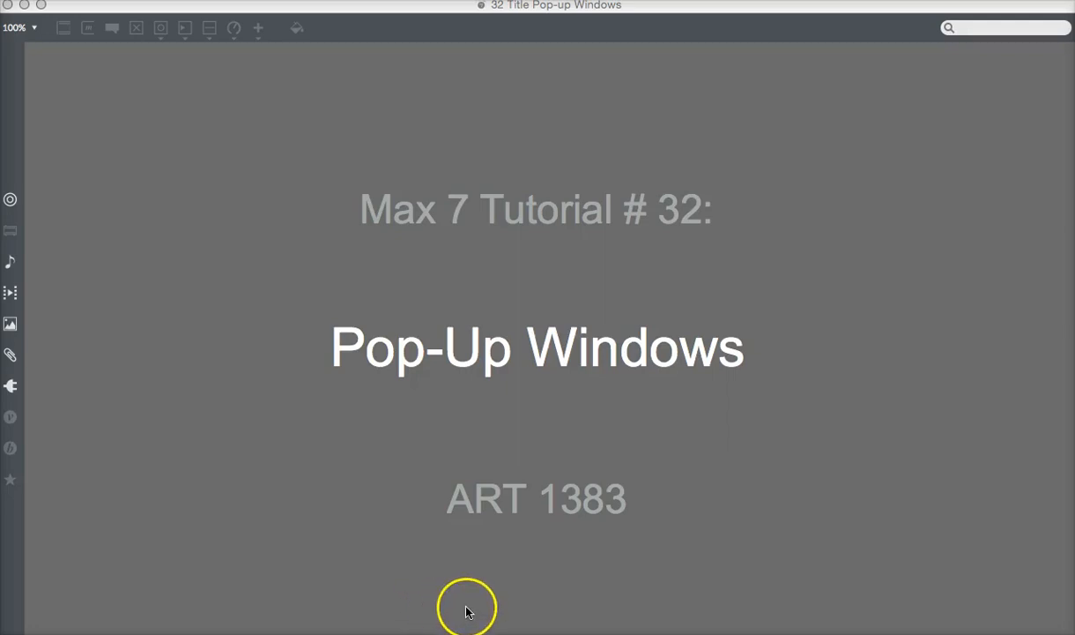
mouse_move(479, 618)
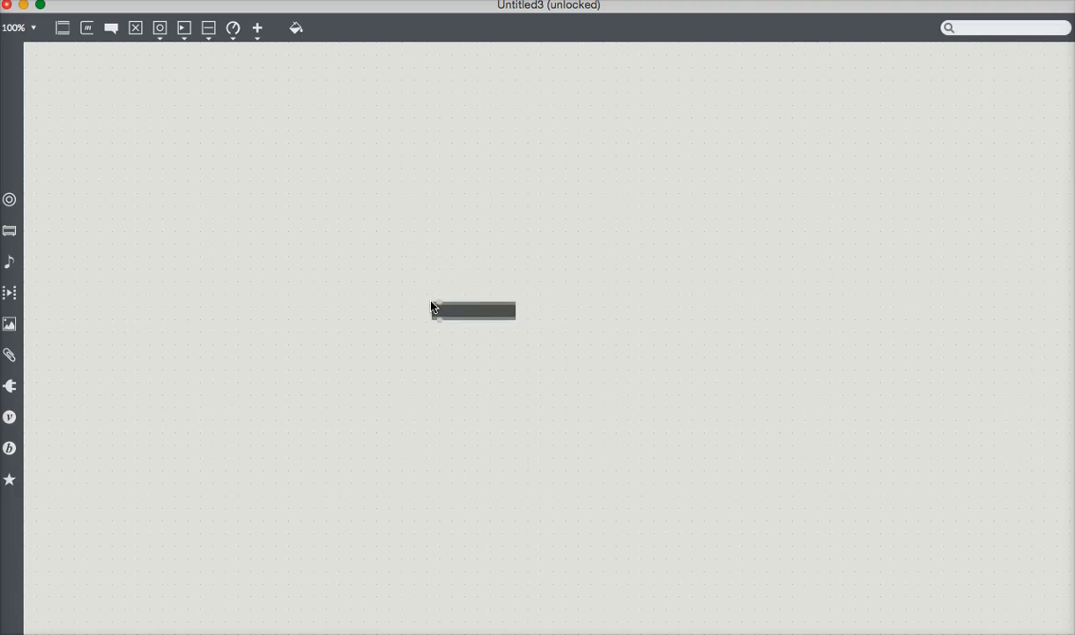
- Create a pcontrol object and place it near the centre of the canvas
text(pcontrol)
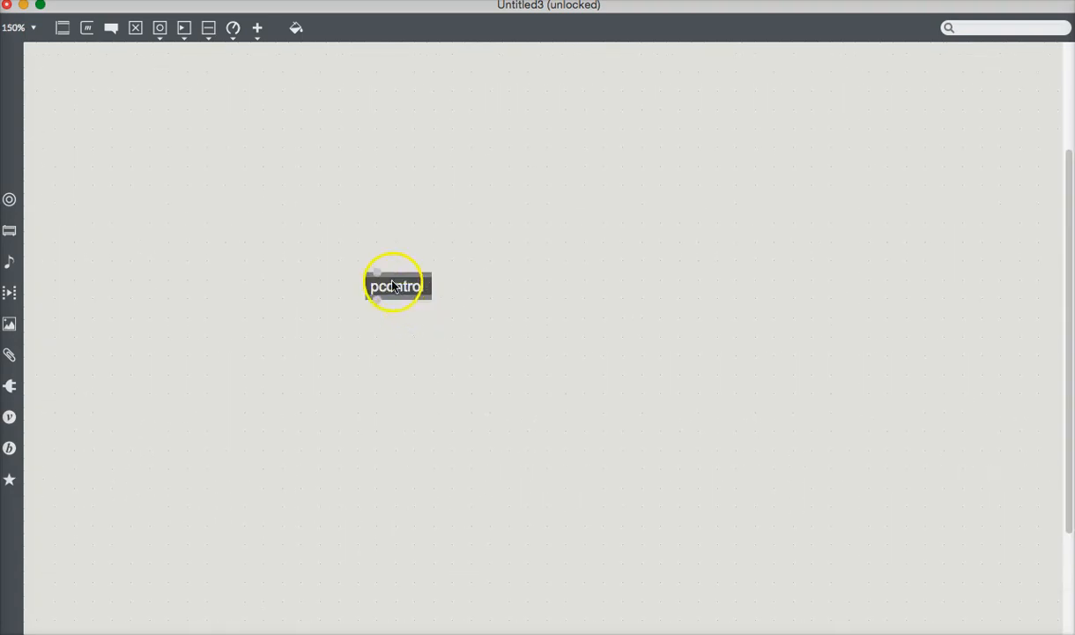
drag(396, 284, 454, 317)
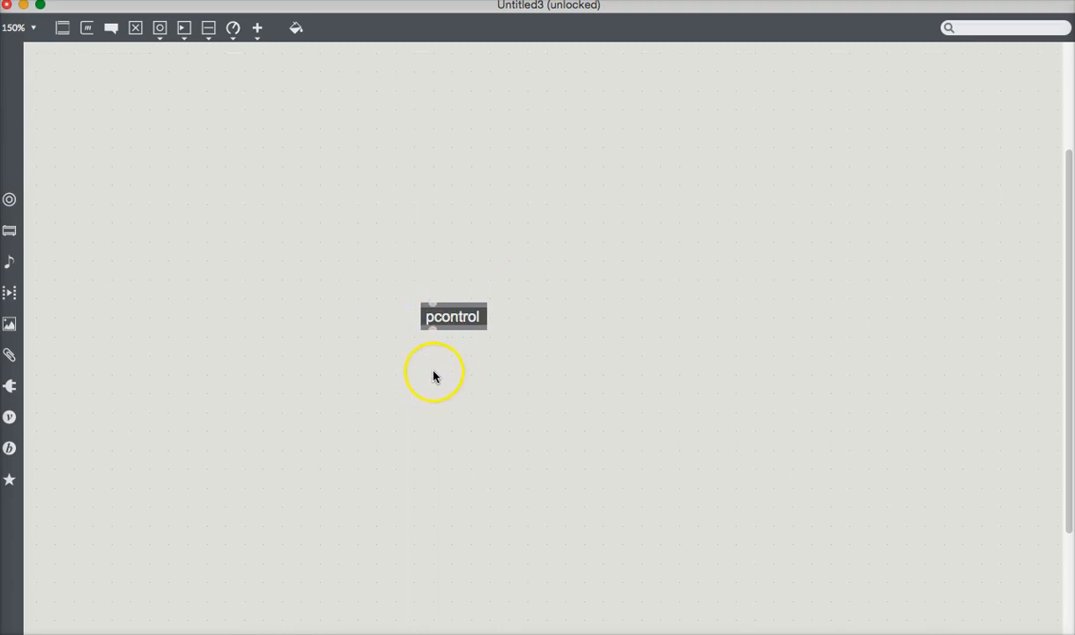
mouse_move(740, 451)
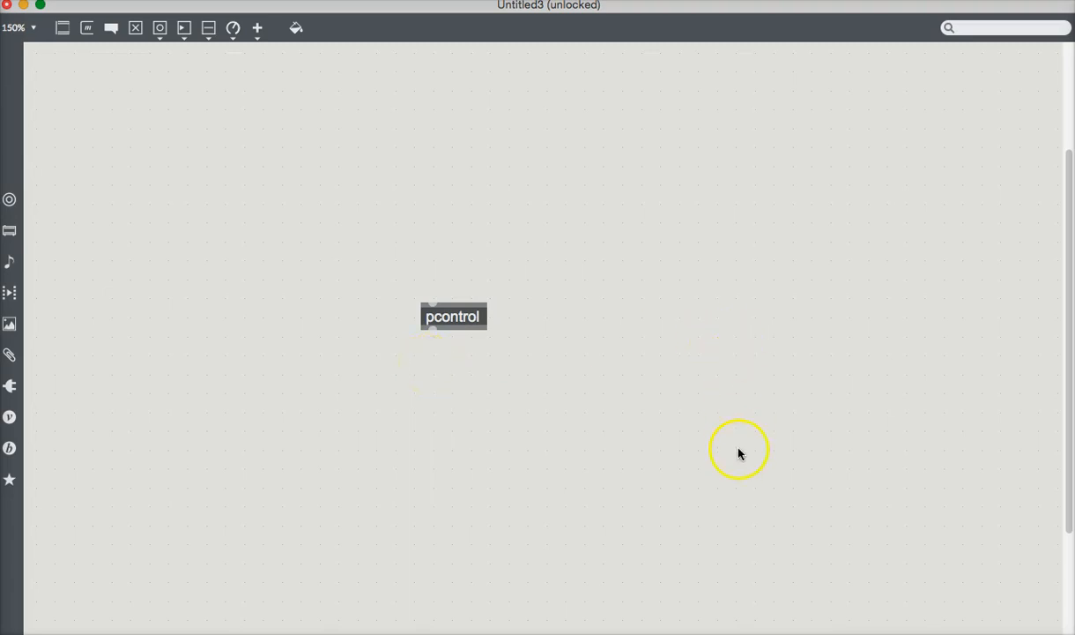
mouse_move(441, 290)
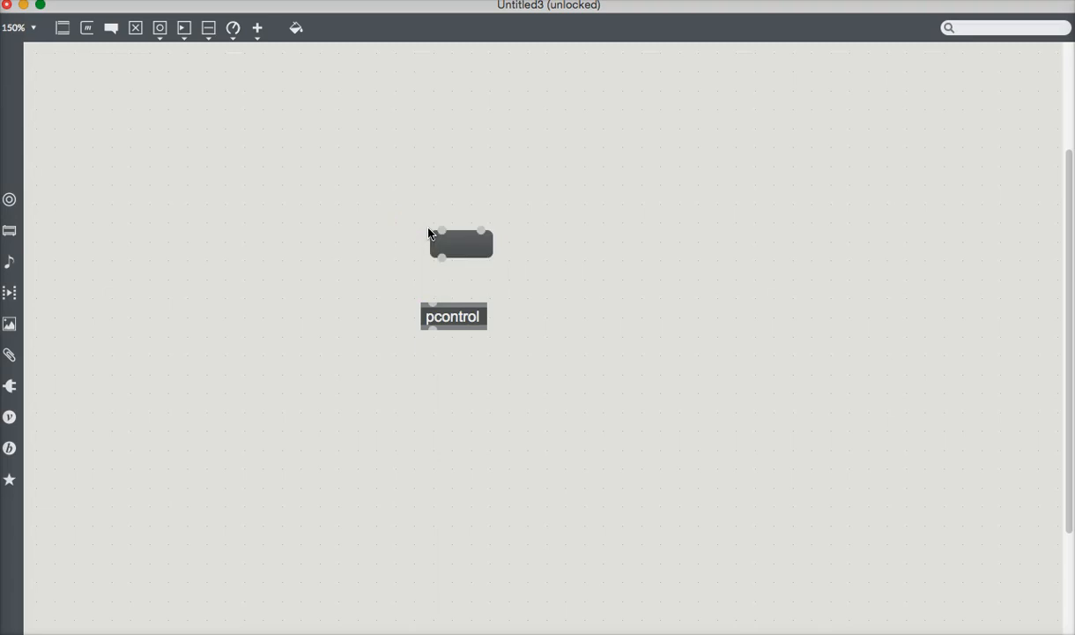
- Create 'open' and 'close' message boxes positioned side by side above pcontrol
text(open)
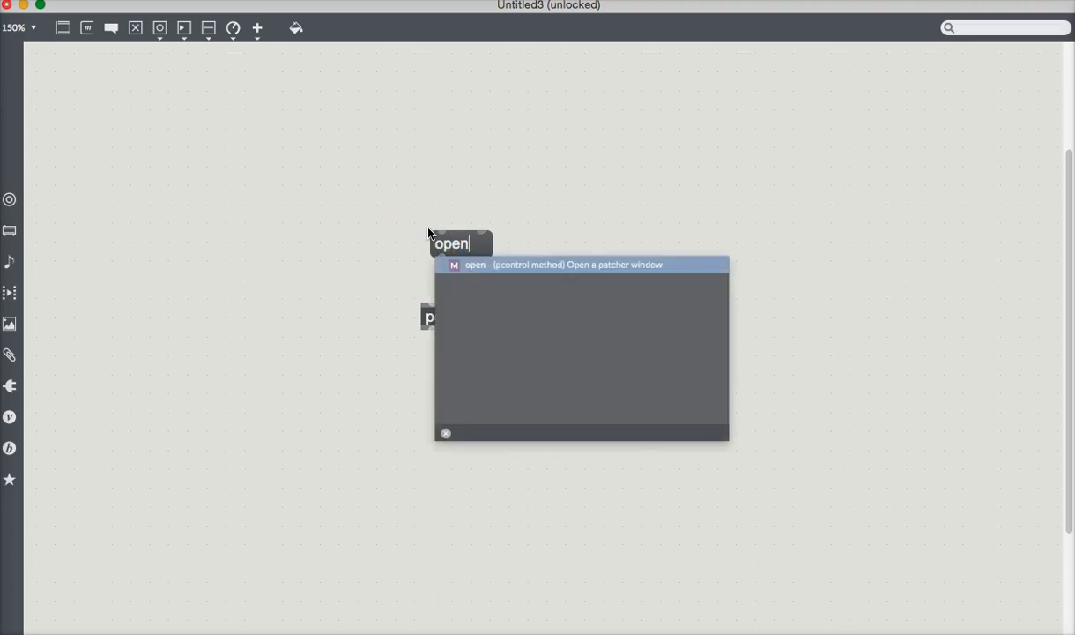
drag(451, 243, 432, 234)
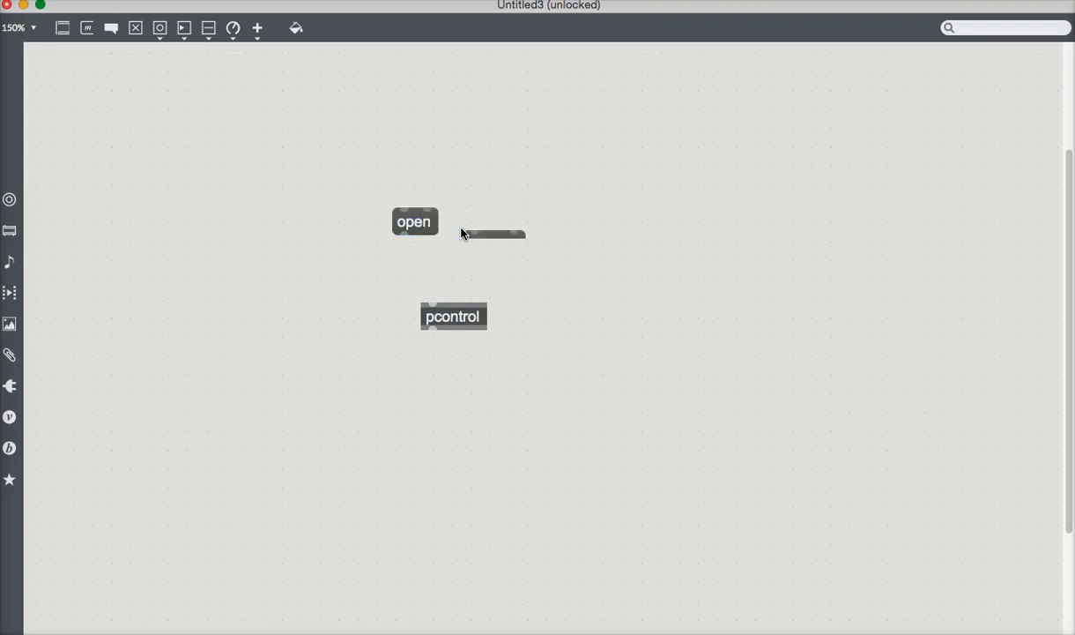
text(close)
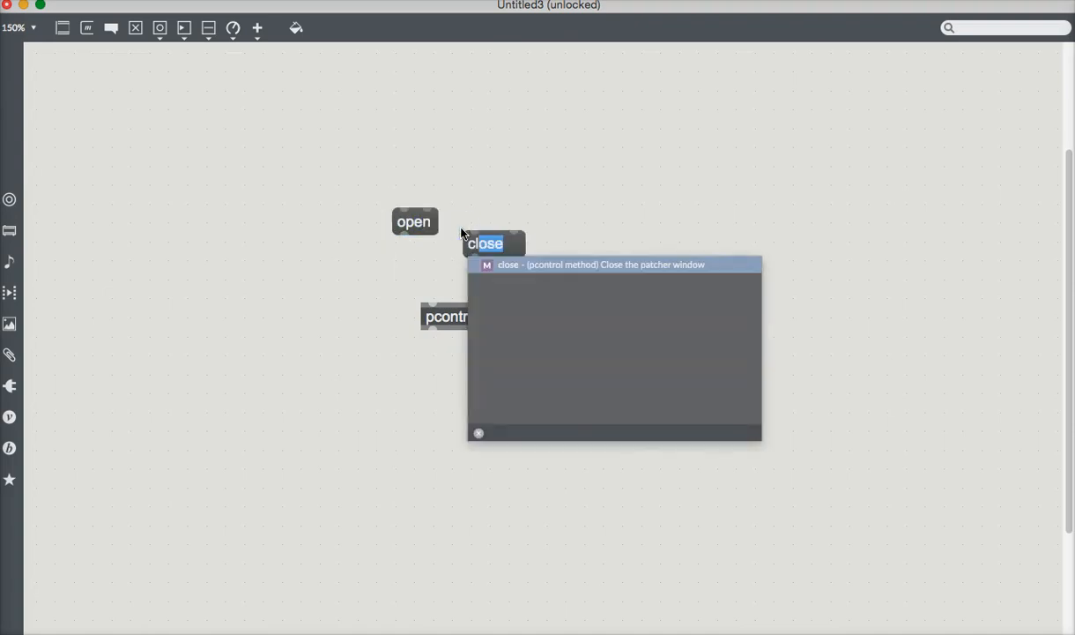
click(483, 243)
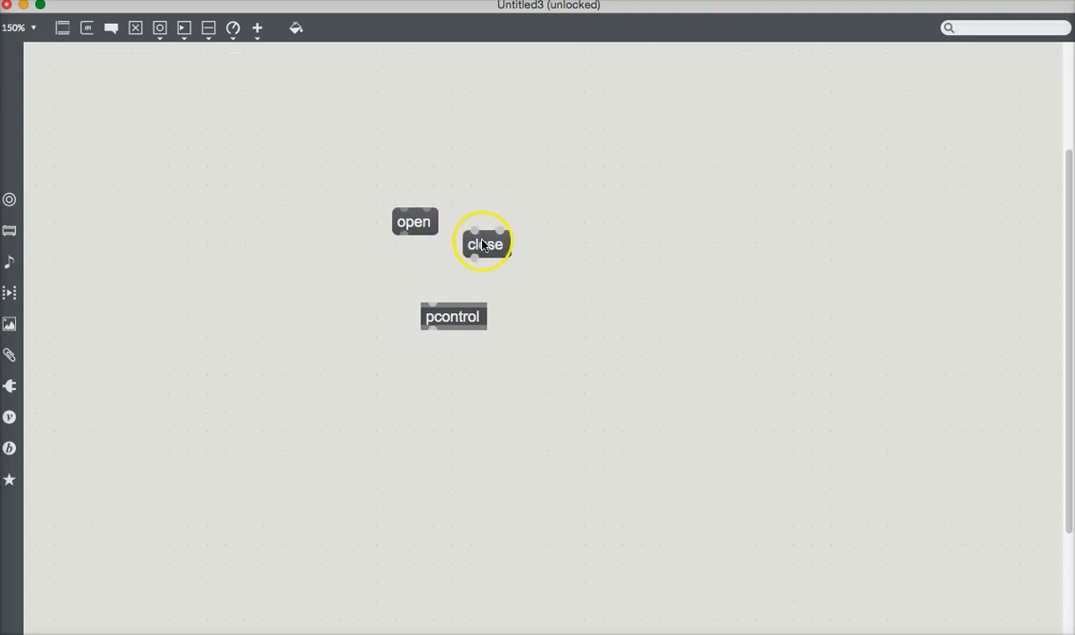
drag(485, 243, 472, 222)
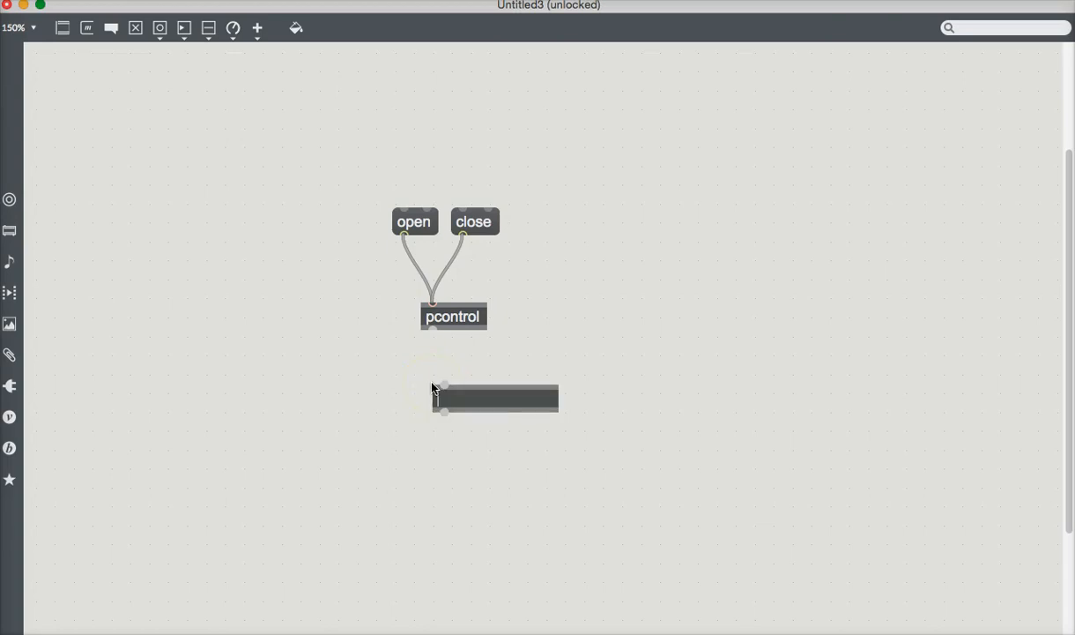
- Create a 'p ColorThemeJawn' subpatcher and bring up its editing window
text(p)
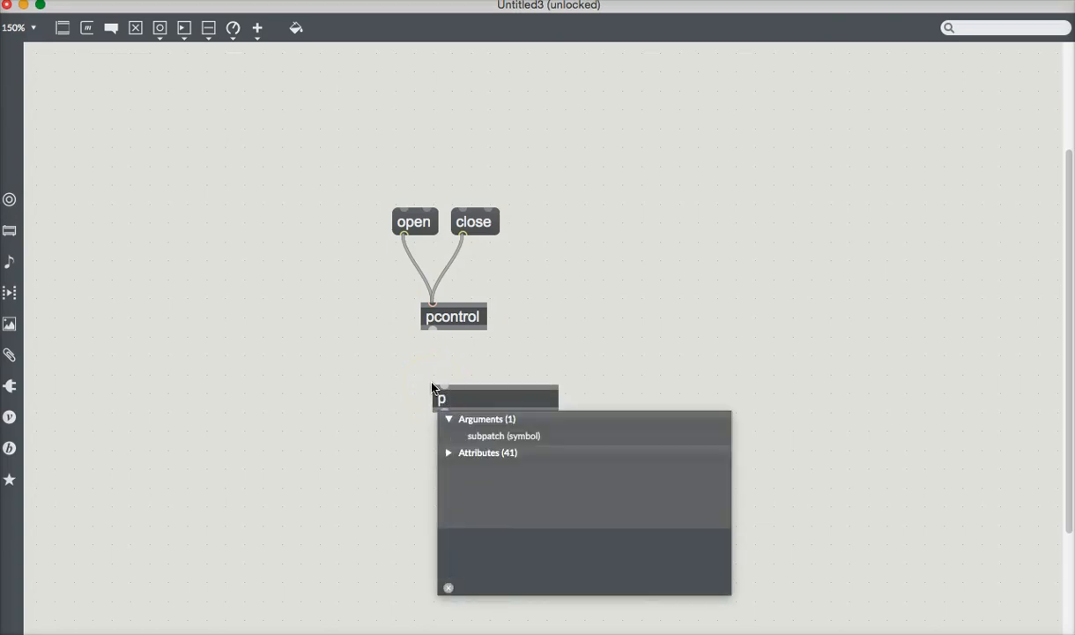
text(Color)
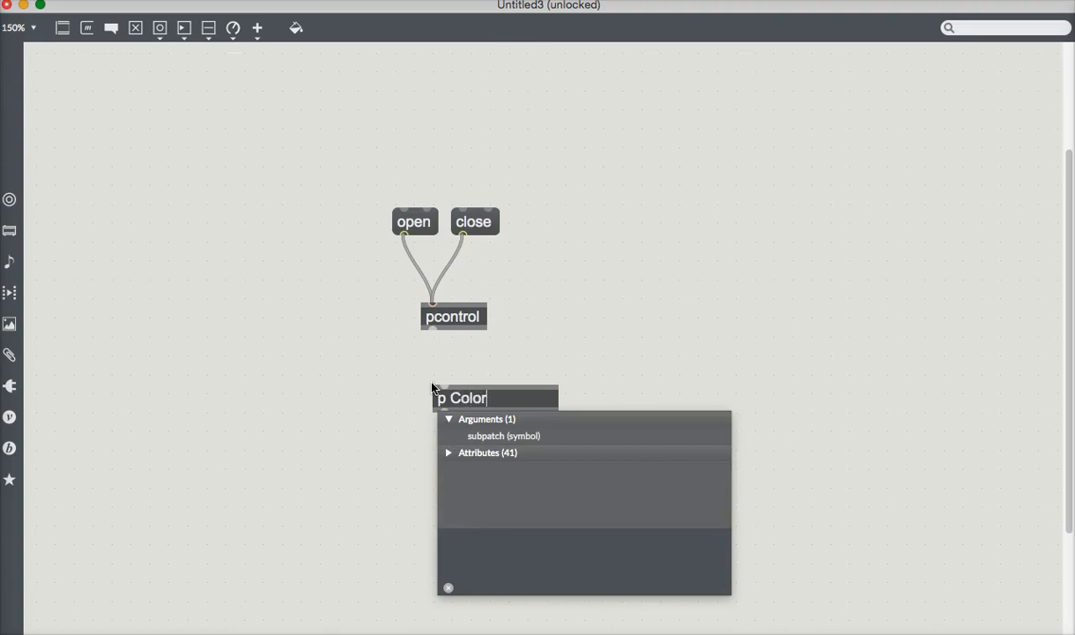
text(Theme)
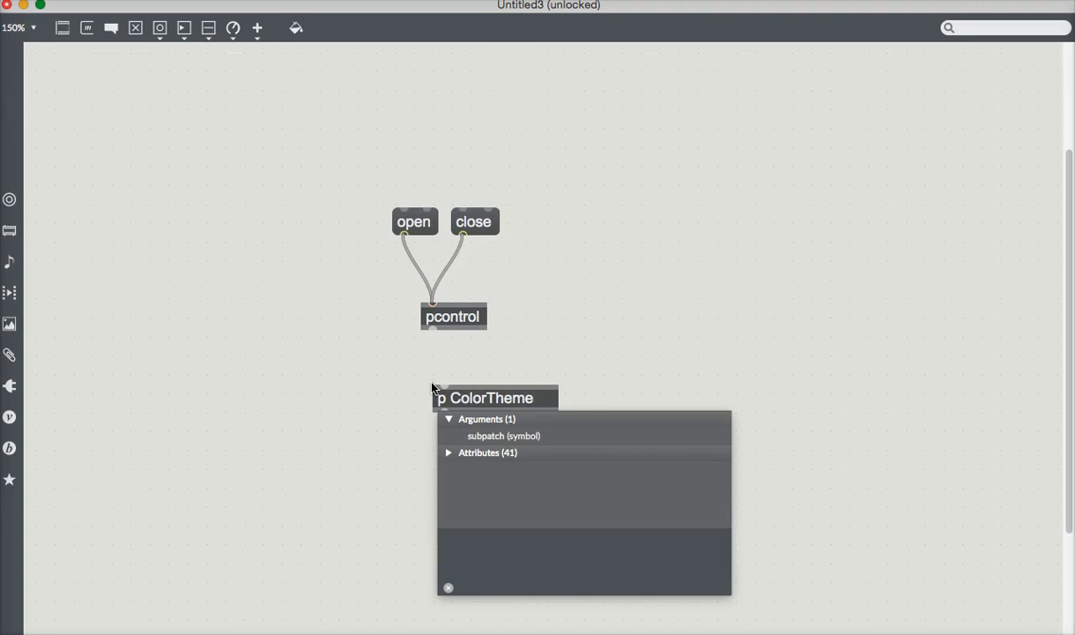
text(Jawn)
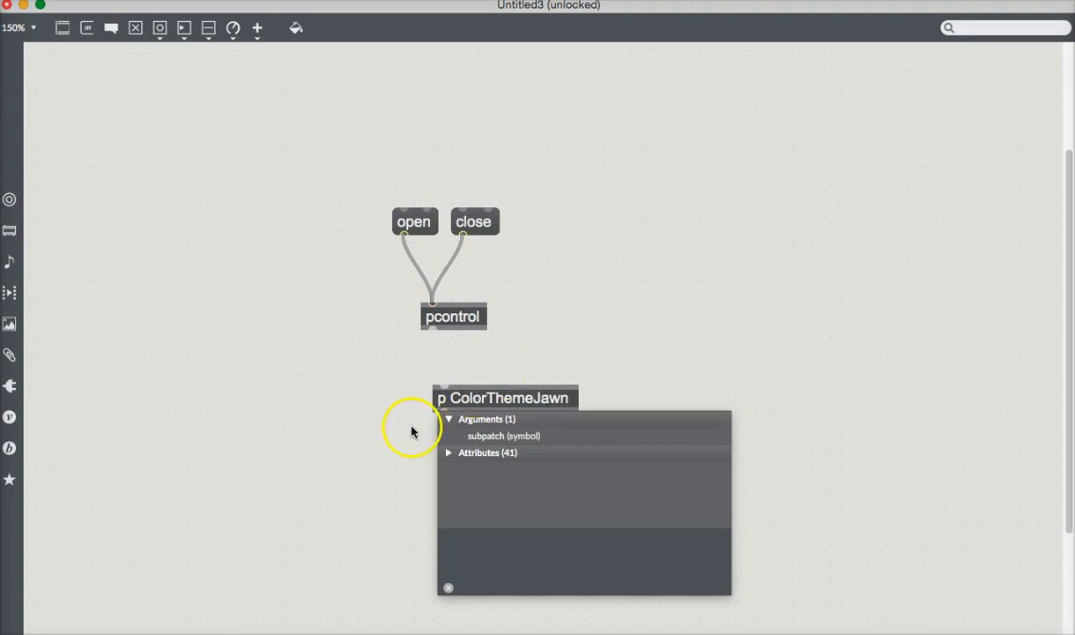
double_click(504, 399)
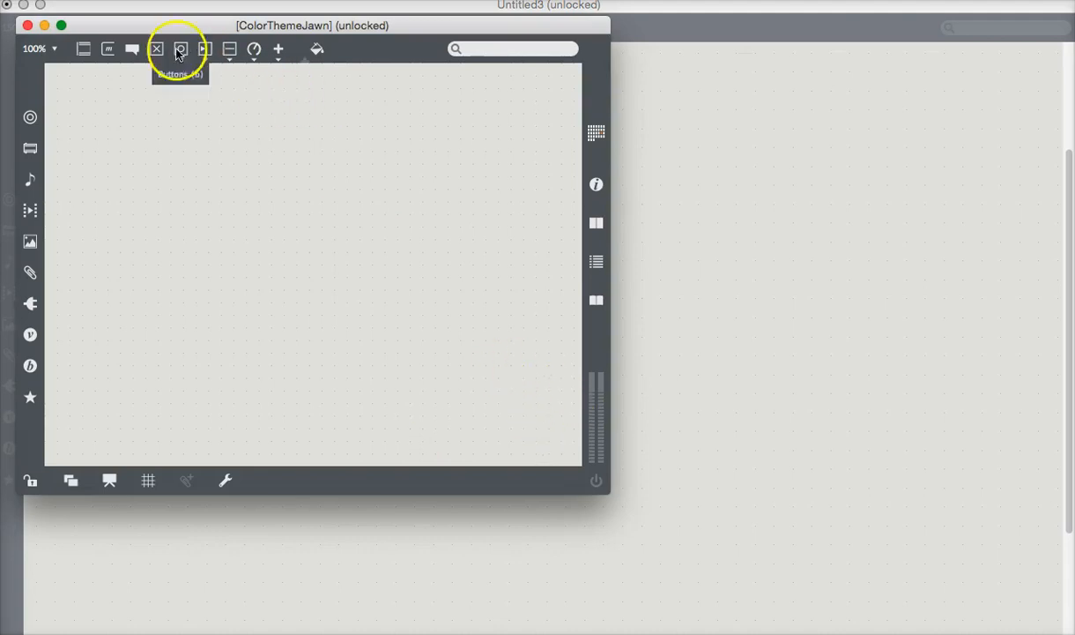
- Move the ColorThemeJawn window around and settle it near the centre
drag(314, 25, 802, 106)
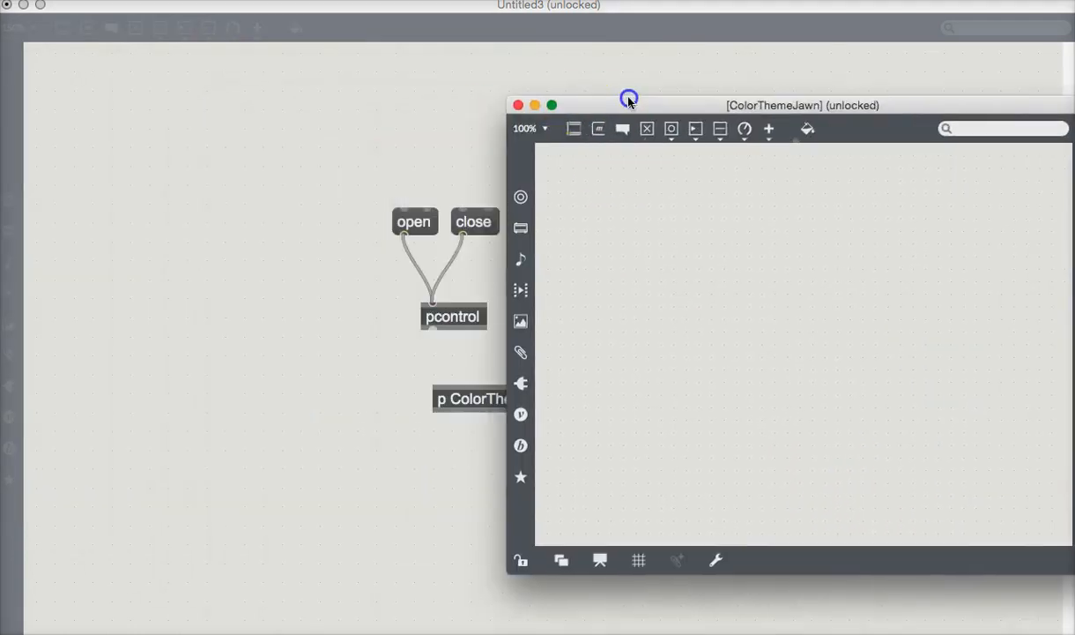
drag(628, 98, 656, 71)
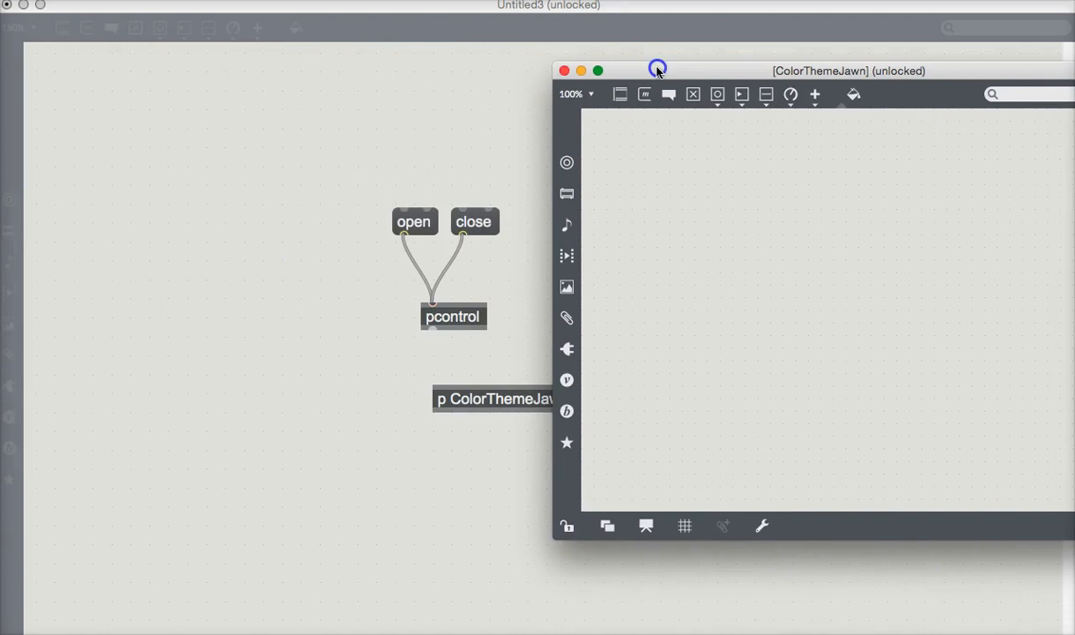
drag(655, 71, 374, 61)
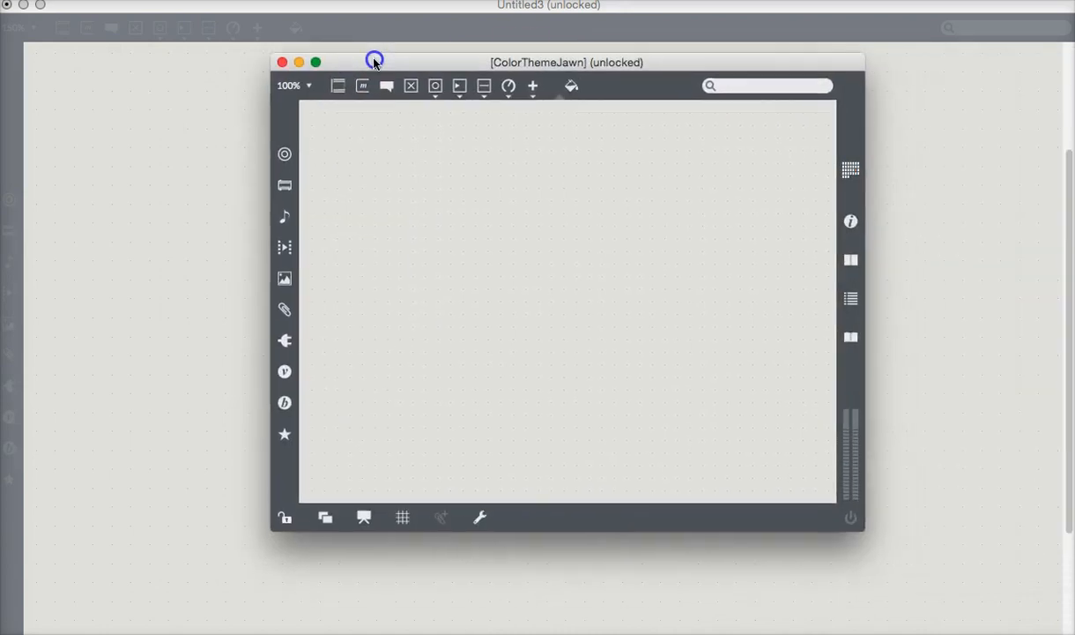
drag(374, 60, 808, 148)
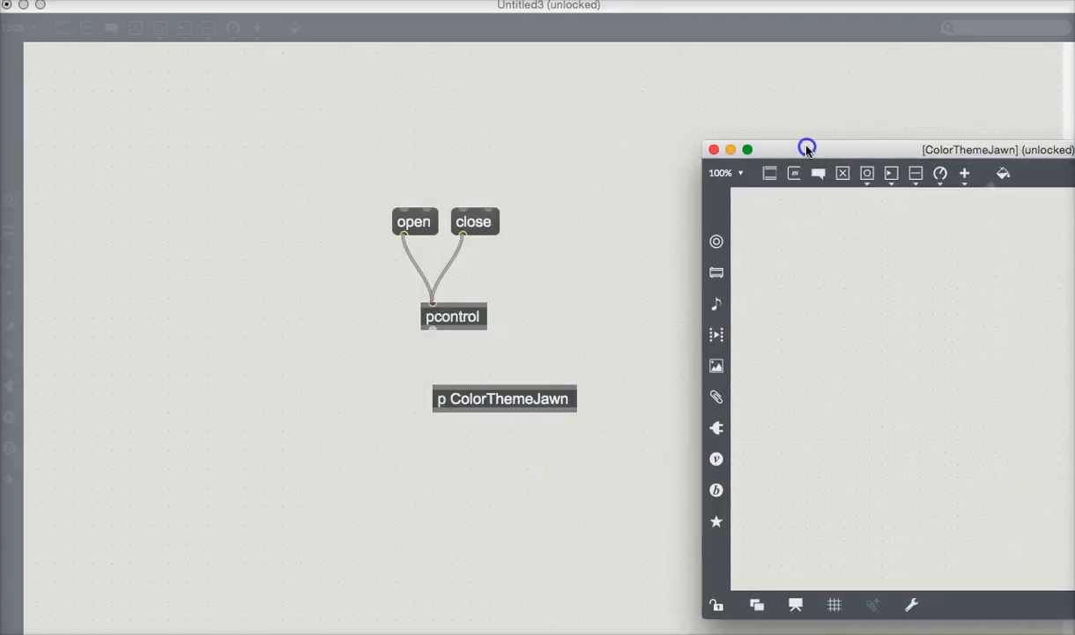
drag(807, 148, 349, 90)
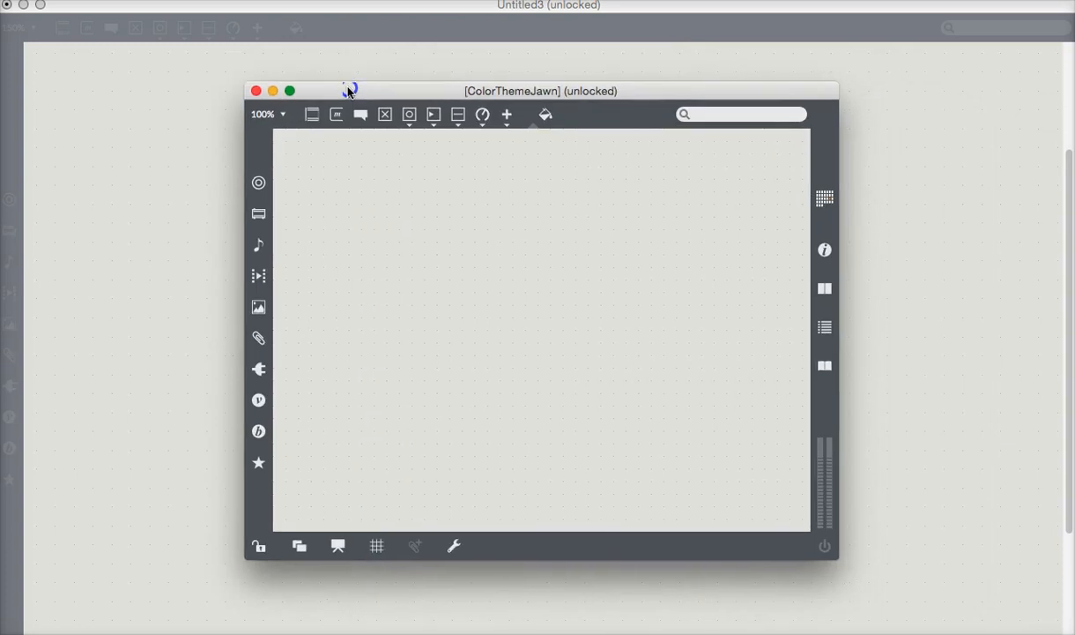
- Add an inlet and a swatch in the subpatcher, enlarging the swatch into a square
drag(541, 92, 486, 67)
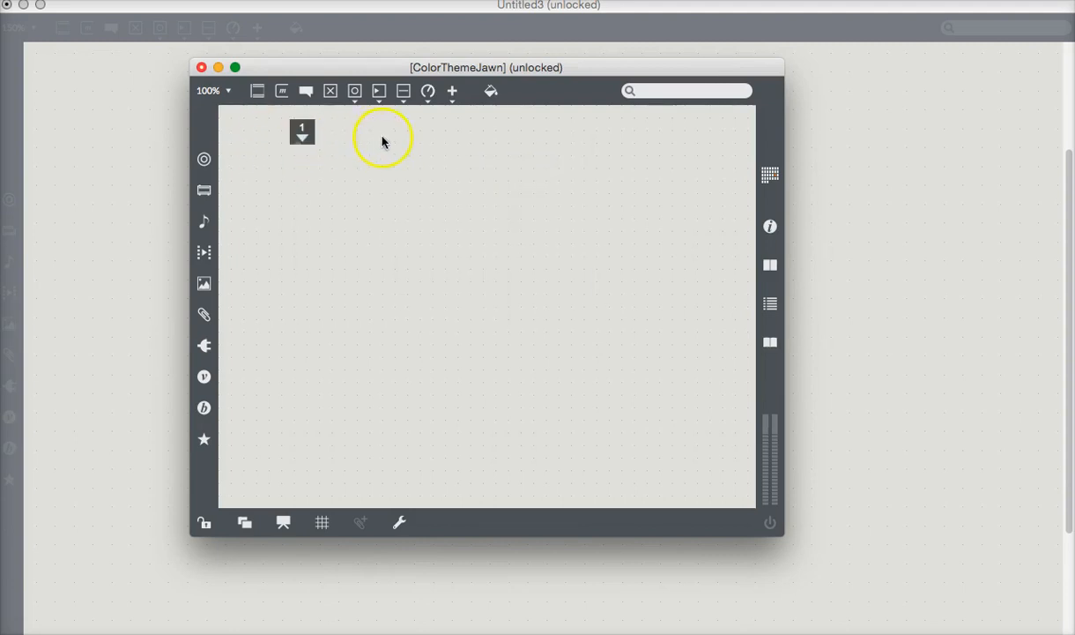
mouse_move(307, 92)
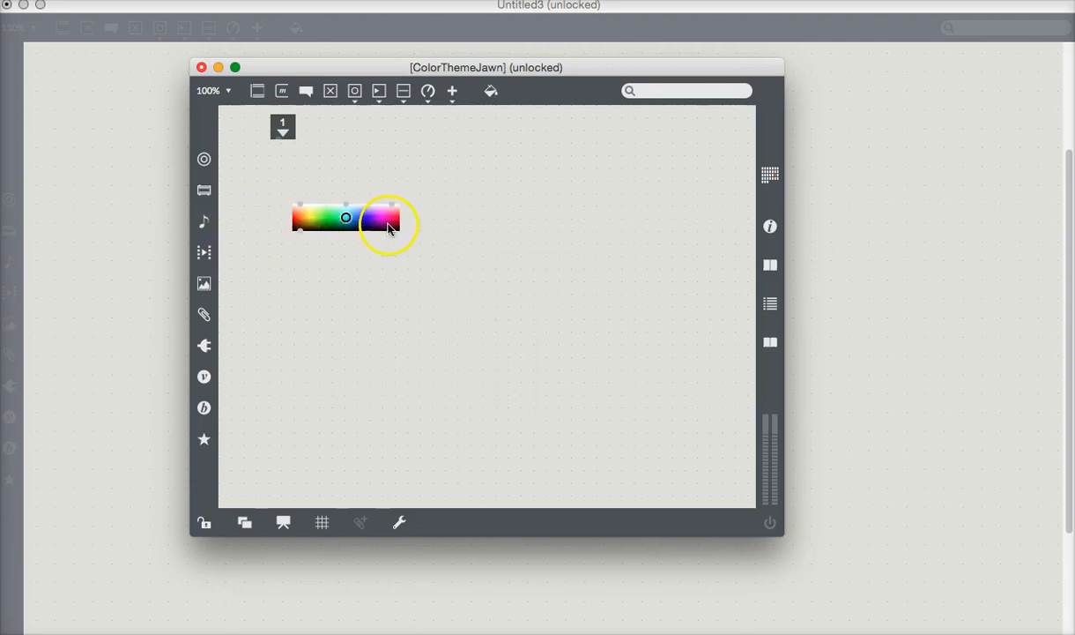
click(398, 228)
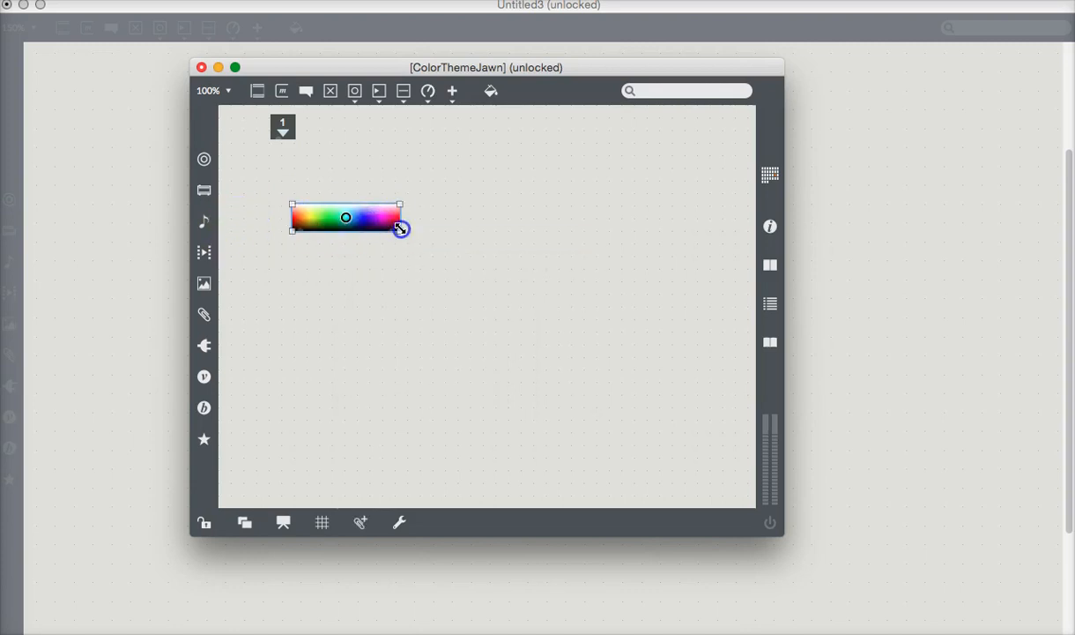
drag(402, 229, 386, 275)
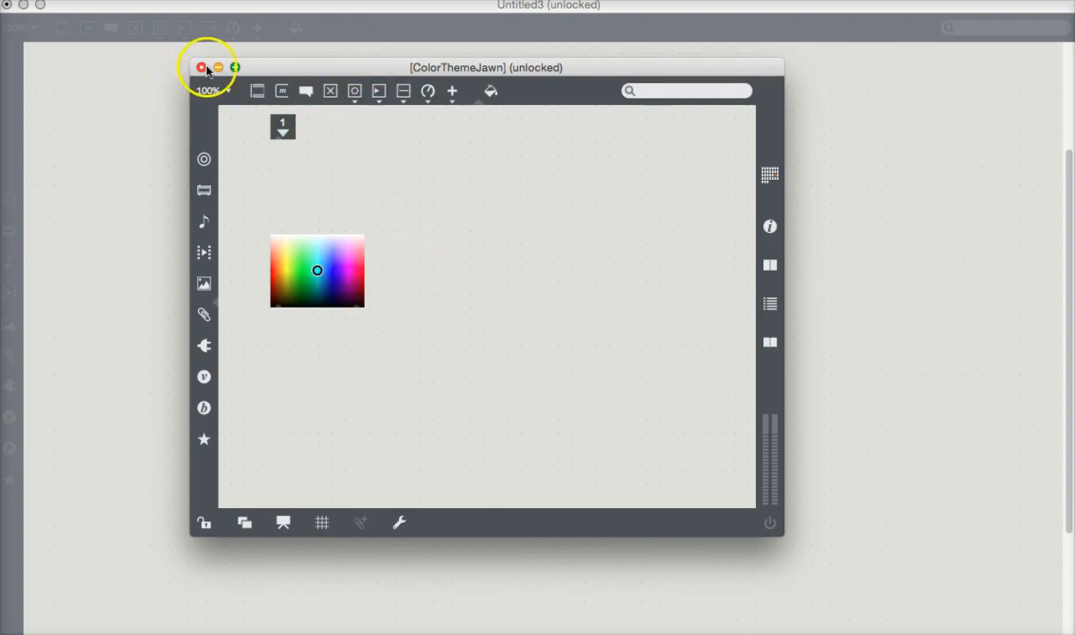
- Close the ColorThemeJawn window and wire pcontrol's outlet into p ColorThemeJawn
click(201, 67)
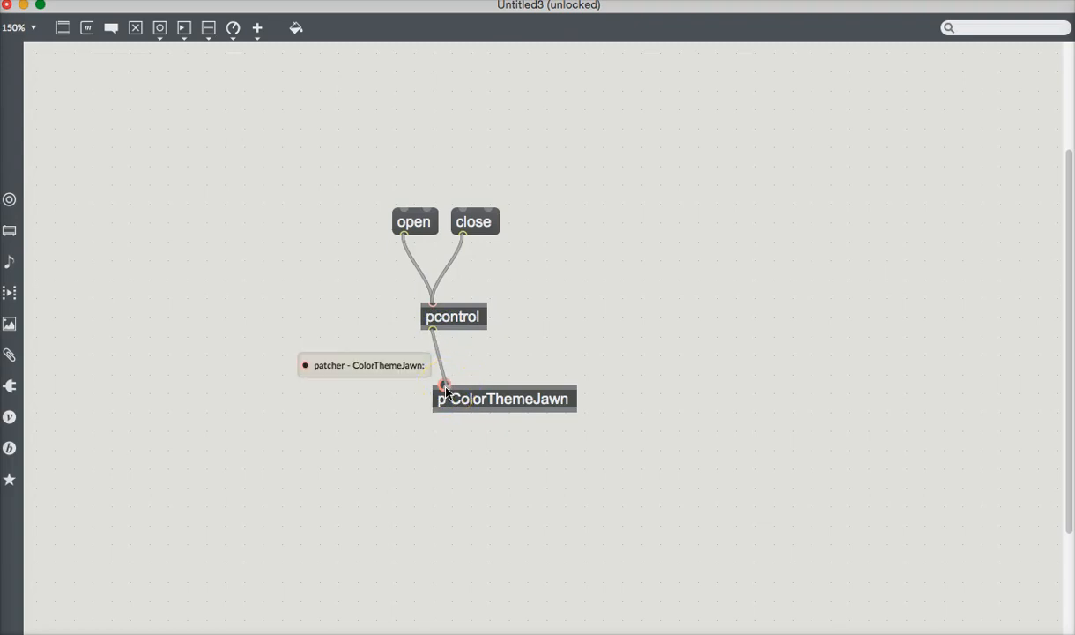
mouse_move(528, 360)
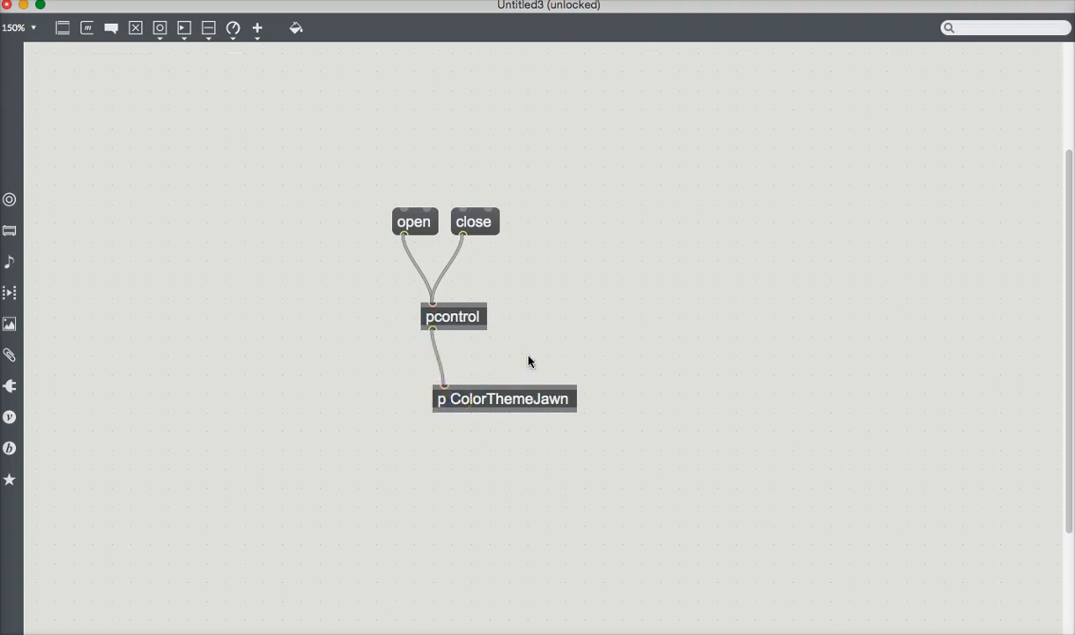
click(413, 222)
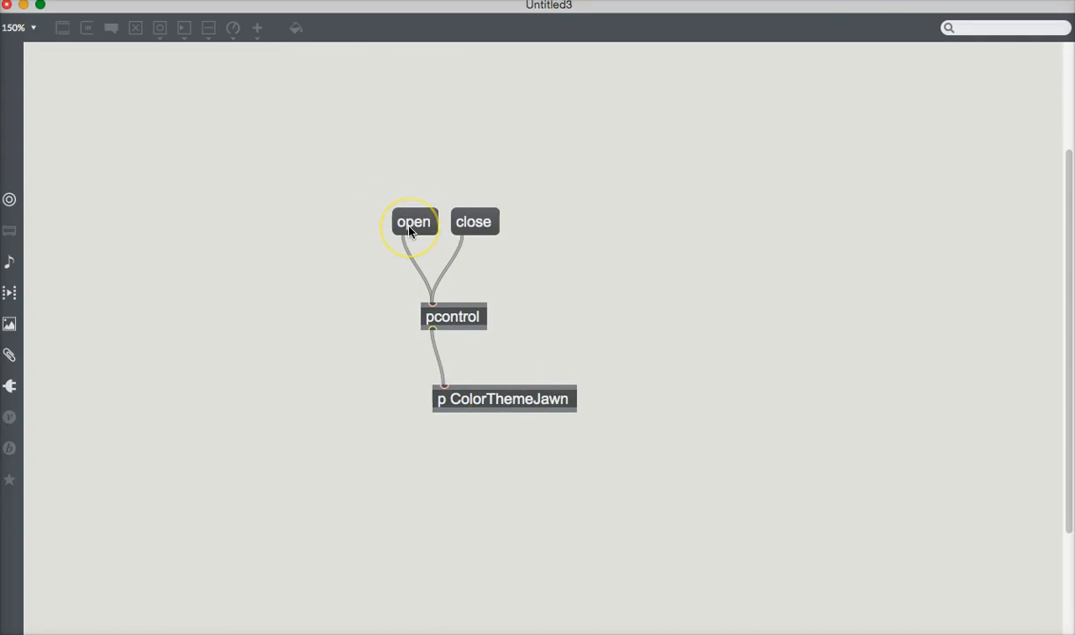
click(412, 223)
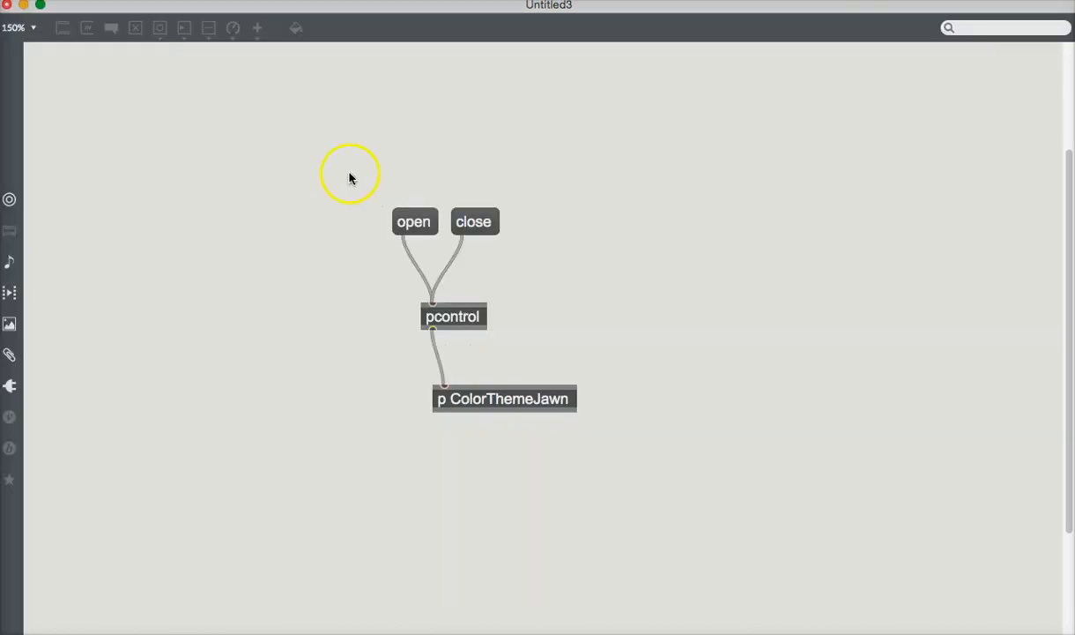
click(414, 222)
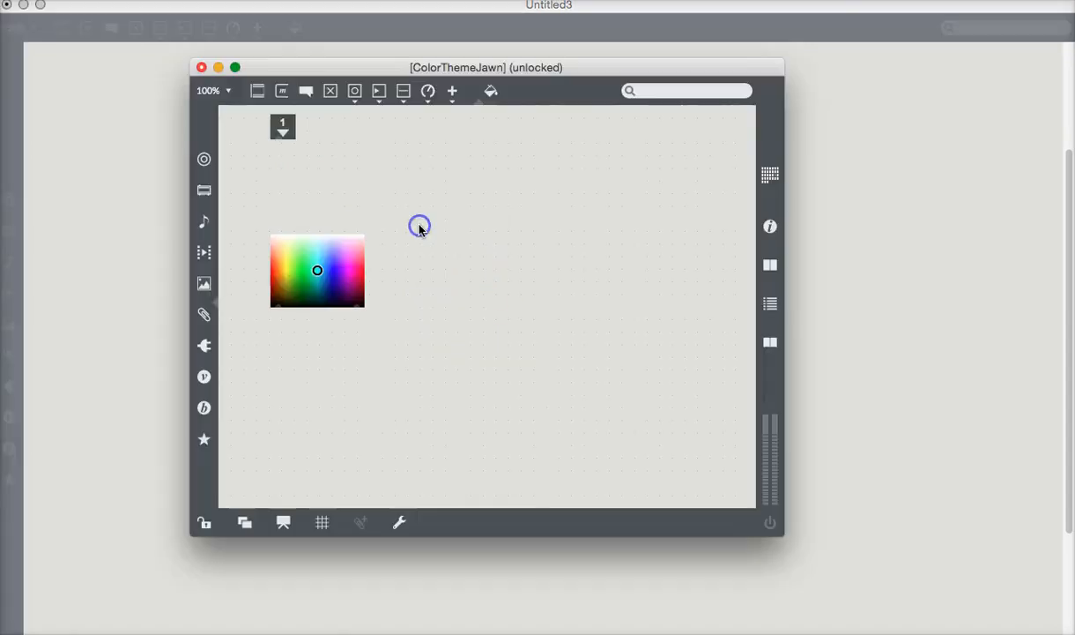
mouse_move(286, 67)
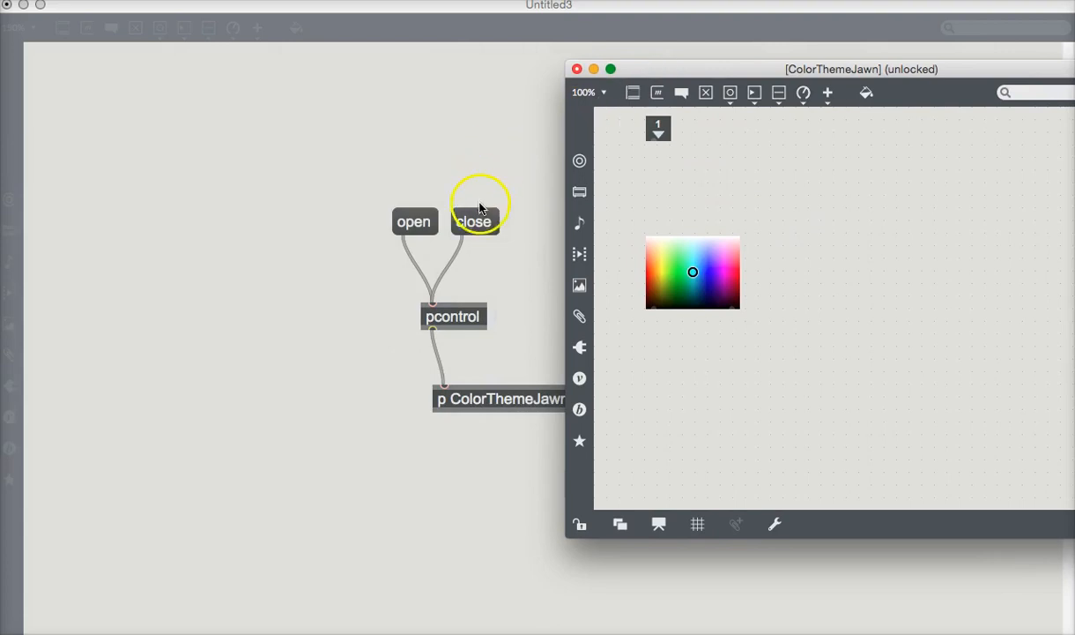
click(474, 222)
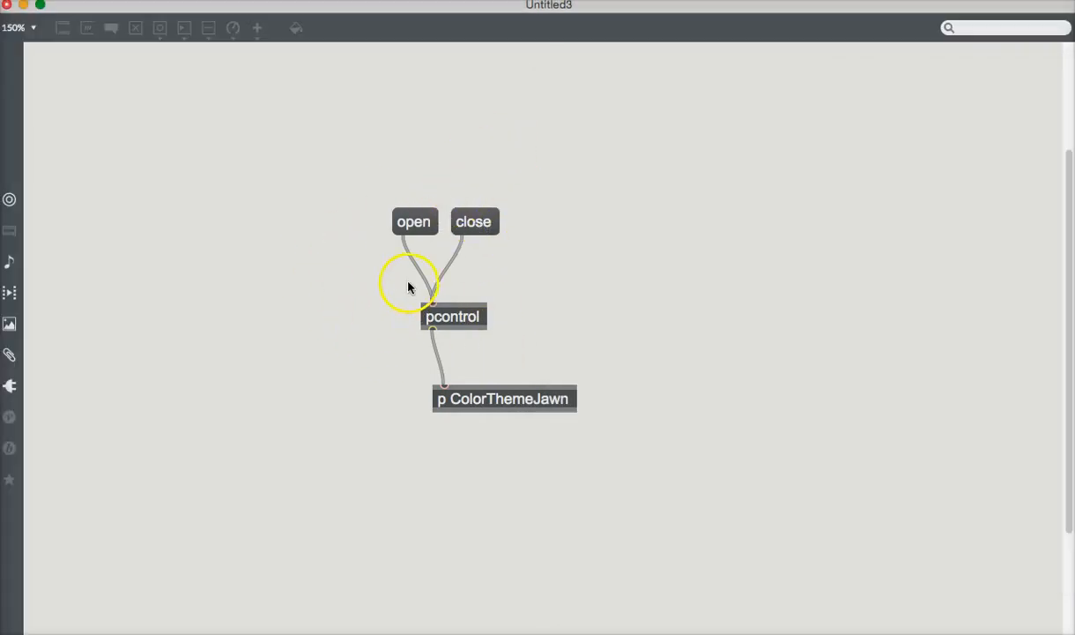
mouse_move(592, 388)
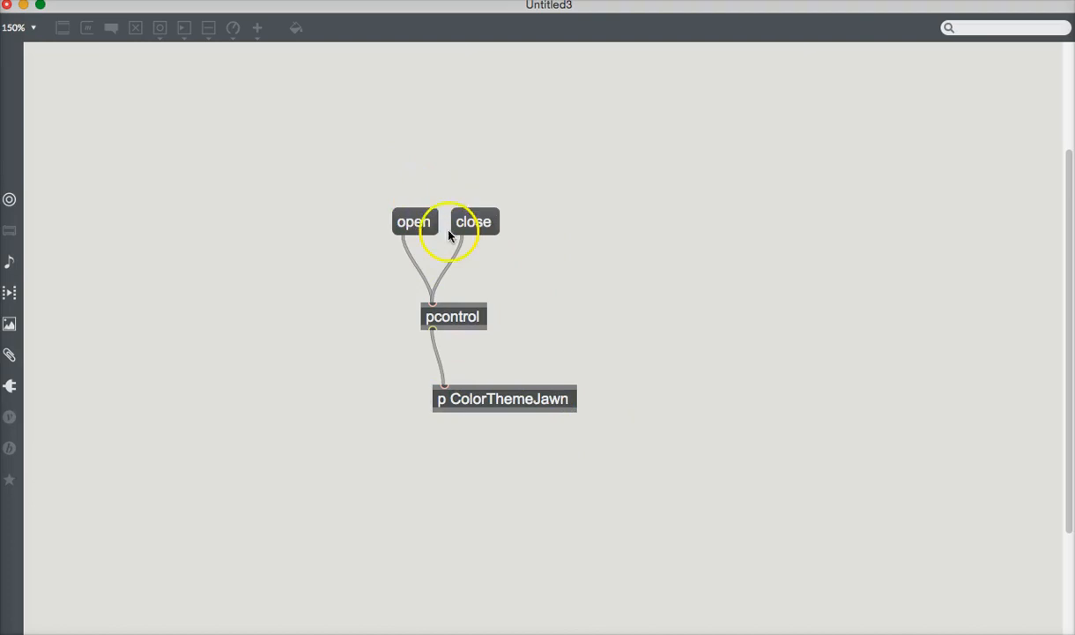
mouse_move(522, 240)
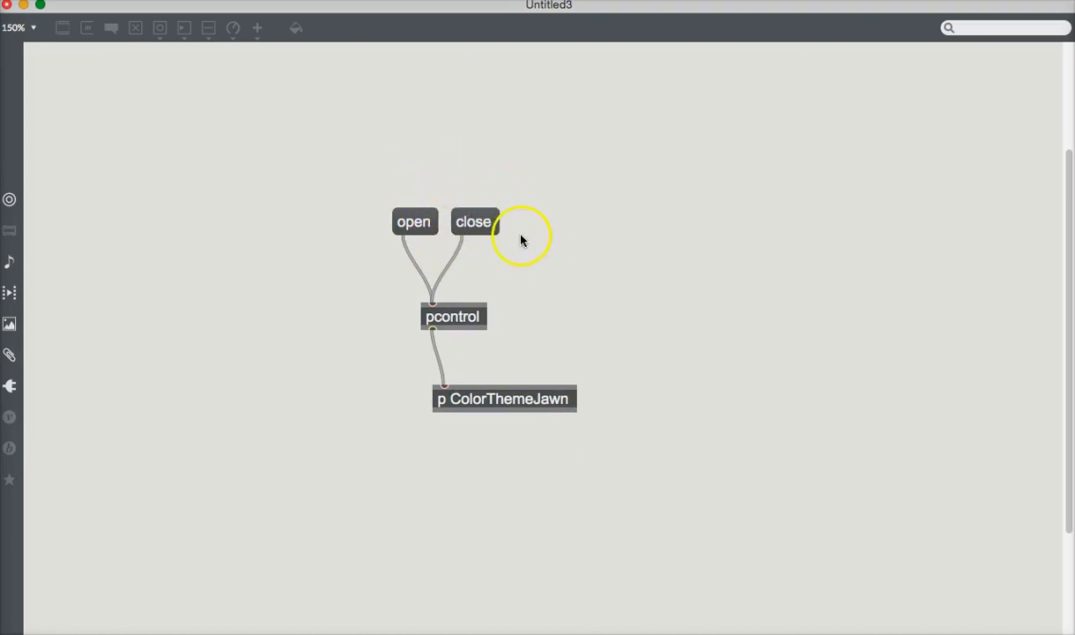
mouse_move(615, 187)
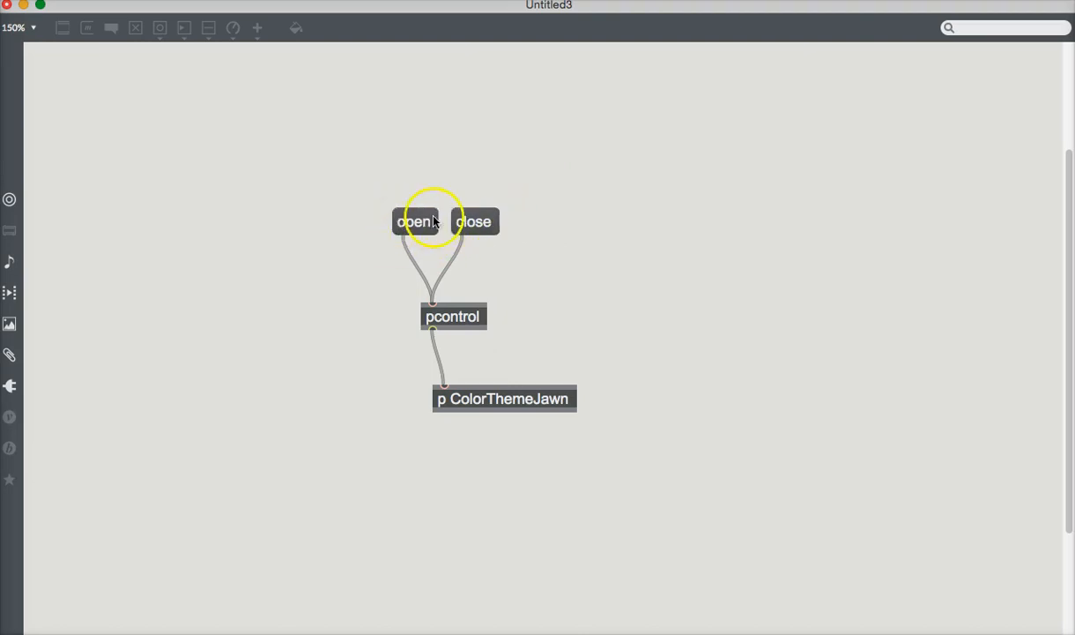
mouse_move(402, 180)
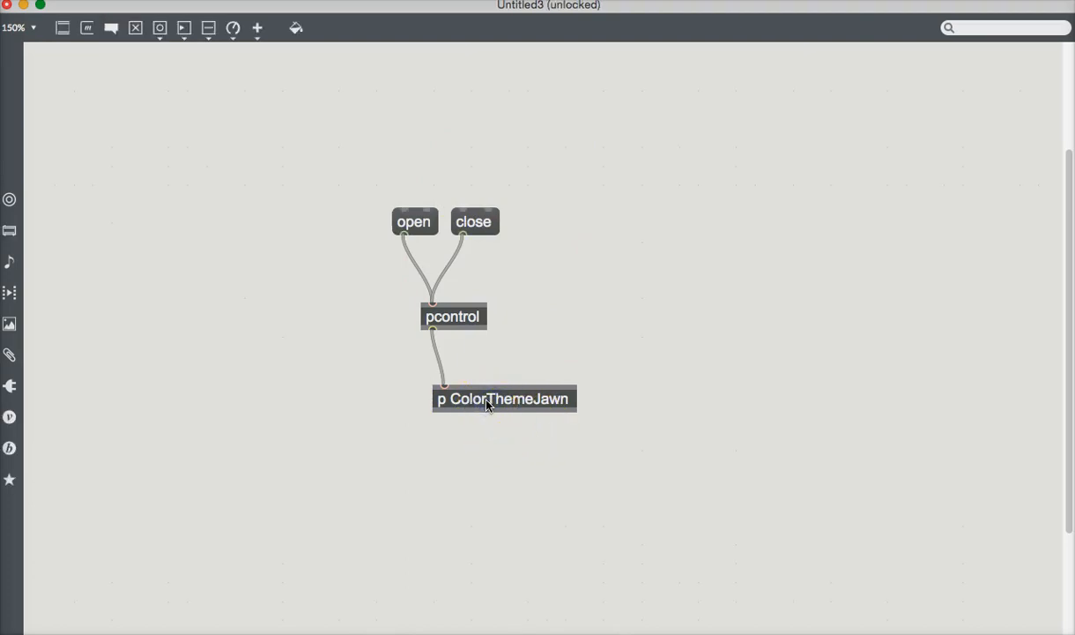
- Move ColorThemeJawn up under pcontrol and line open and close side by side above it
drag(504, 398, 494, 363)
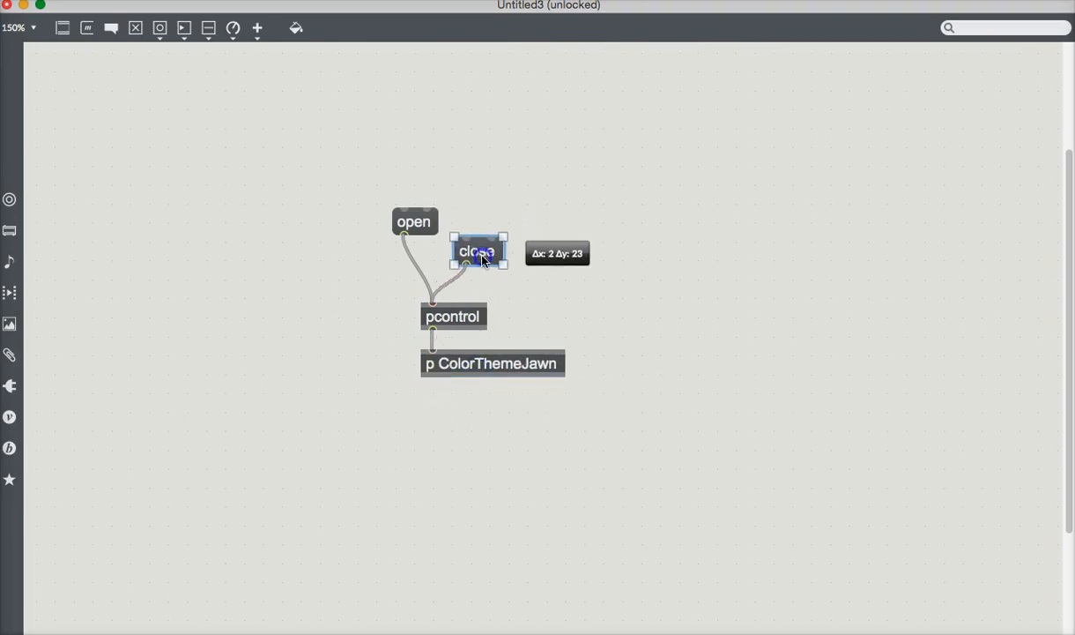
drag(480, 253, 500, 271)
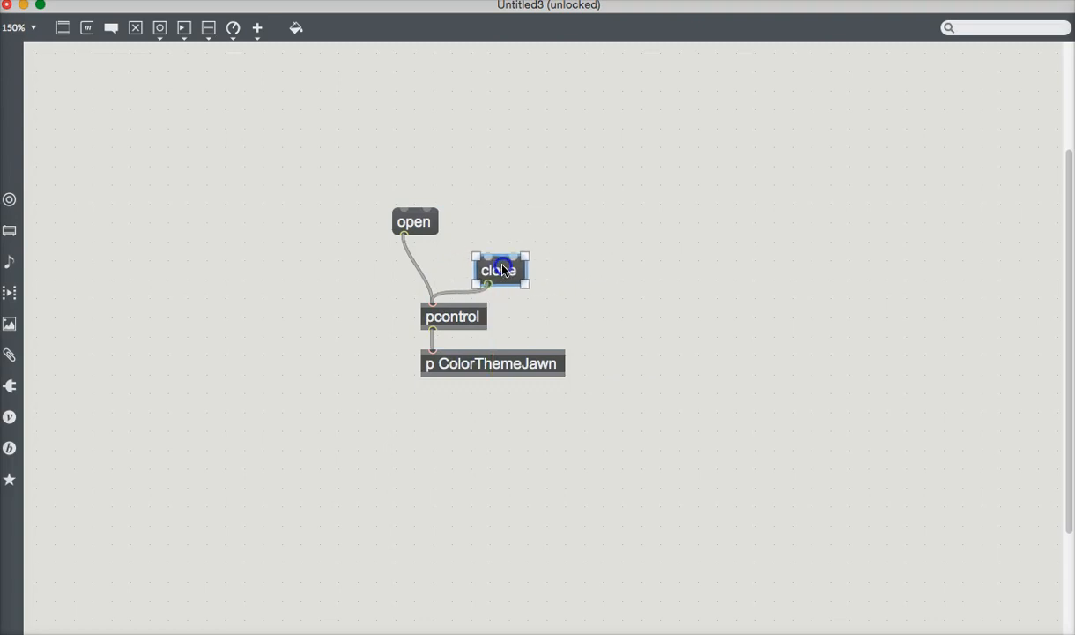
drag(414, 222, 419, 268)
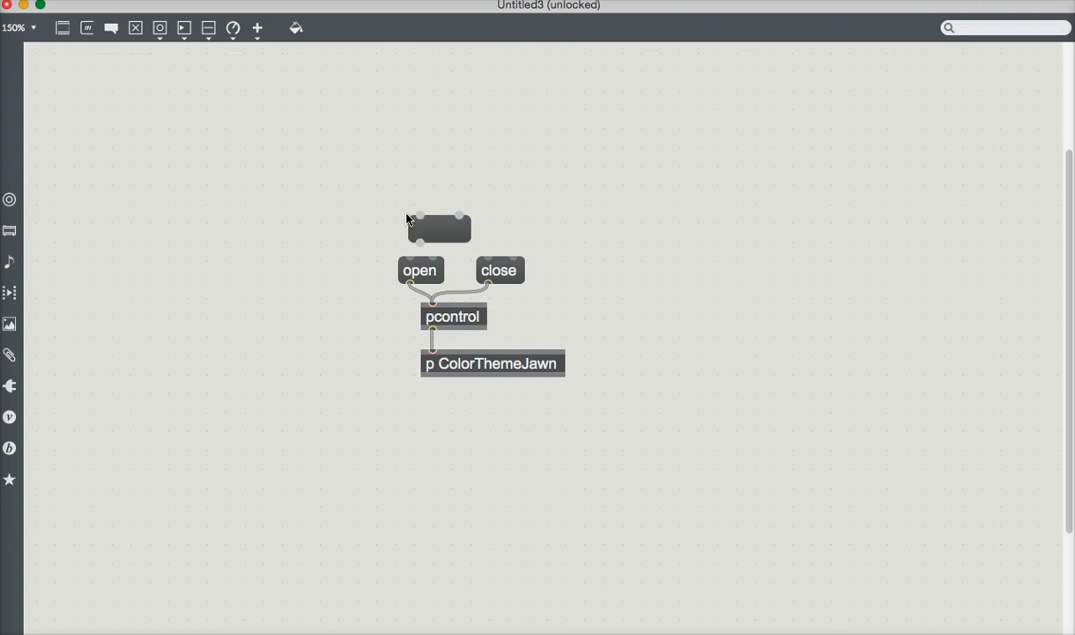
- Add a THEMES message box above open and wire it into the open message
text(COLOR)
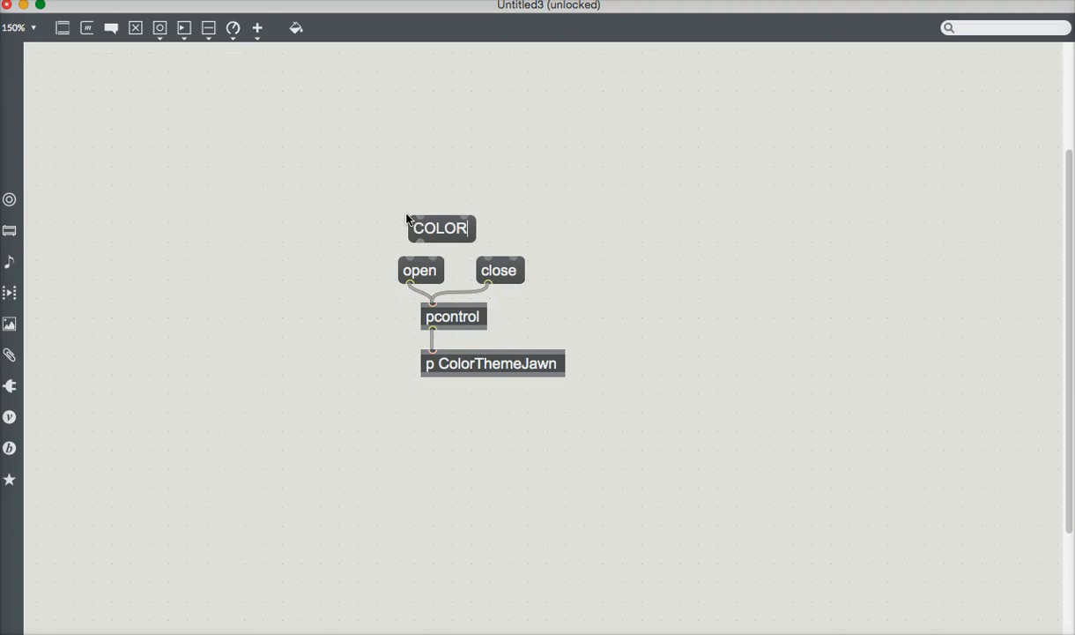
text(THEMES)
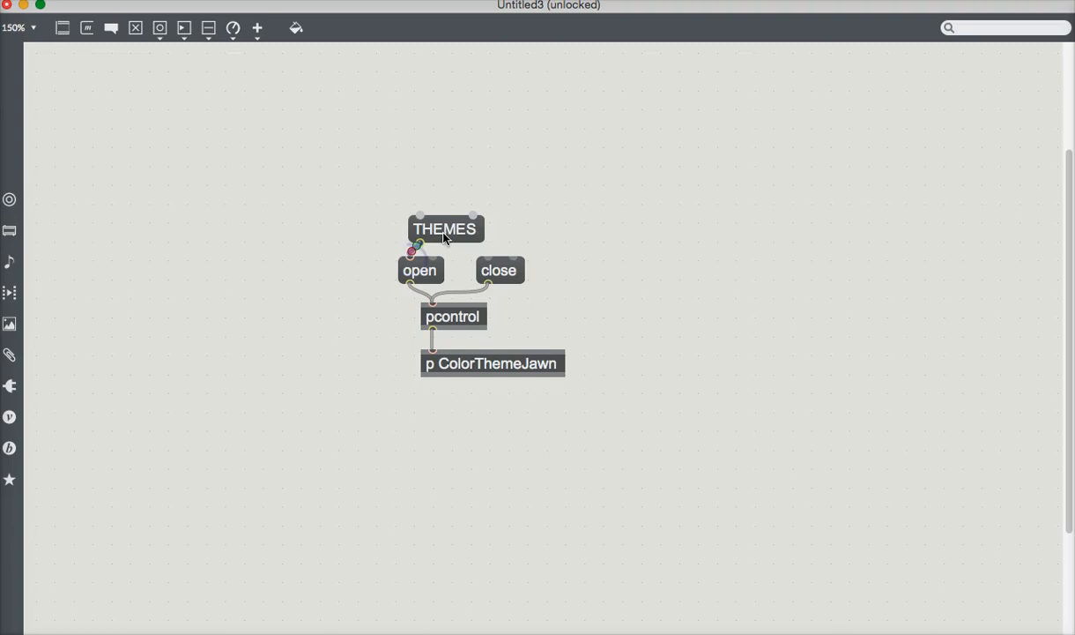
click(445, 227)
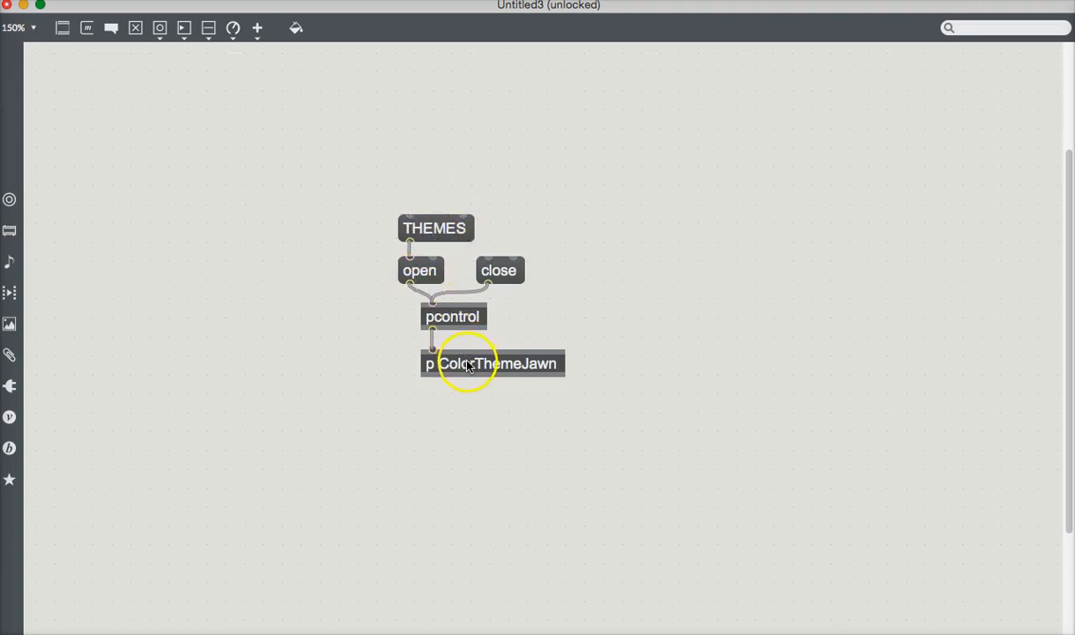
mouse_move(501, 374)
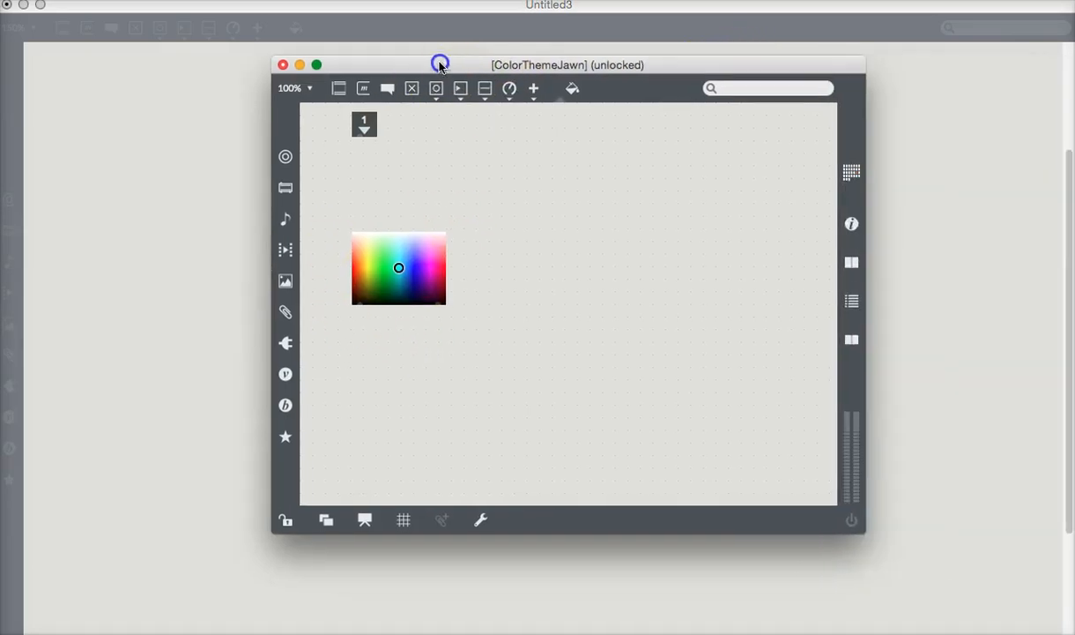
- Reopen the ColorThemeJawn subpatch and enlarge its window across the screen
drag(441, 63, 329, 31)
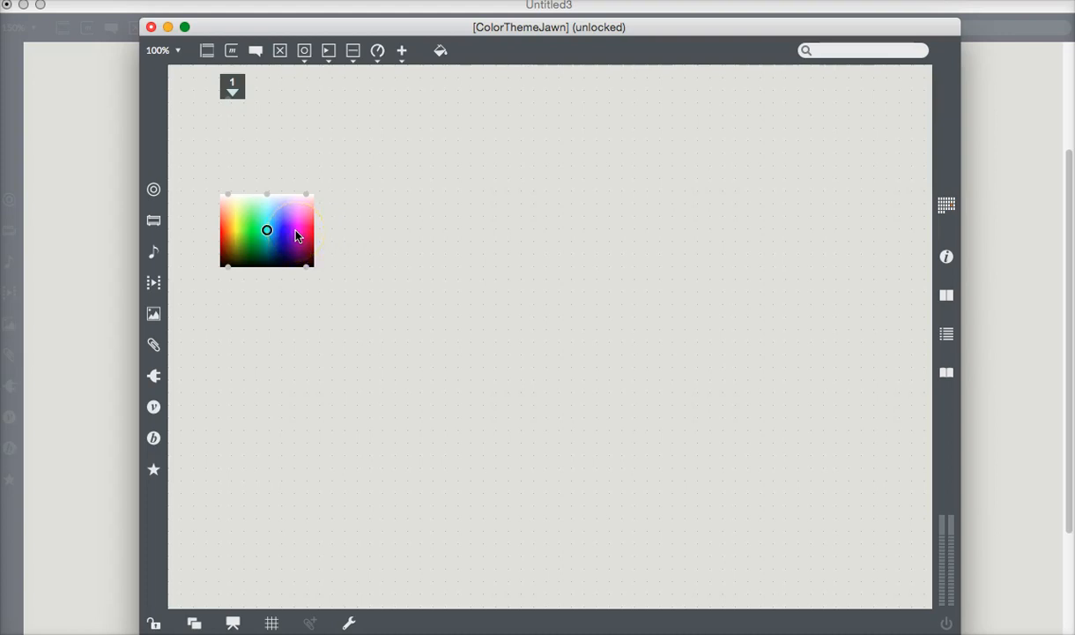
drag(268, 231, 405, 231)
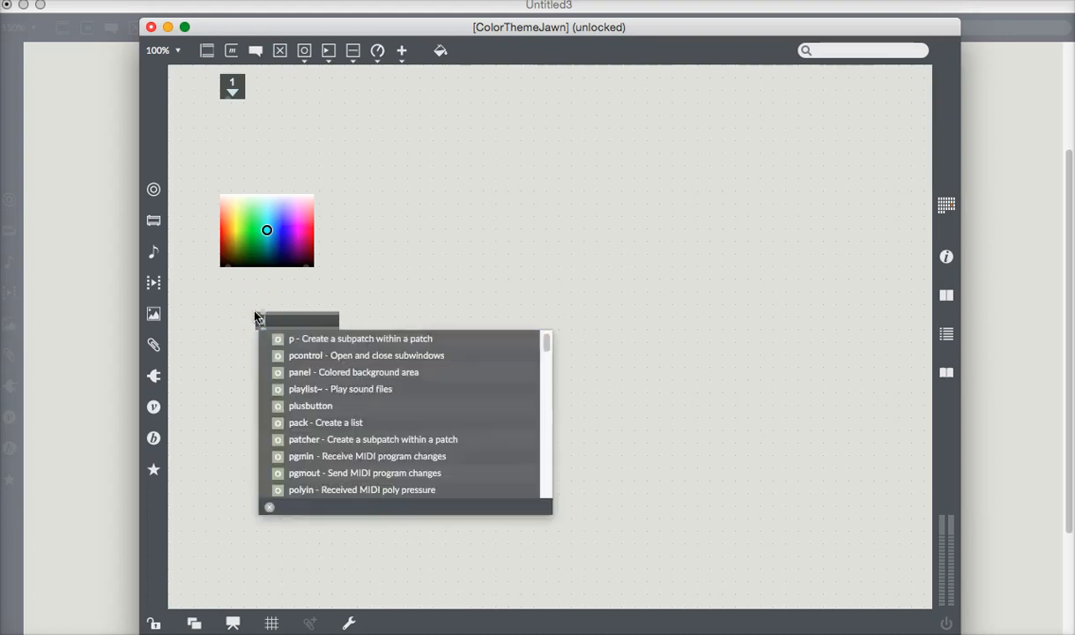
- Create a 'prepend bgcolor' object under the colour picker, fed by the swatch
text(prepend)
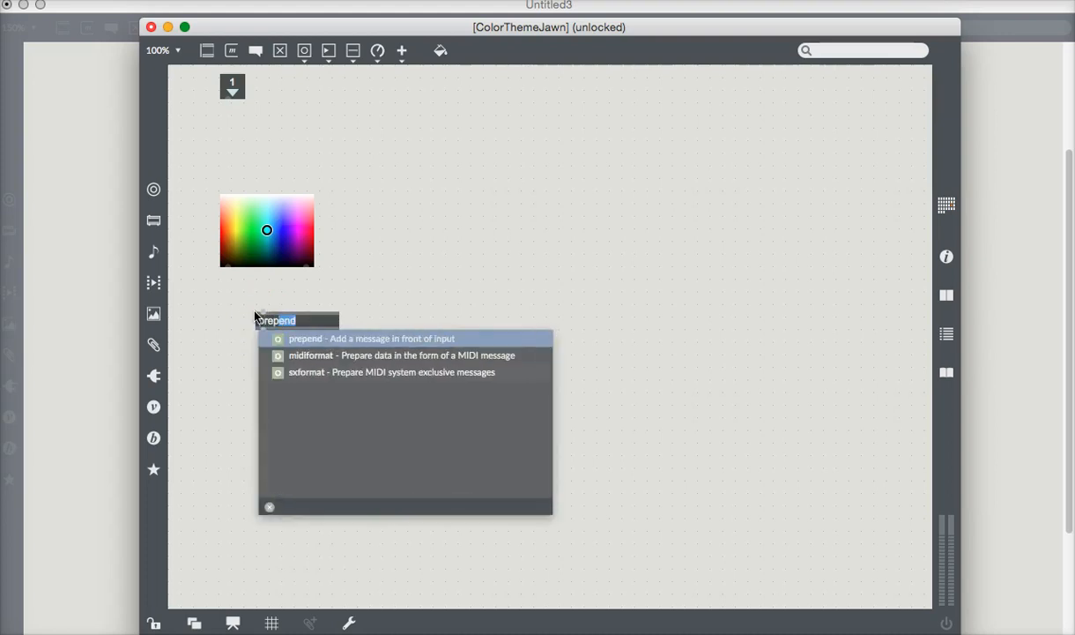
text(b)
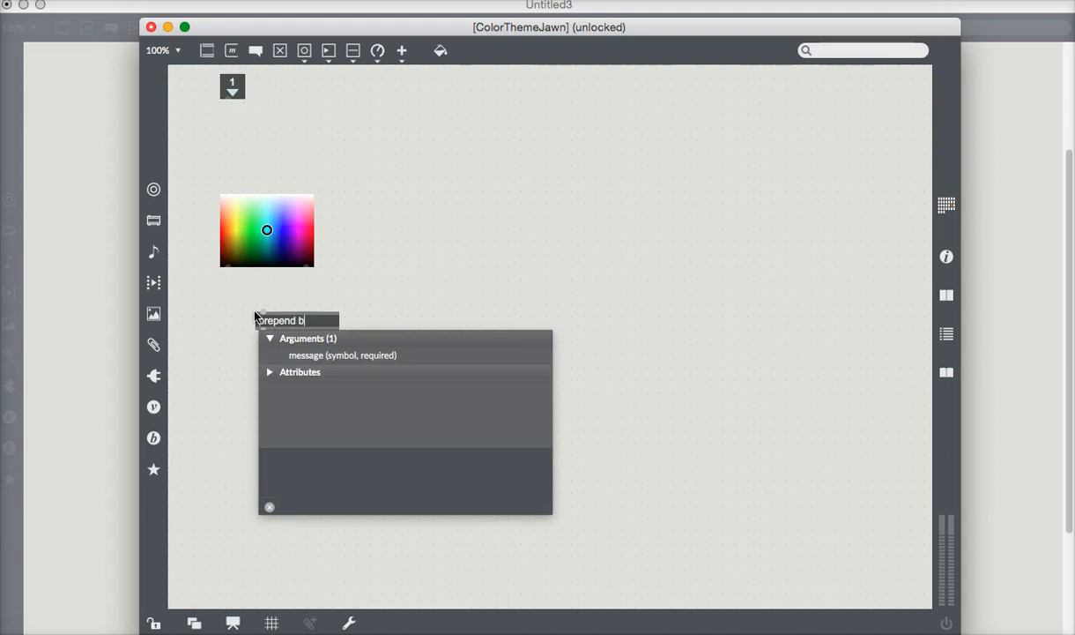
text(gcolor)
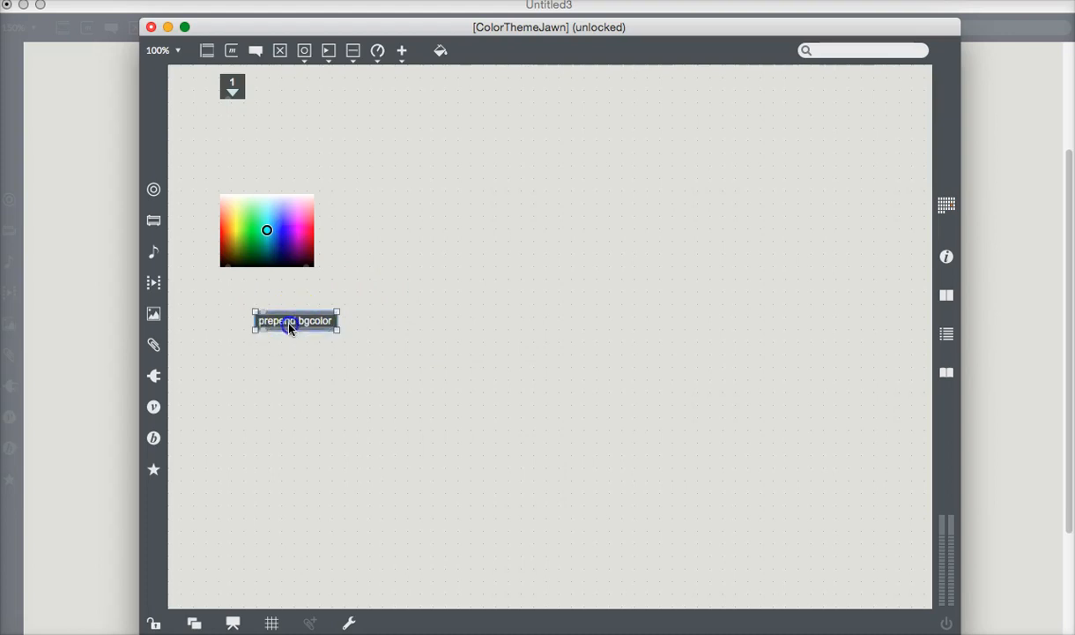
drag(296, 321, 261, 300)
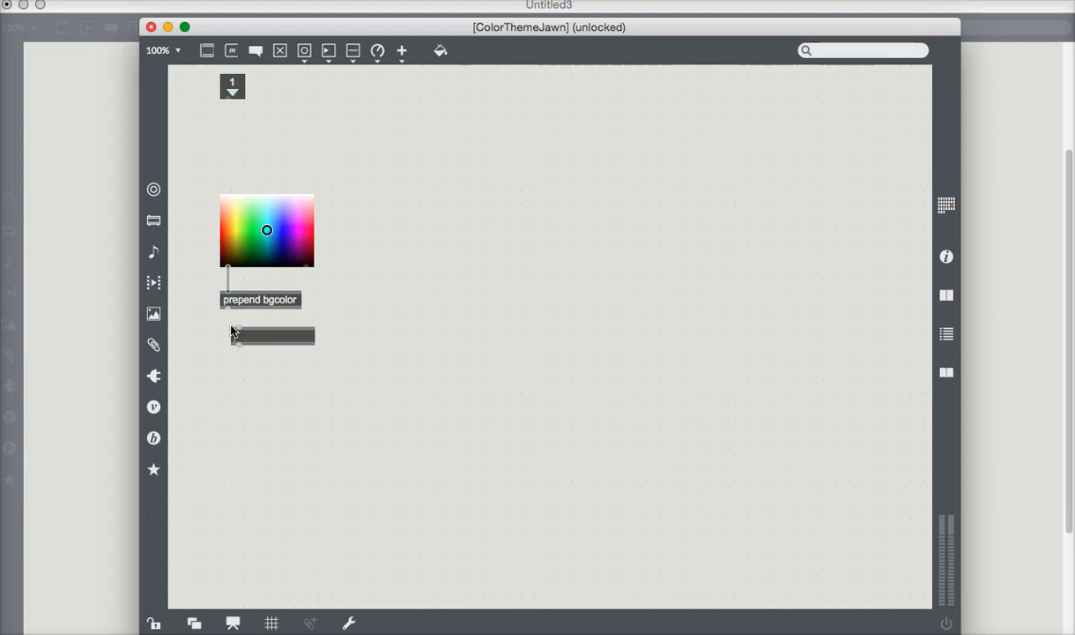
- Create an 's comment1Jawn' send object below and chain prepend bgcolor into it
click(268, 335)
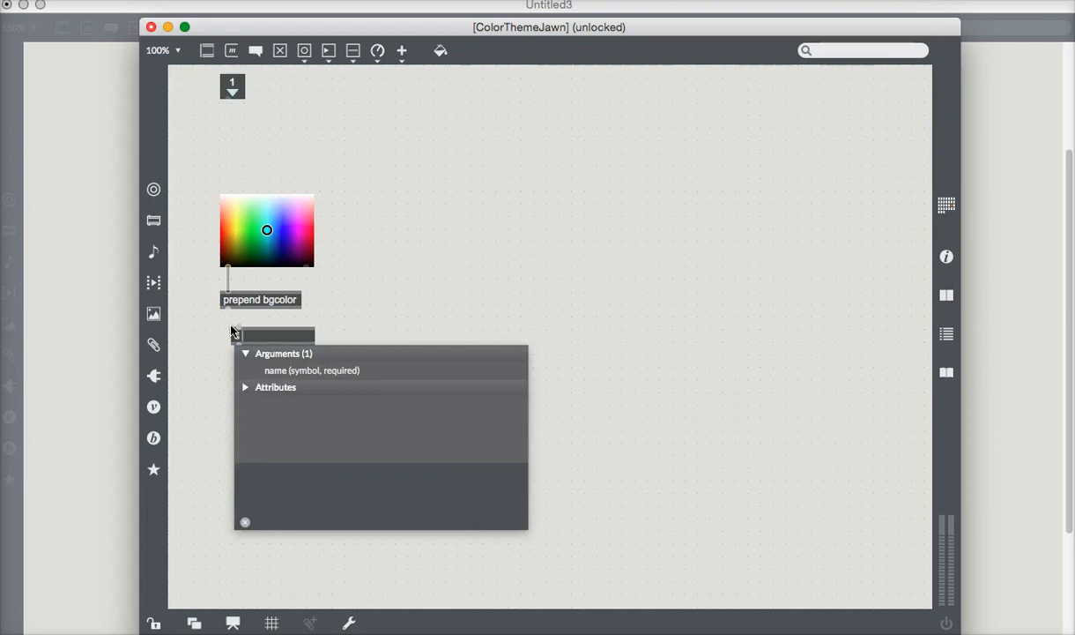
text(comment1)
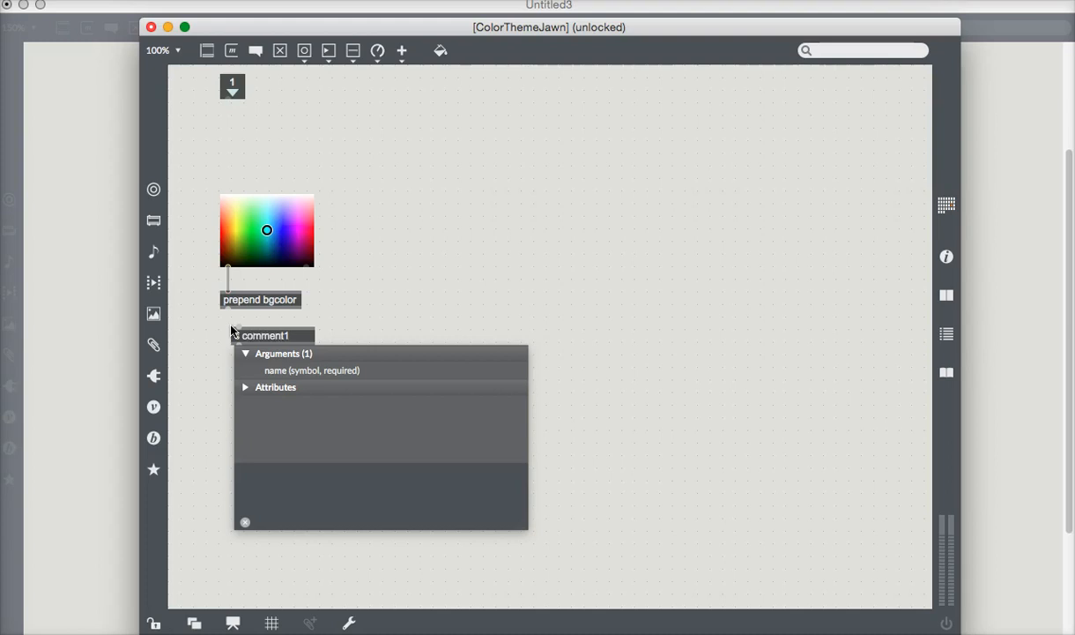
text(Jawn)
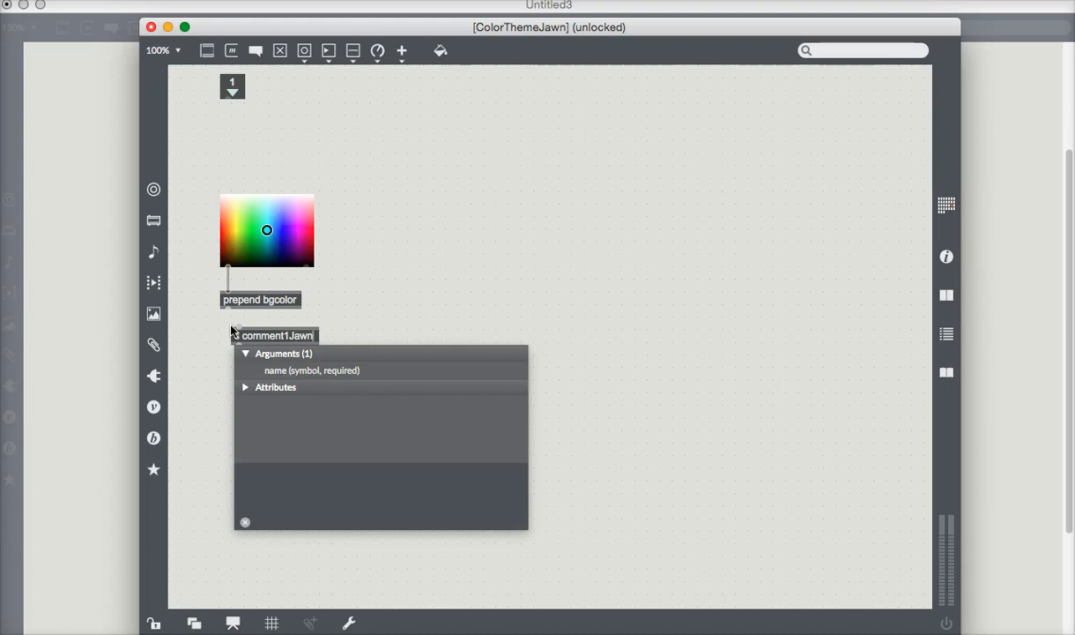
click(273, 335)
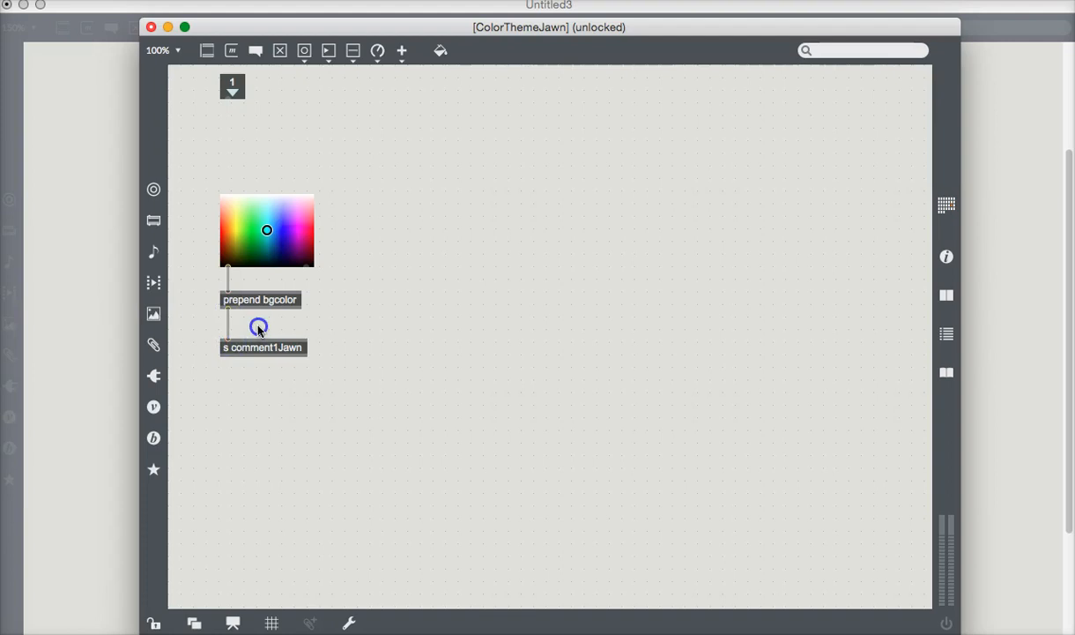
mouse_move(307, 339)
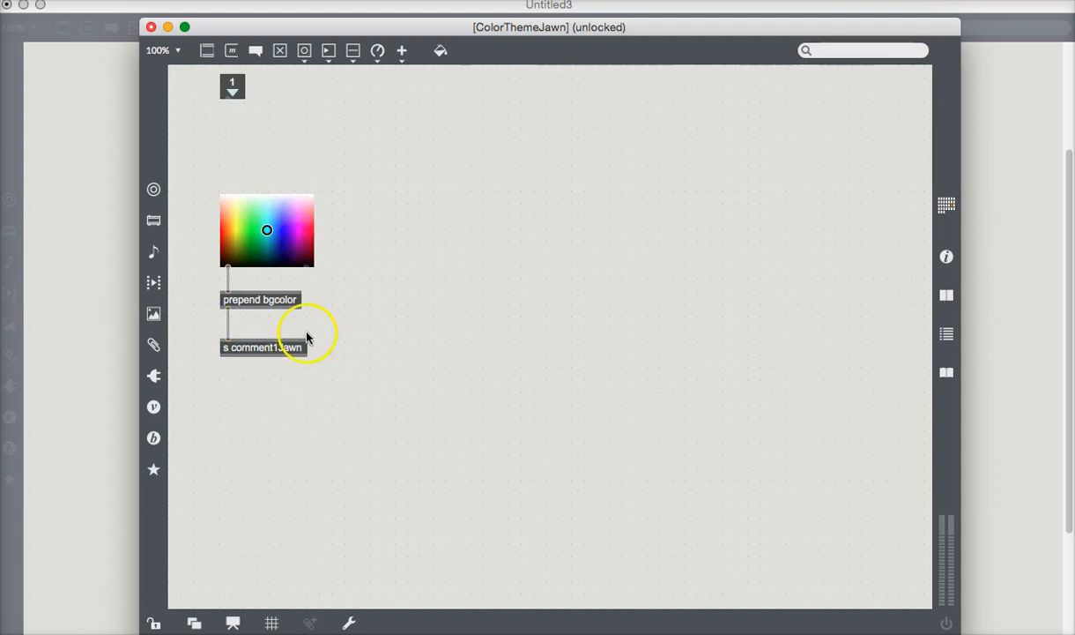
mouse_move(331, 307)
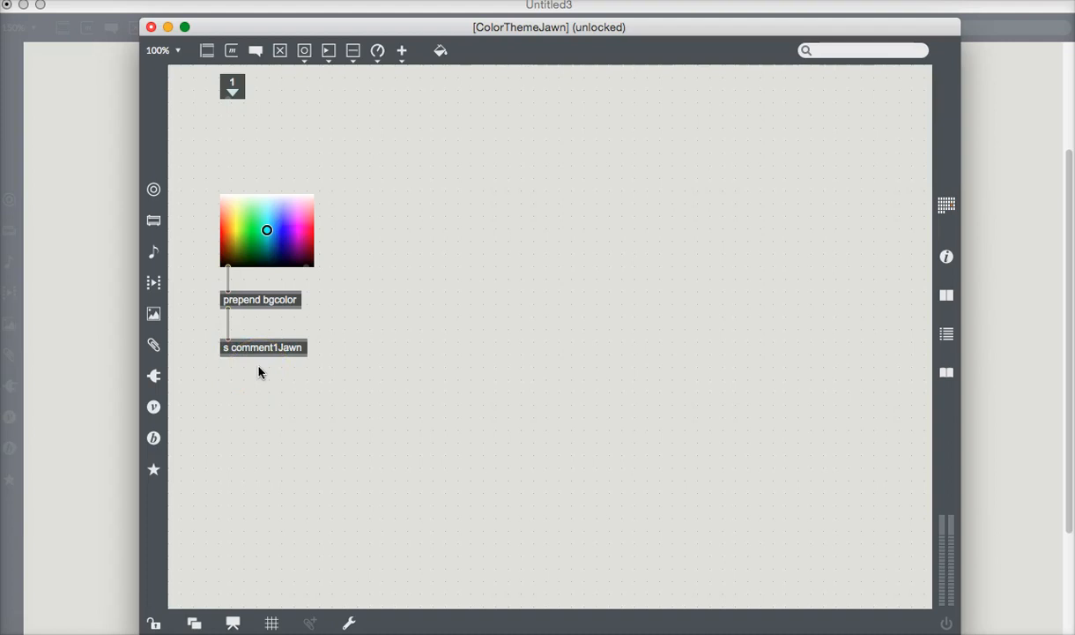
- Create an 'r comment1Jawn' receive object lined up under the send
click(255, 395)
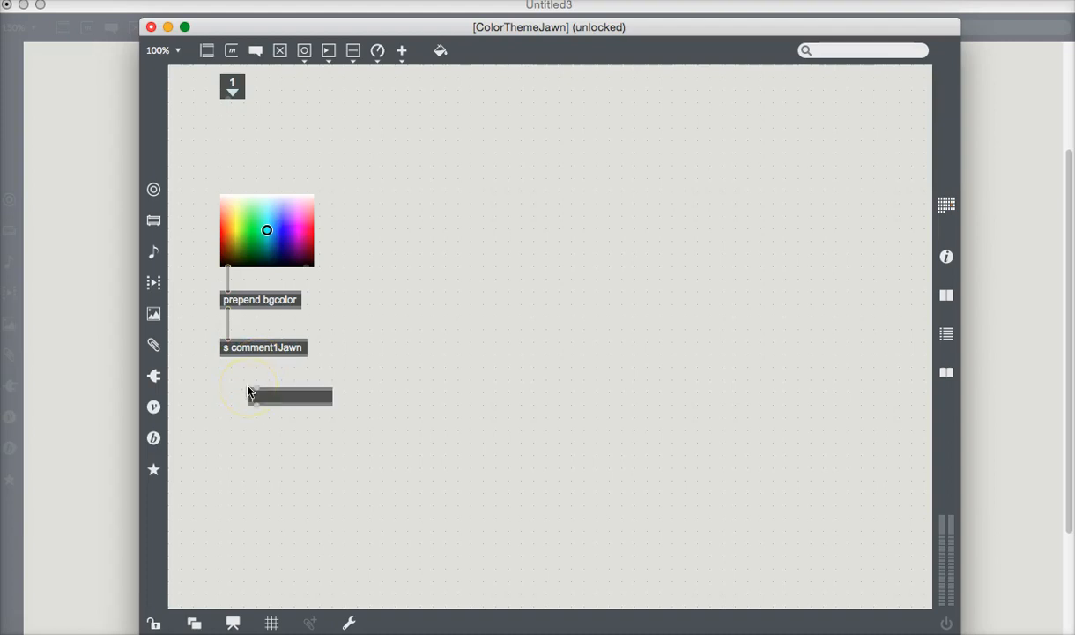
click(279, 395)
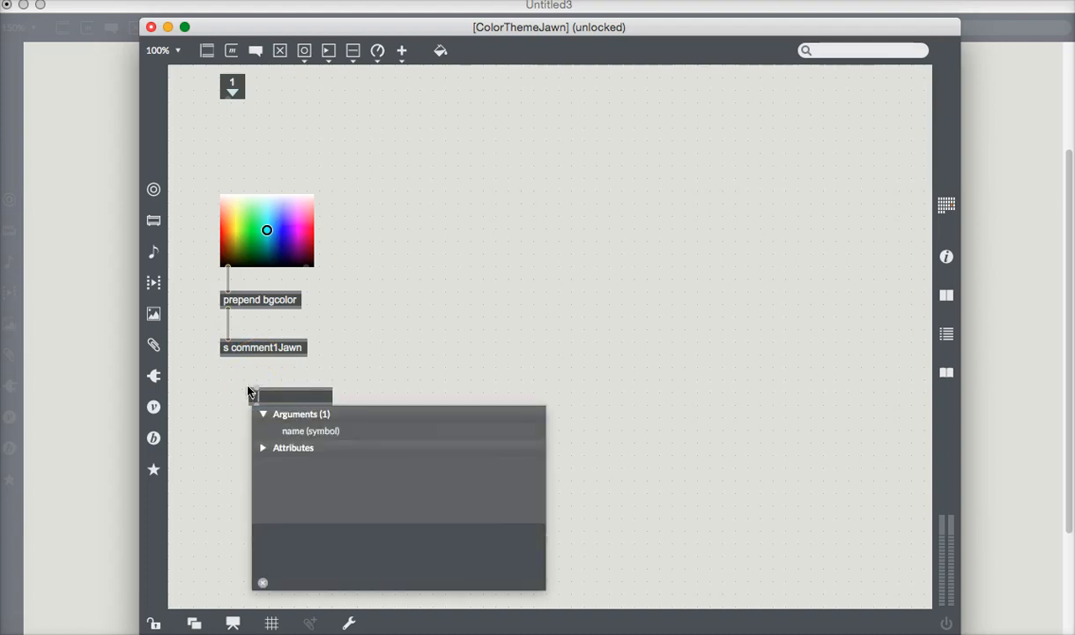
text(comment1Jawn)
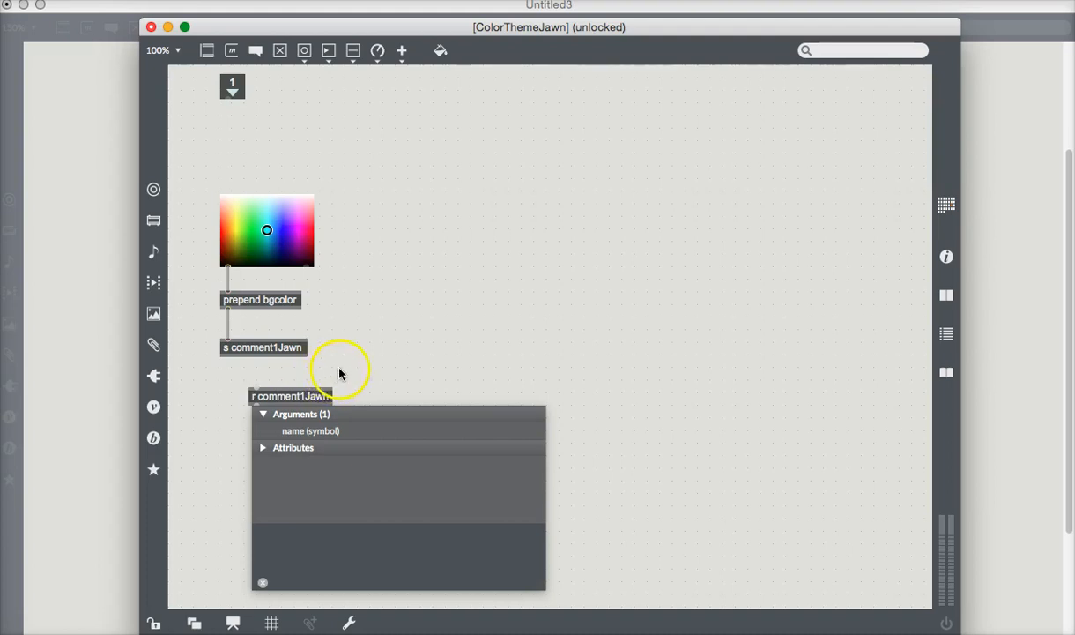
drag(291, 395, 270, 395)
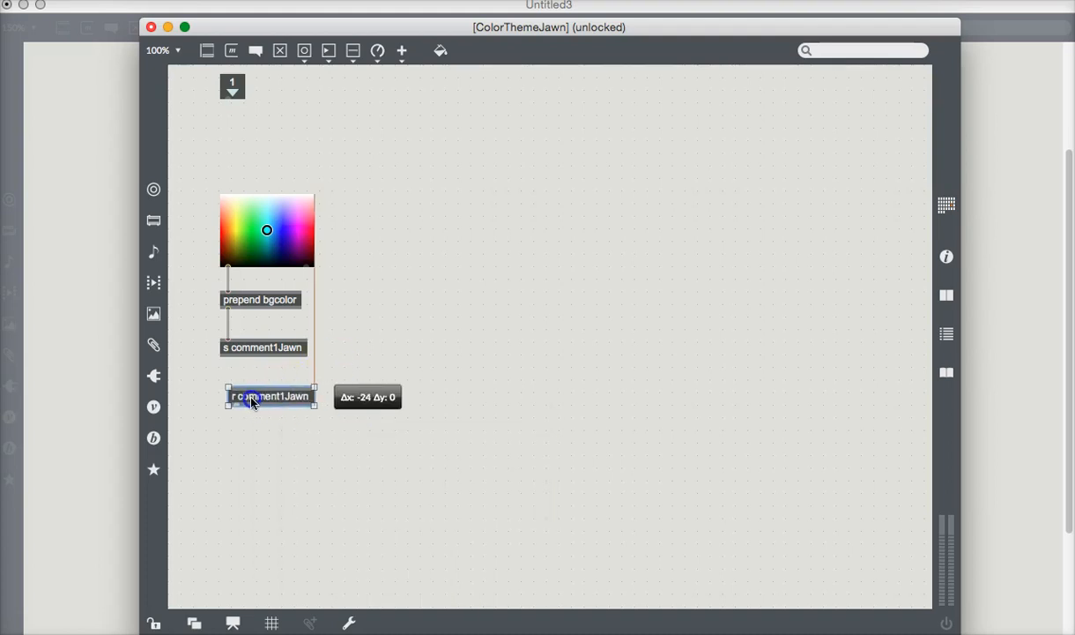
drag(268, 394, 246, 395)
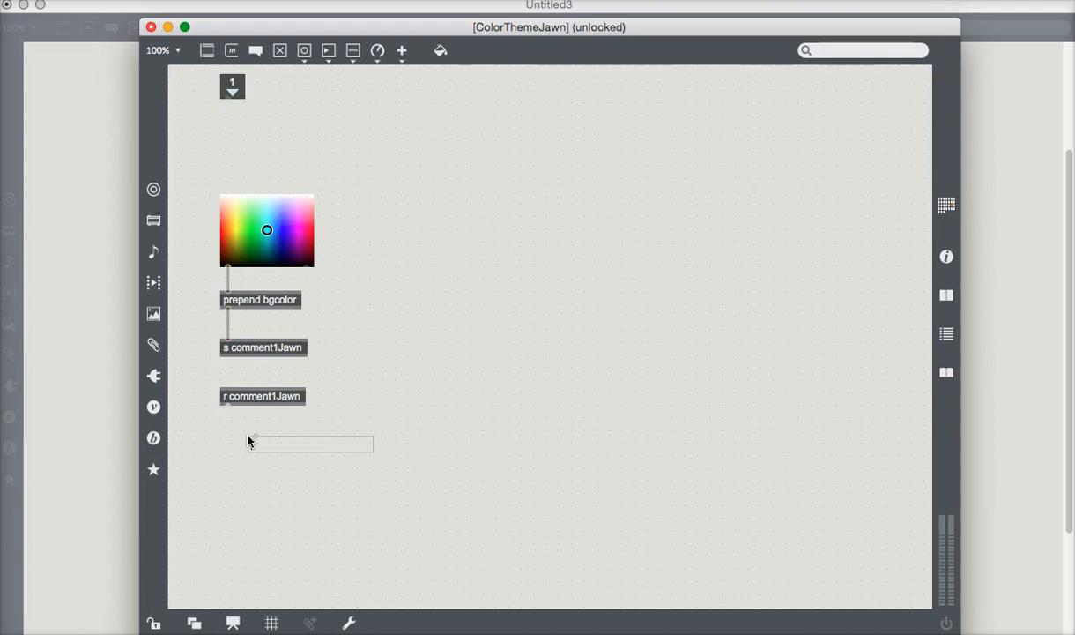
- Add a THEMES comment below the receiver
text(THEMES)
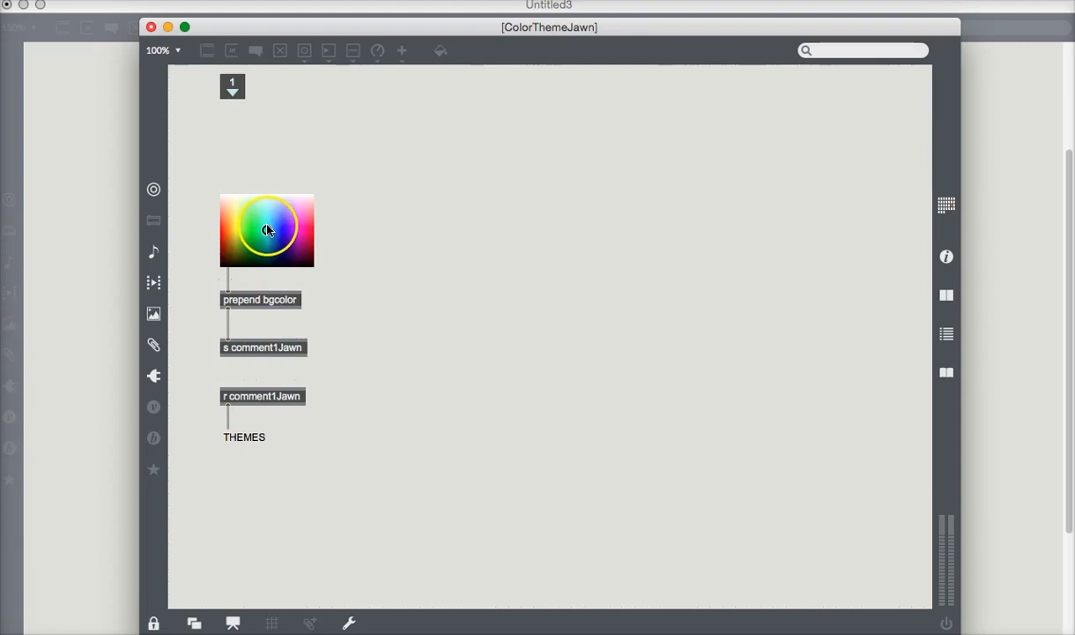
- Pick a bright green in the first colour picker, tinting the THEMES comment's background
click(241, 222)
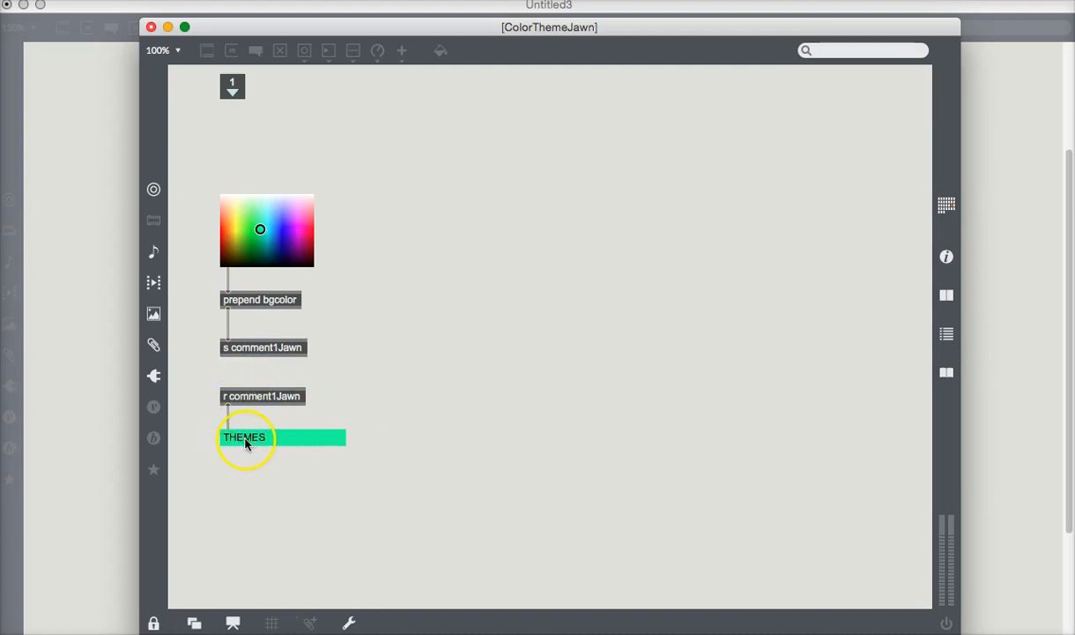
mouse_move(196, 208)
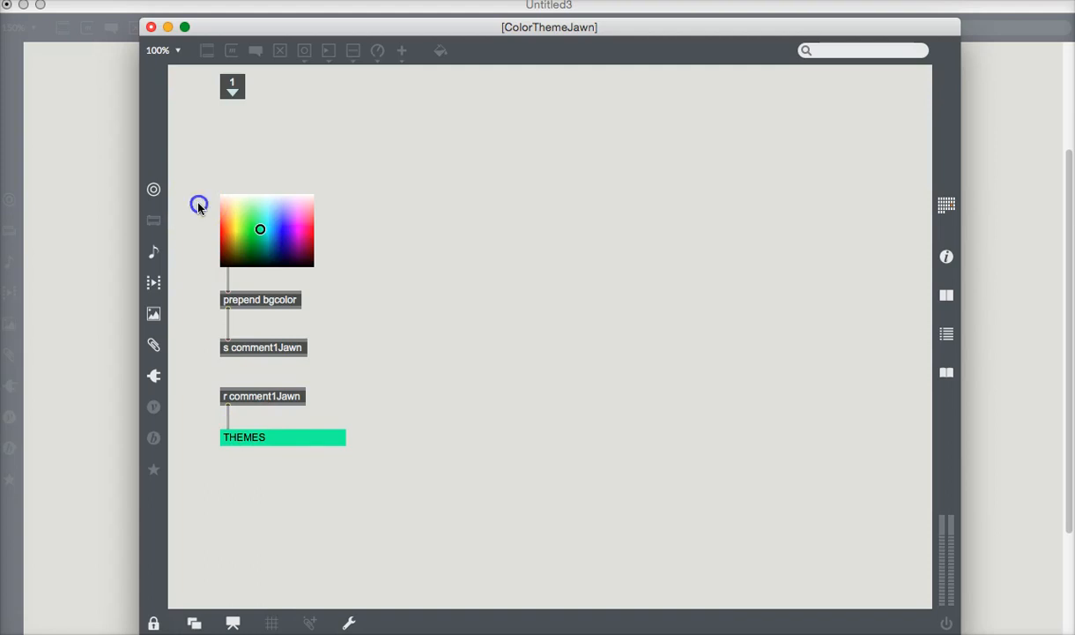
mouse_move(320, 261)
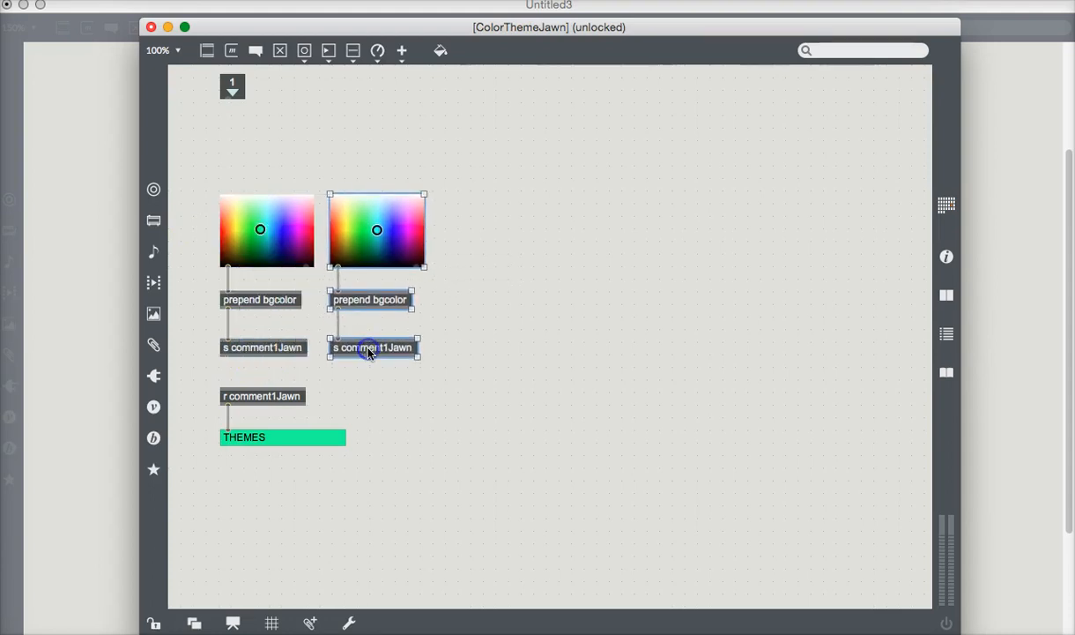
- Duplicate the swatch/prepend/send chain twice, placing copies to the right
drag(370, 345, 455, 345)
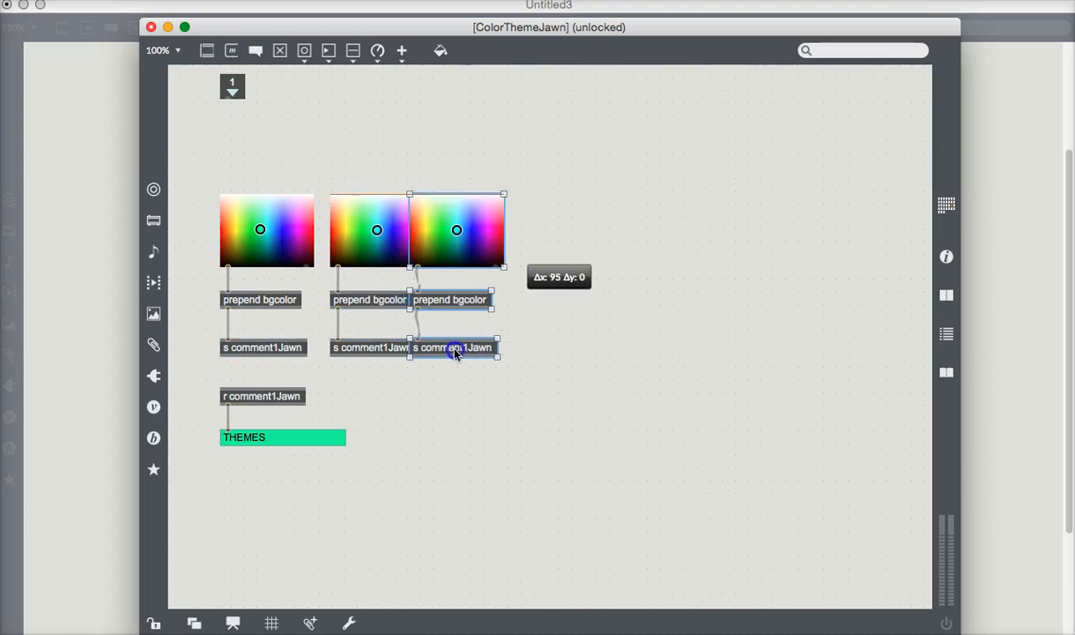
drag(455, 346, 490, 349)
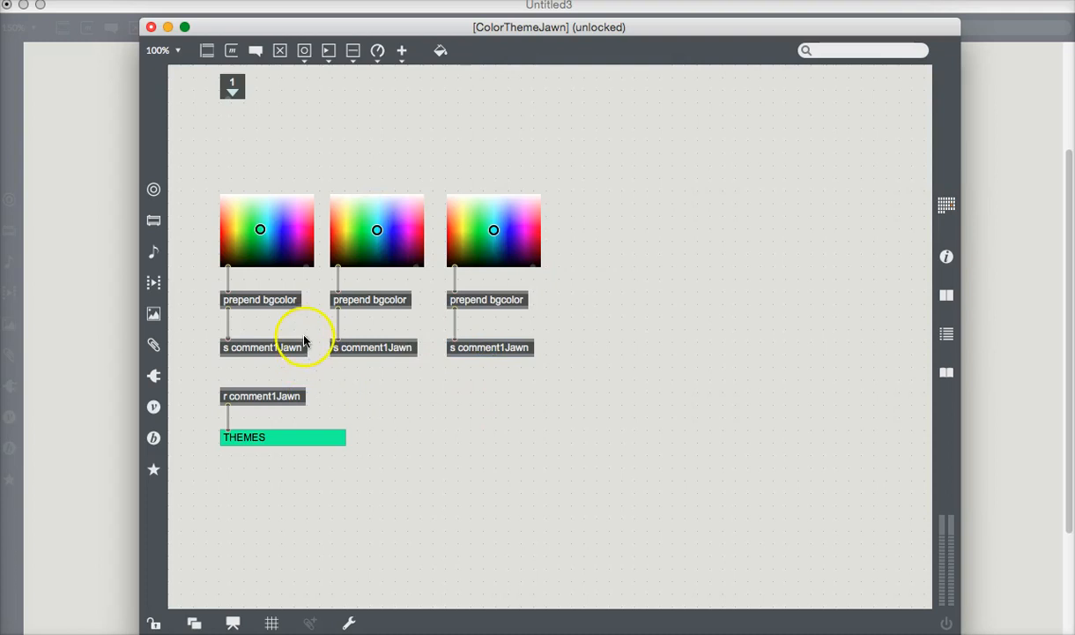
mouse_move(374, 303)
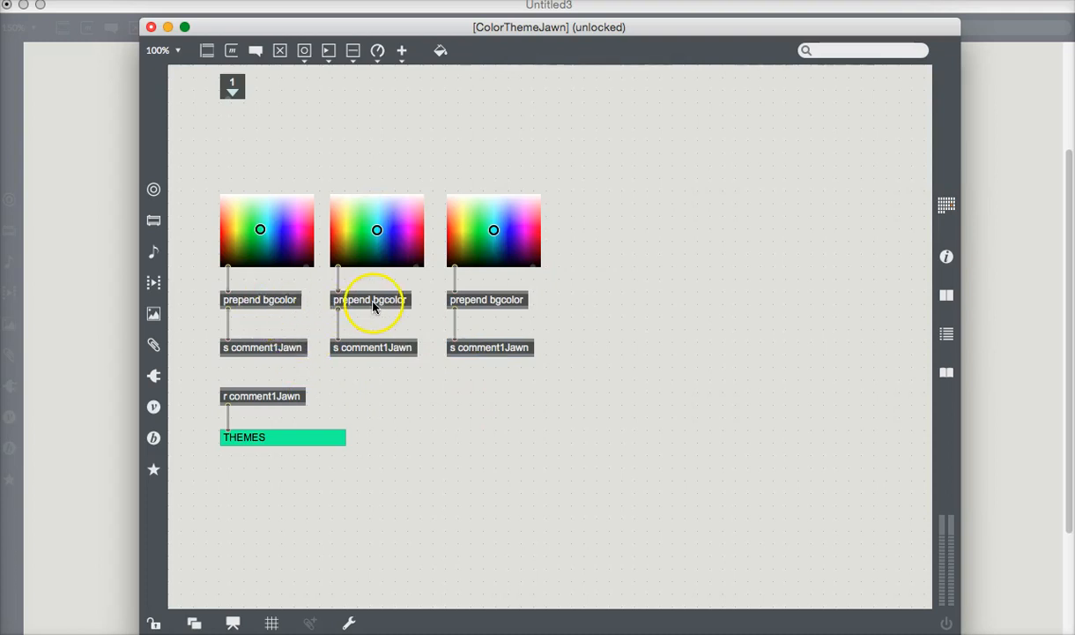
- Rename the second and third prepend objects to 'textcolor' and 'bgfillcolor'
click(370, 299)
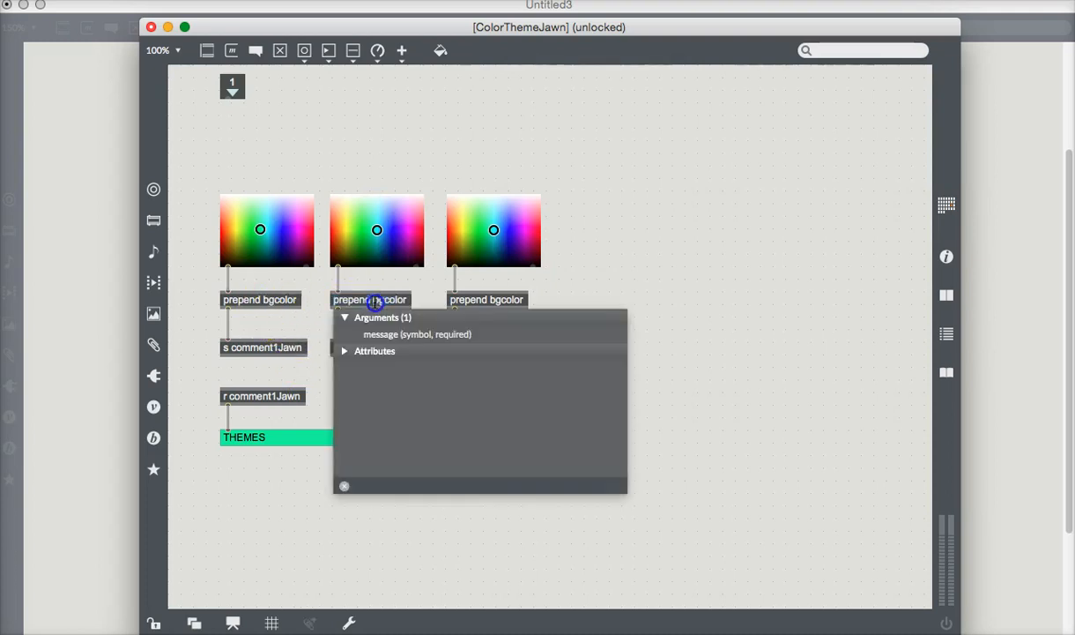
double_click(388, 300)
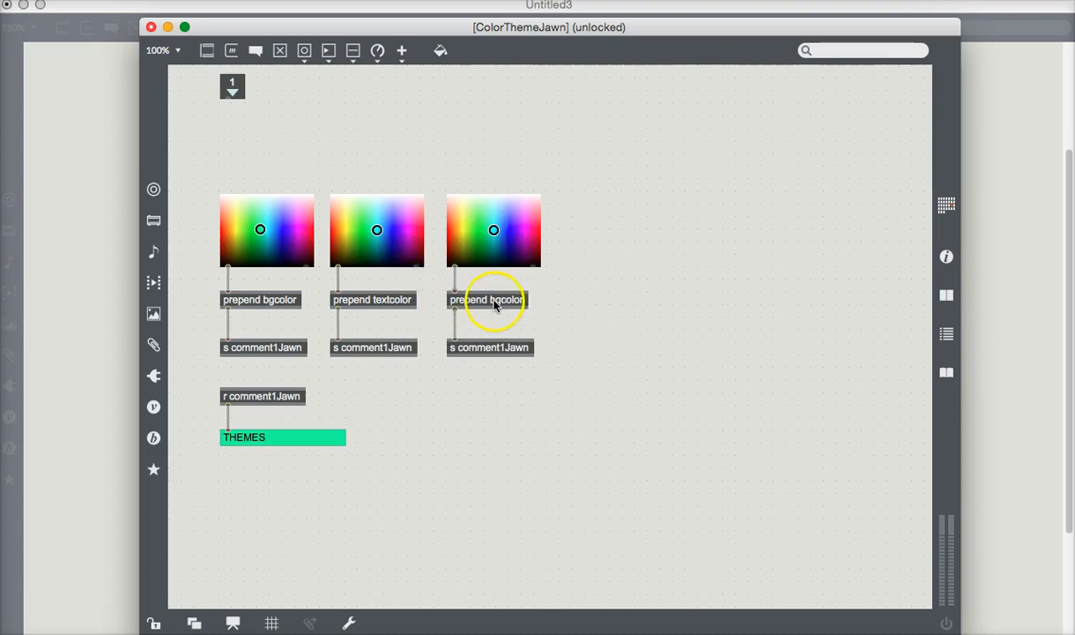
click(486, 300)
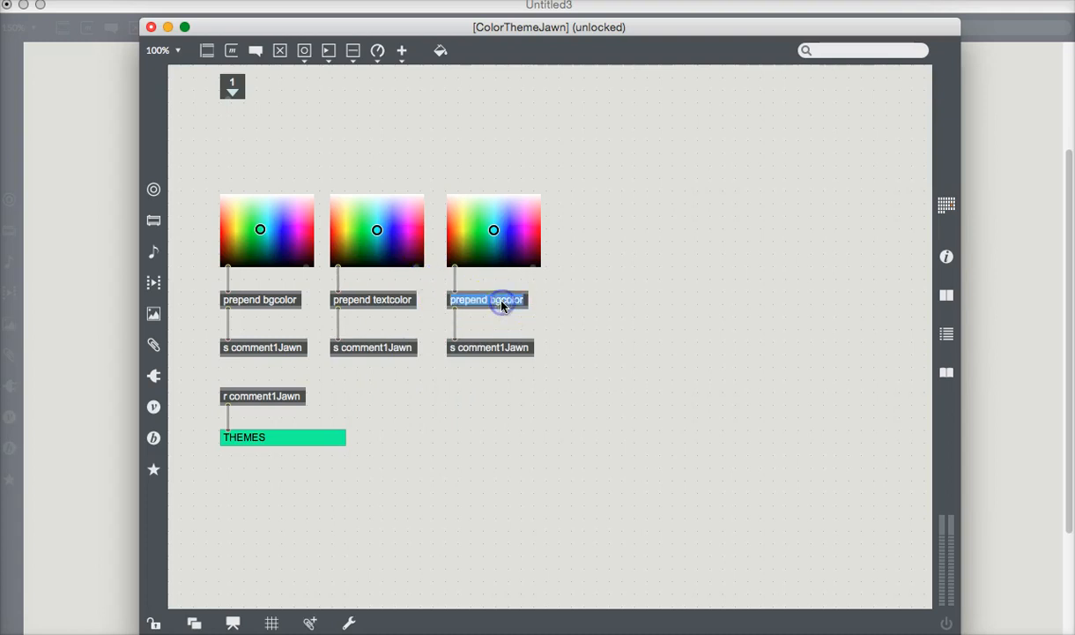
click(487, 300)
text(fill)
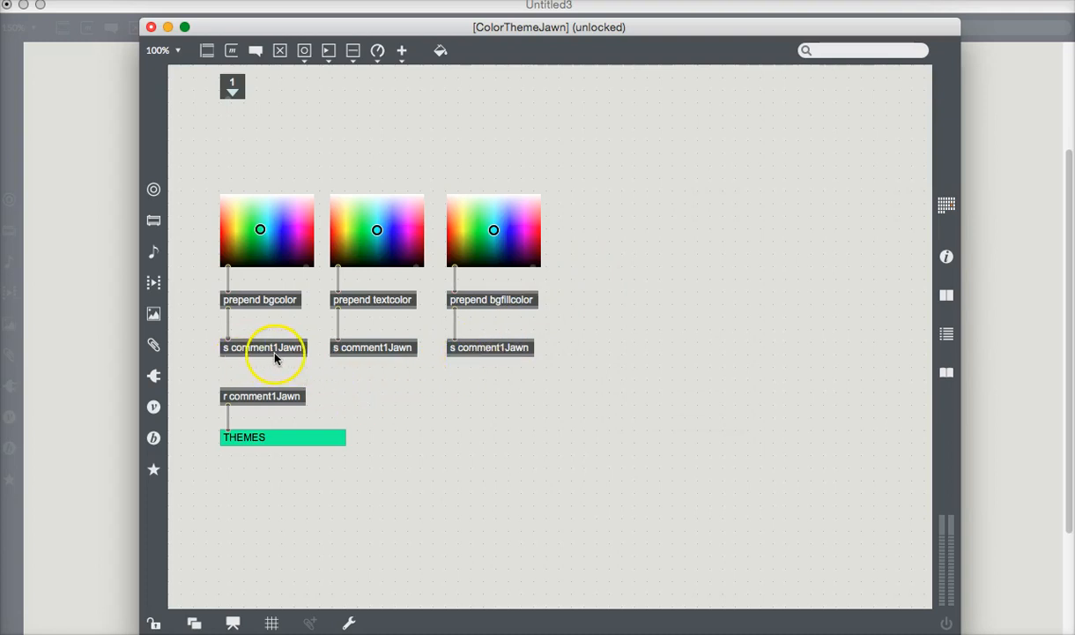
mouse_move(396, 353)
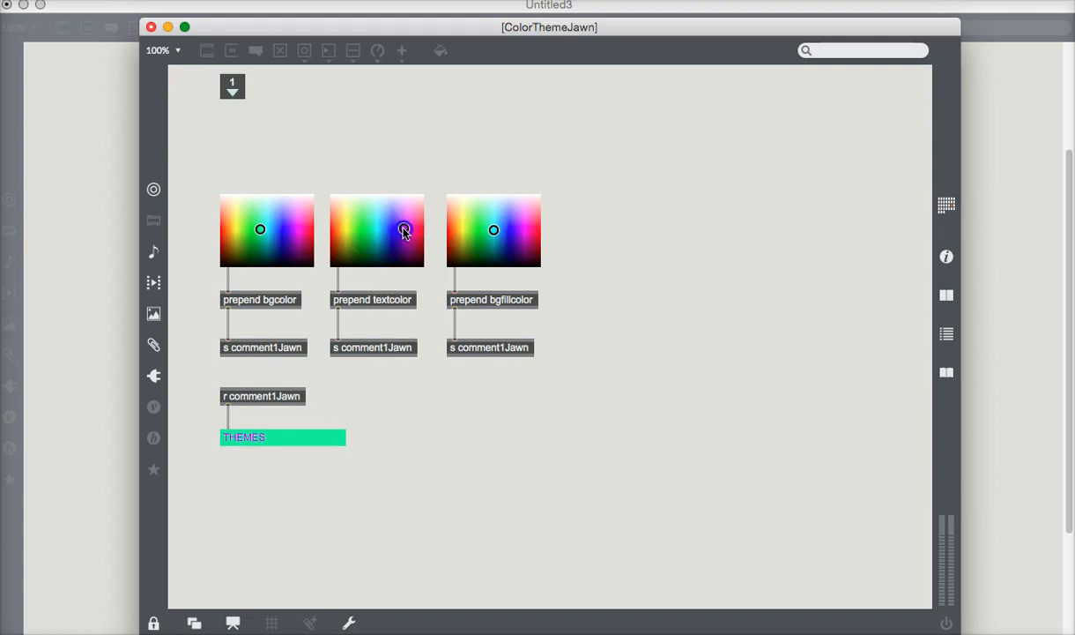
- Set the THEMES comment's text colour to green from the second swatch
click(158, 50)
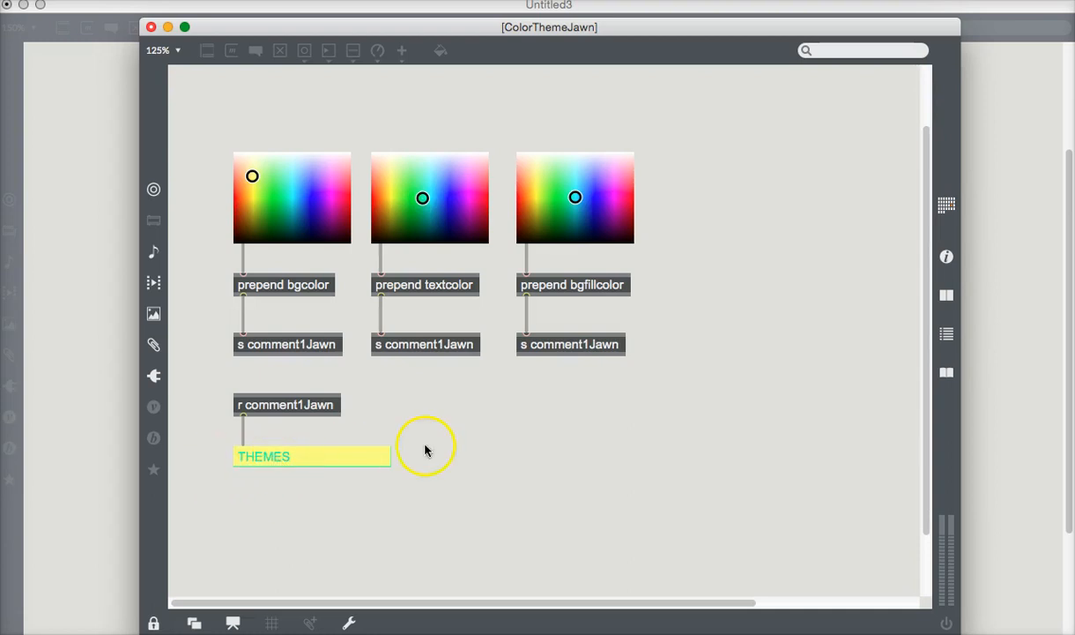
mouse_move(580, 296)
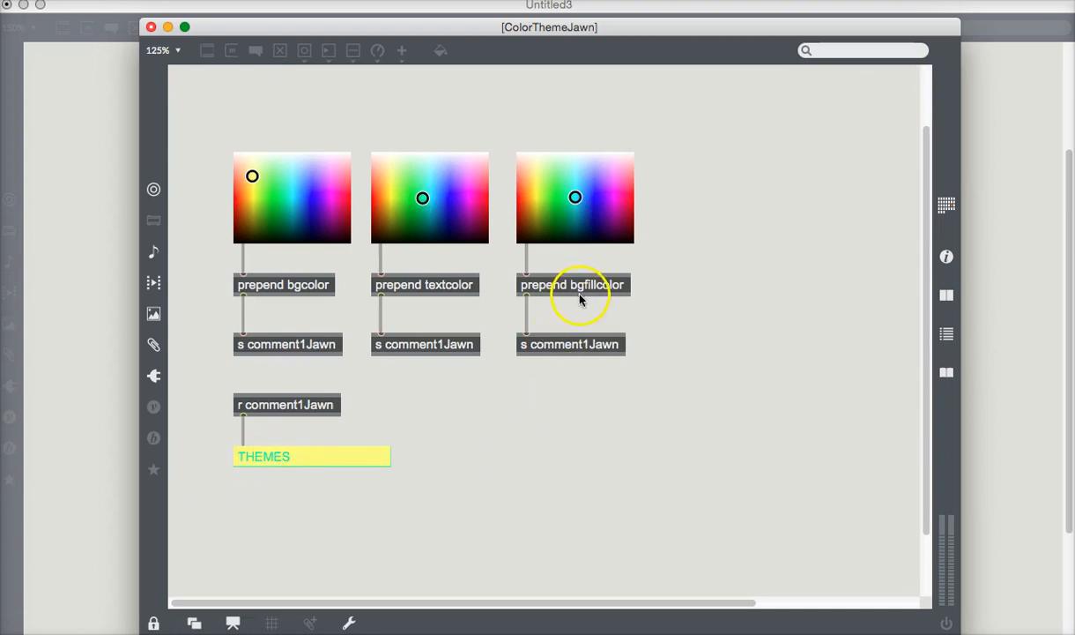
mouse_move(555, 356)
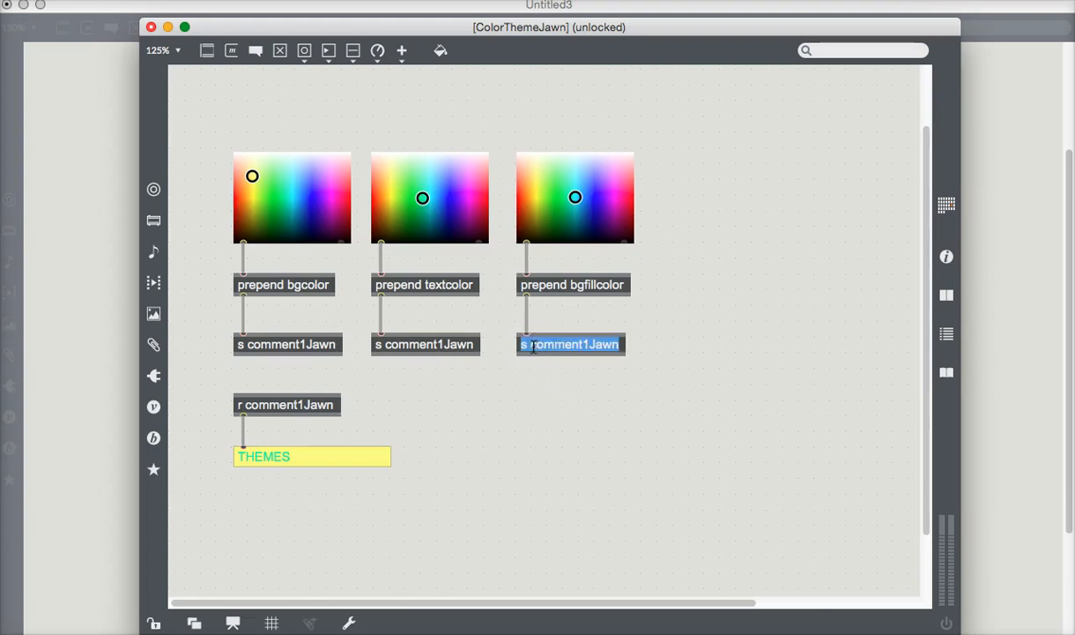
- Rename the third chain's send object to 's panel1Jawn'
click(571, 344)
text(panel)
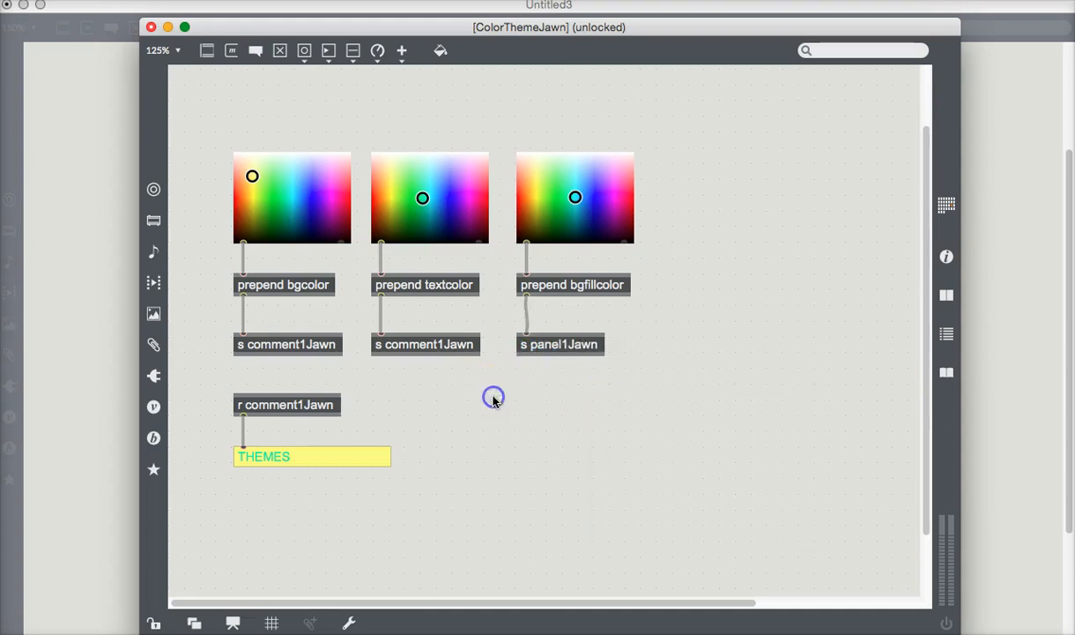
mouse_move(517, 405)
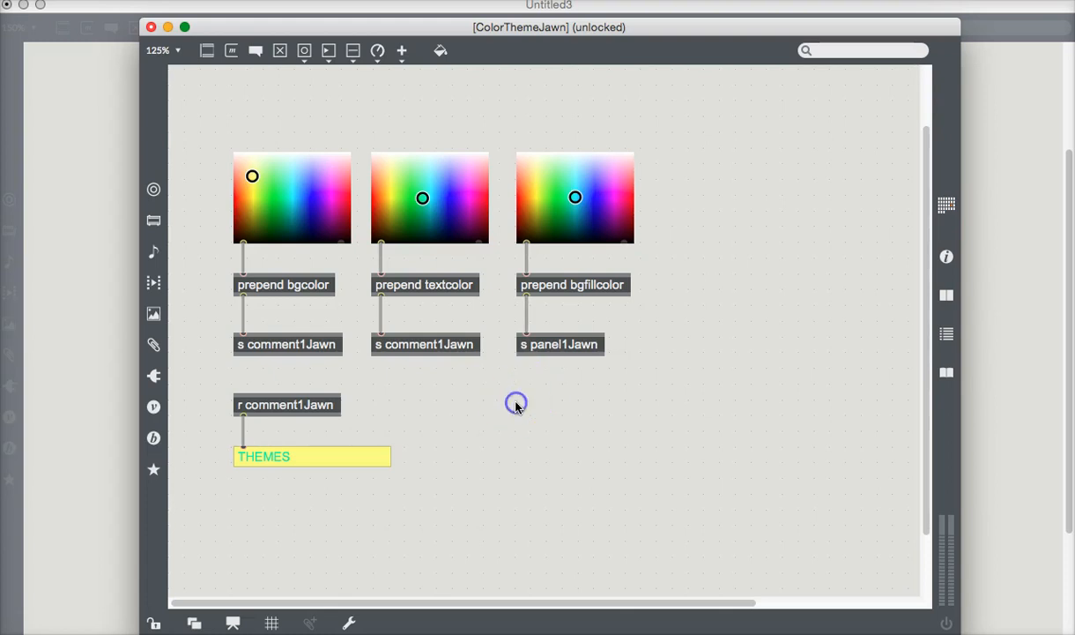
mouse_move(522, 404)
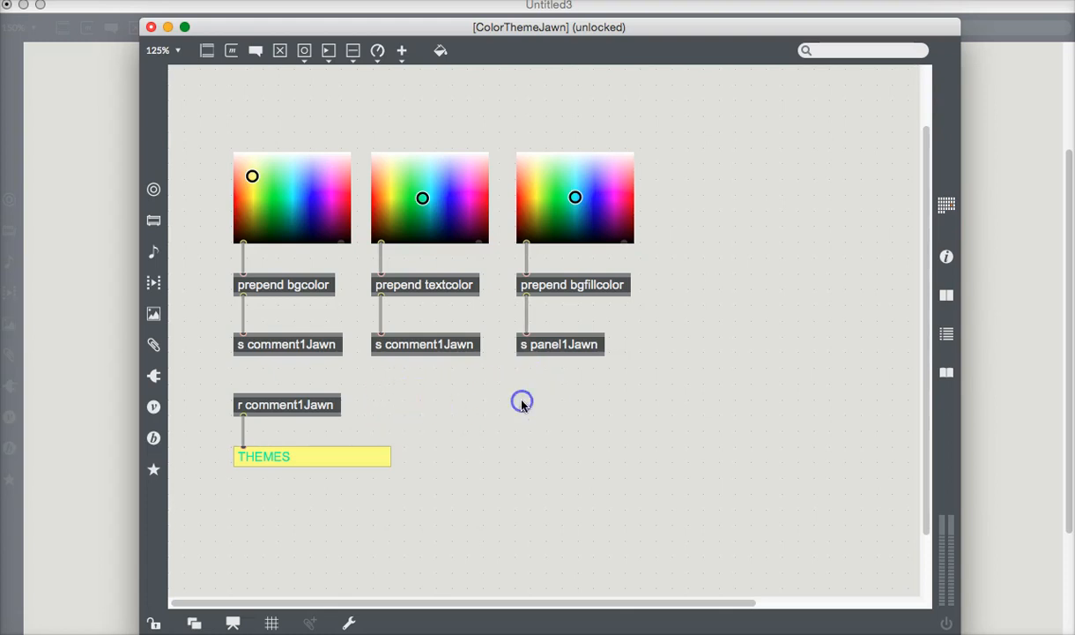
- Add an 'r panel1Jawn' receiver feeding a panel behind THEMES, placed beside the comment receiver
click(521, 404)
text(r panel1Jawn)
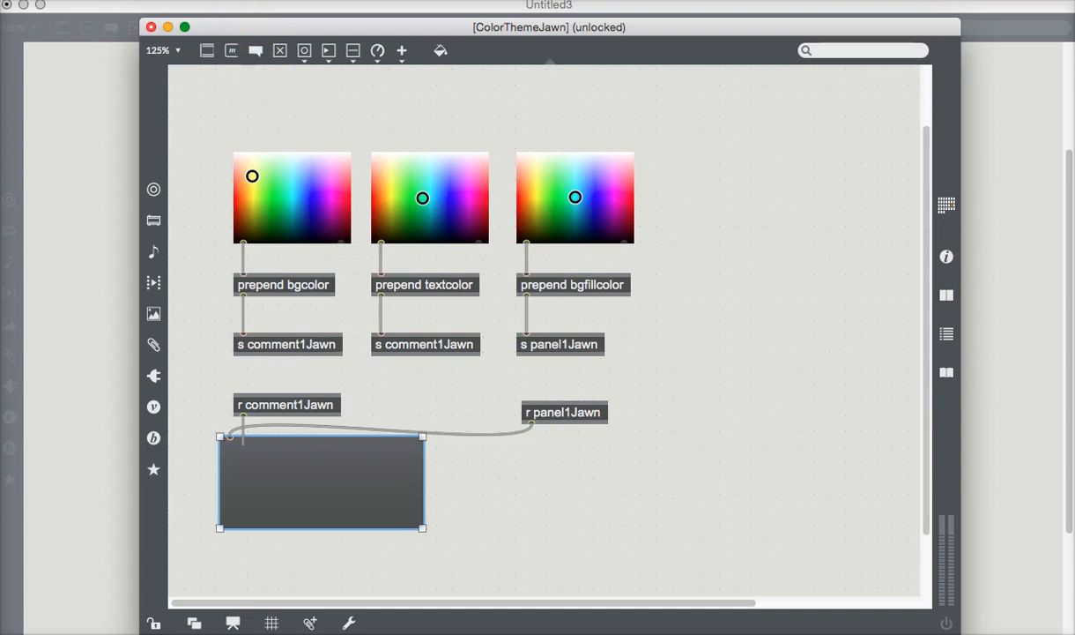
mouse_move(233, 50)
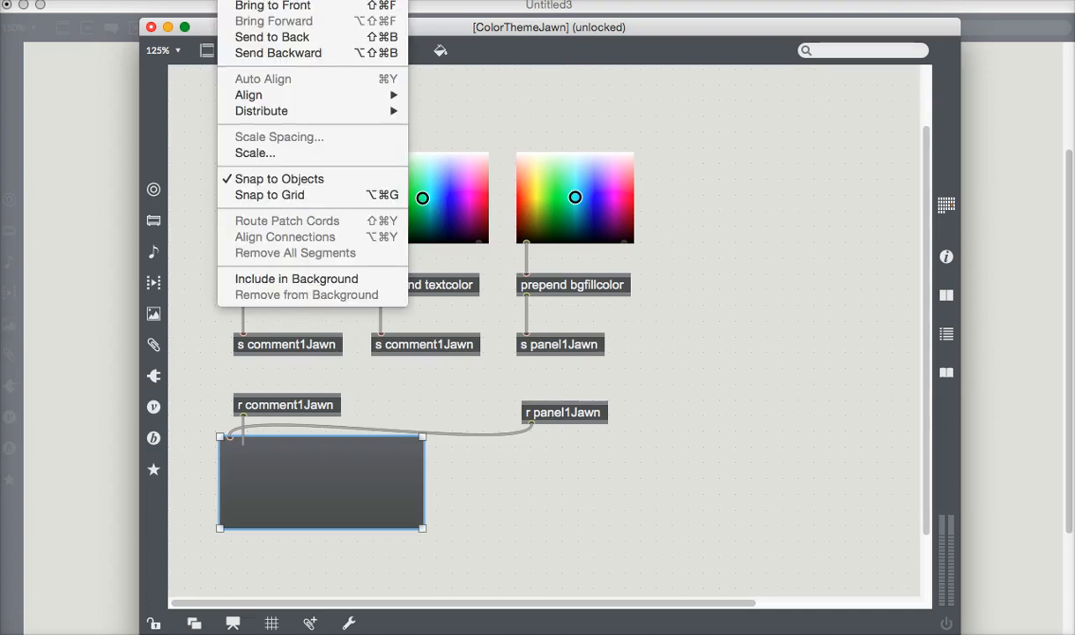
mouse_move(271, 35)
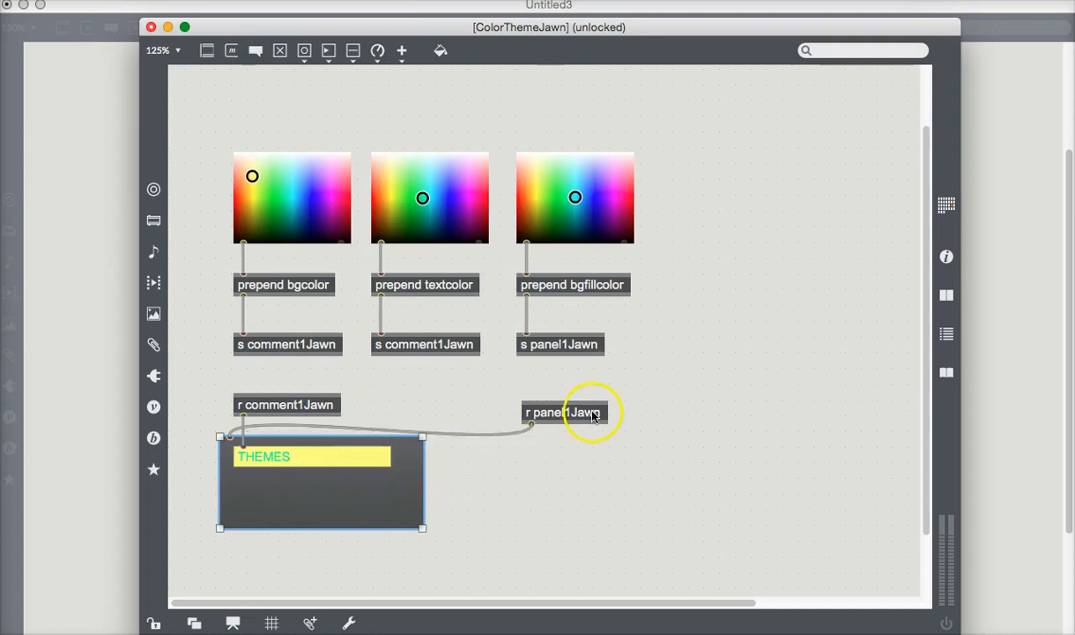
drag(564, 412, 402, 404)
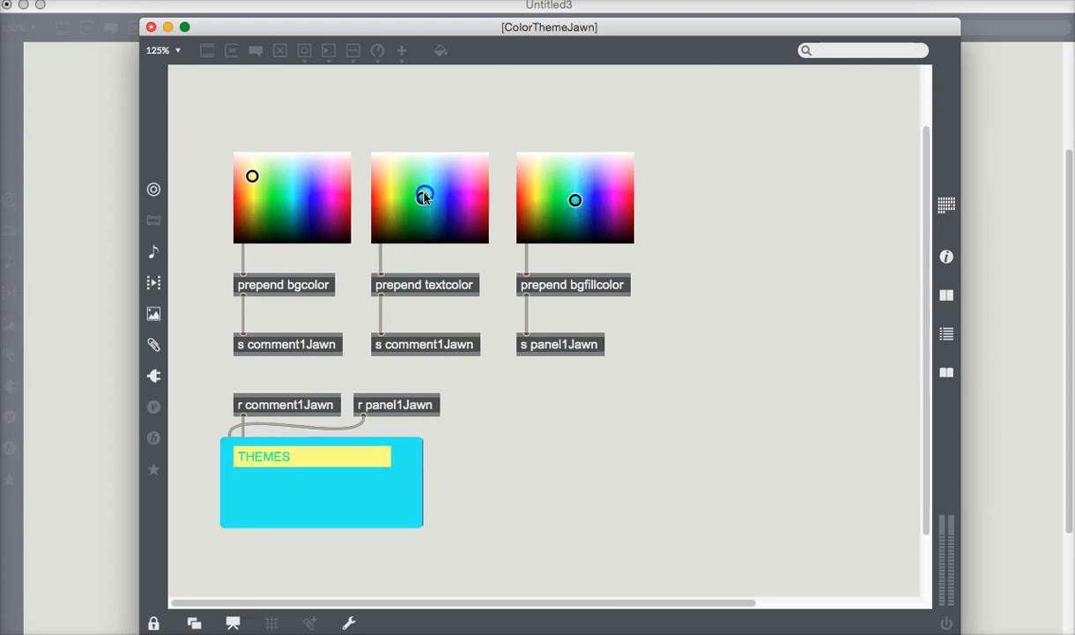
- Recolour the THEMES text dark blue from the second swatch over the cyan panel
click(250, 176)
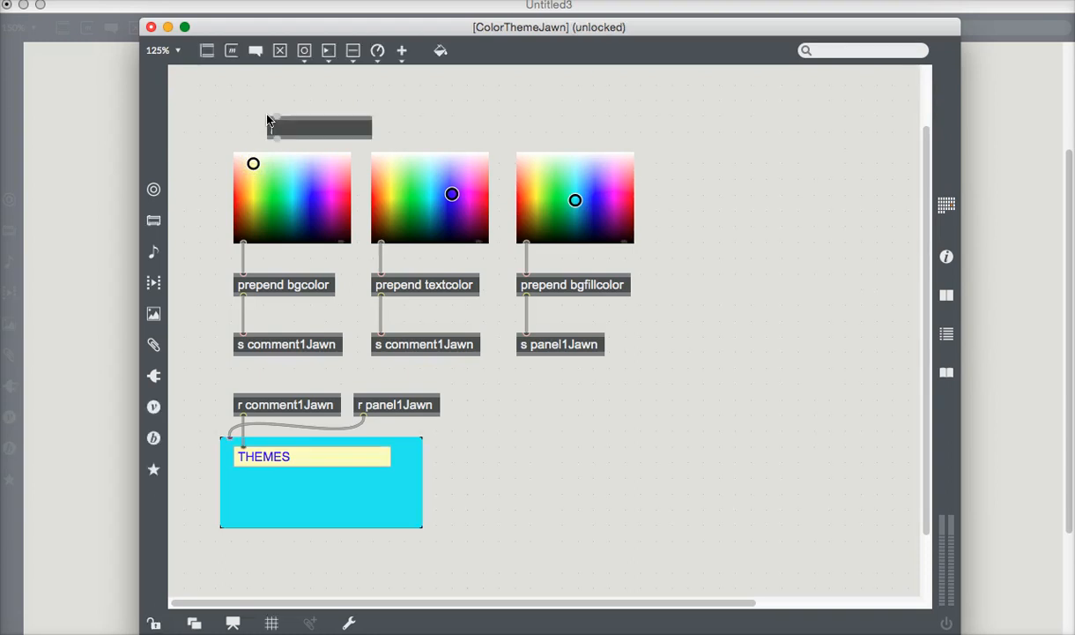
- Create a 'preset' object above the three colour swatches
text(pre)
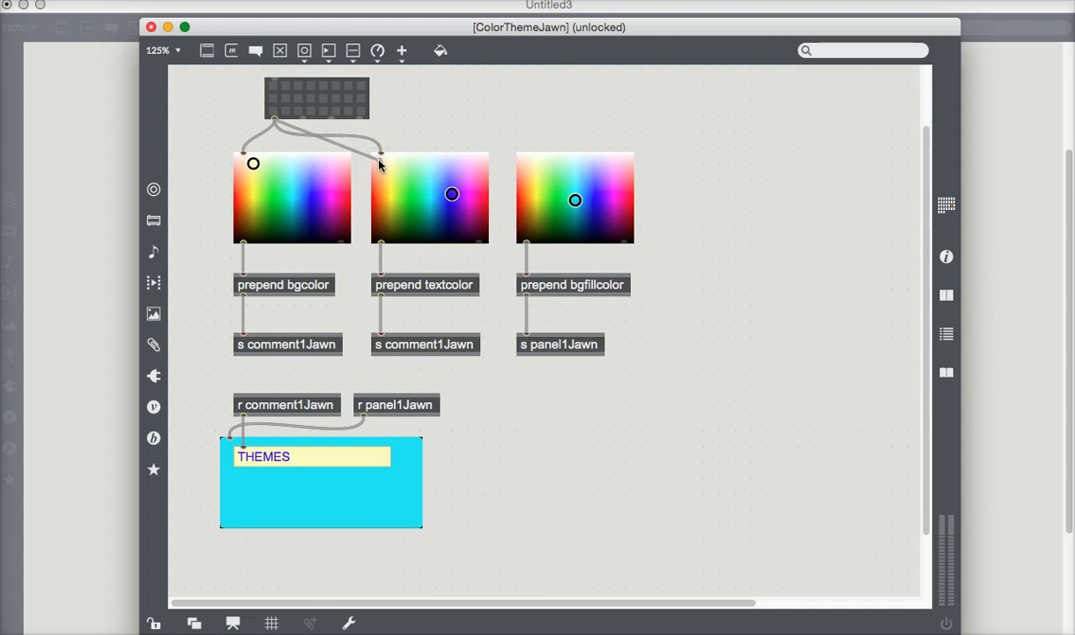
mouse_move(529, 162)
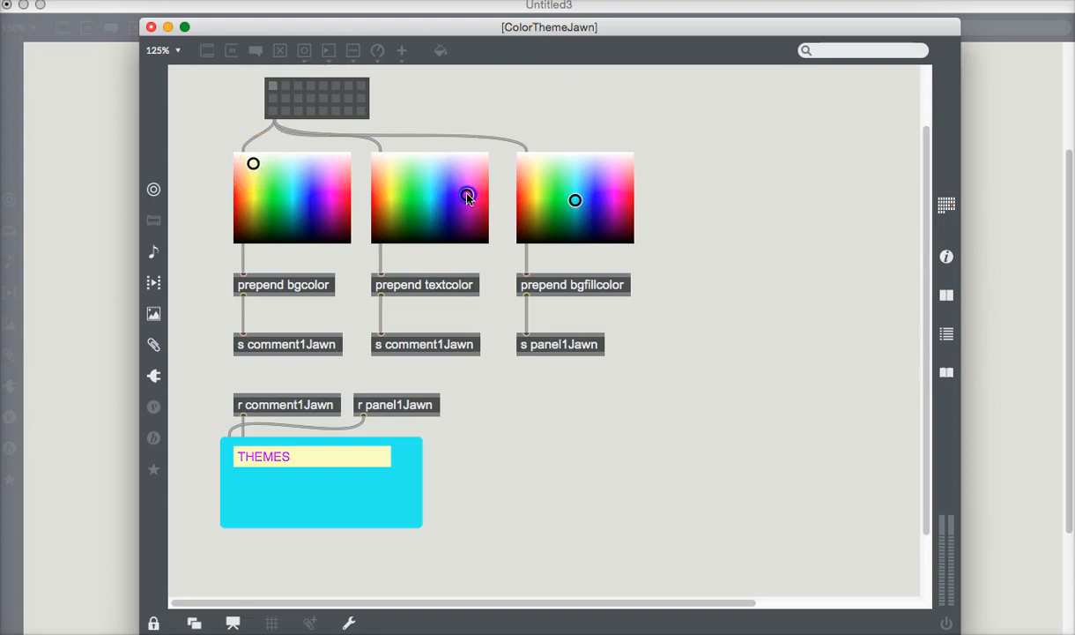
- Set magenta THEMES text and adjust the panel's fill colour on the swatches
click(574, 201)
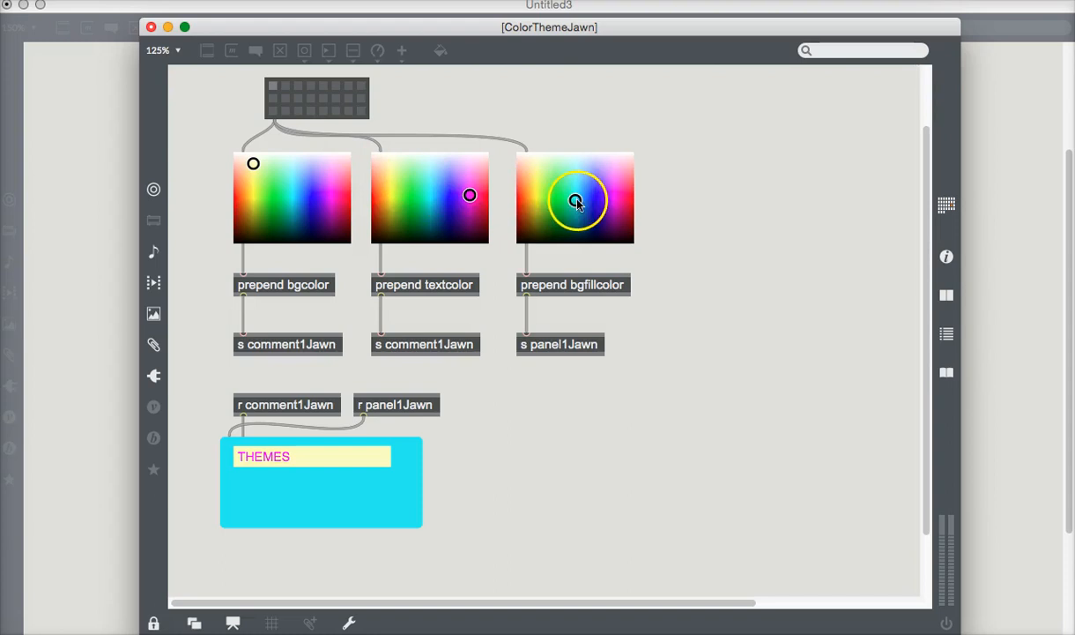
drag(575, 201, 631, 200)
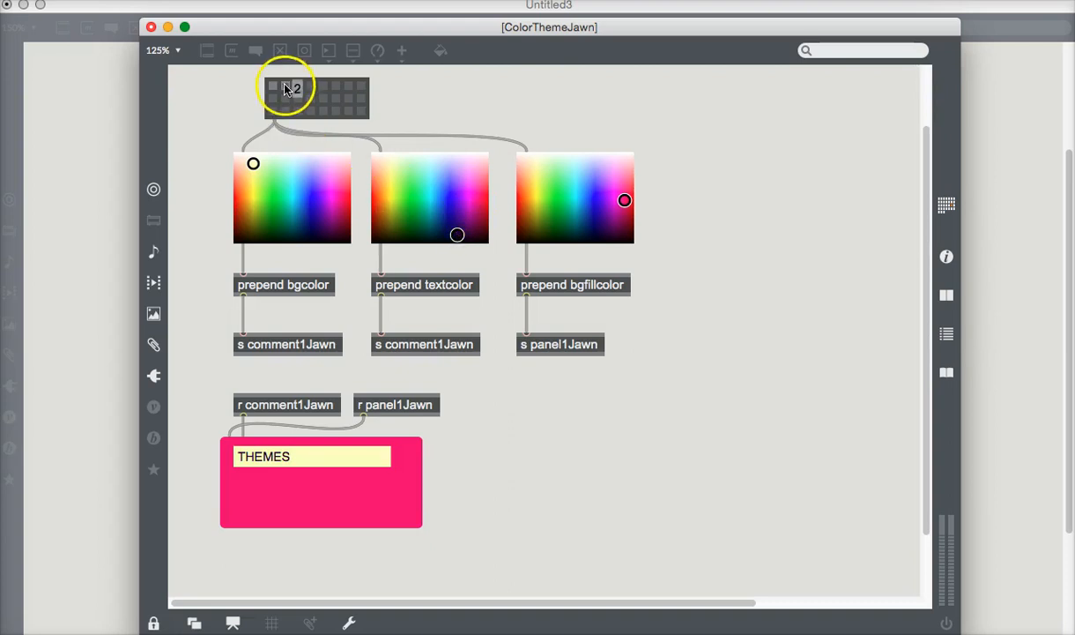
mouse_move(406, 109)
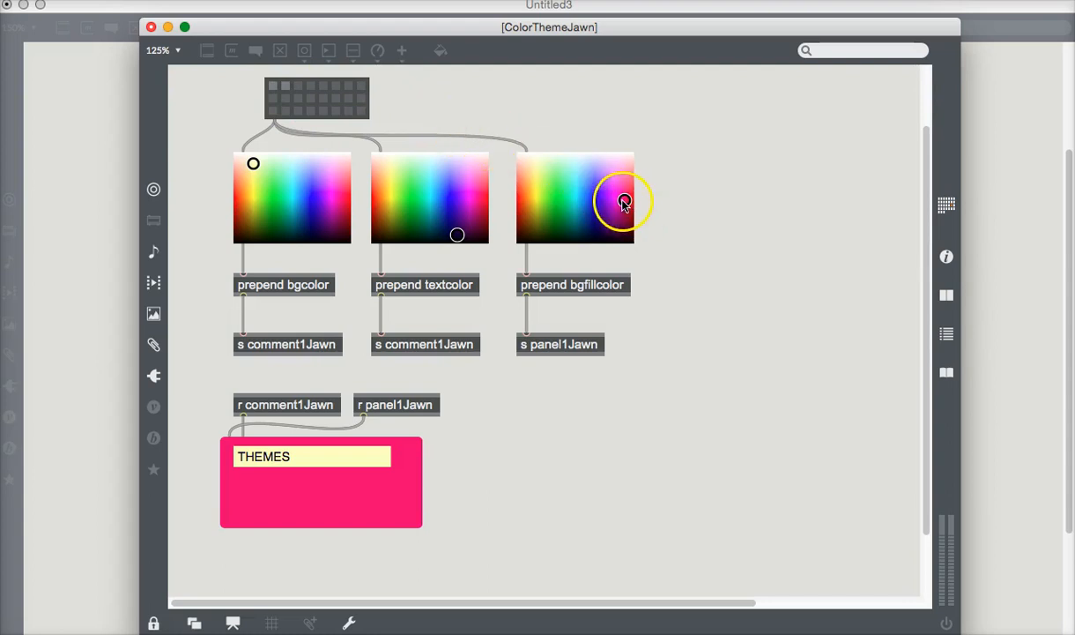
click(536, 222)
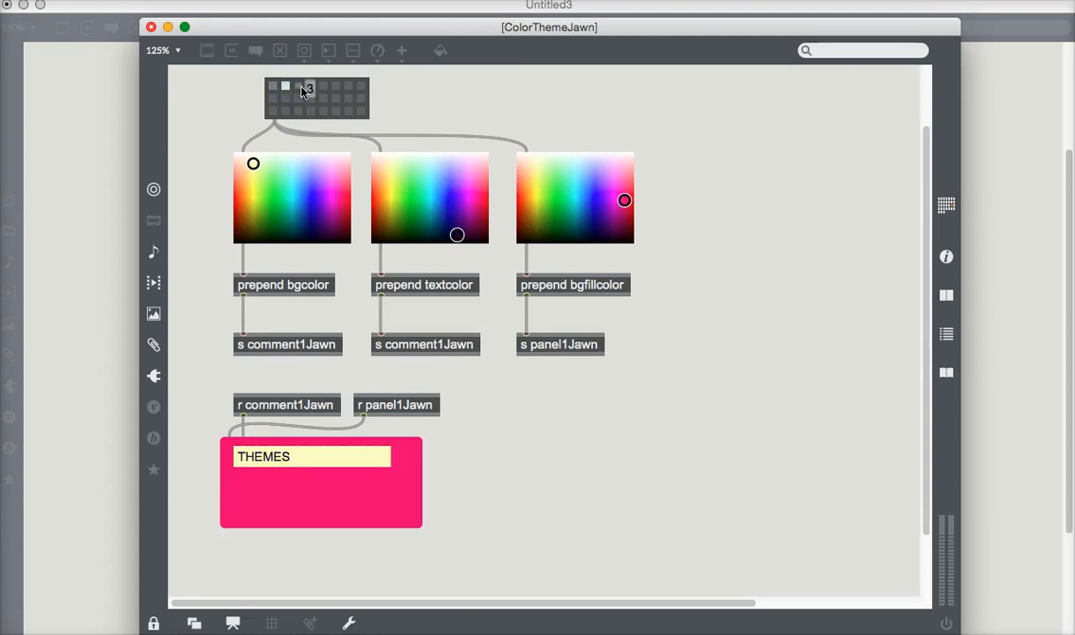
- Recall a stored preset slot, restyling THEMES teal on an olive panel
click(298, 84)
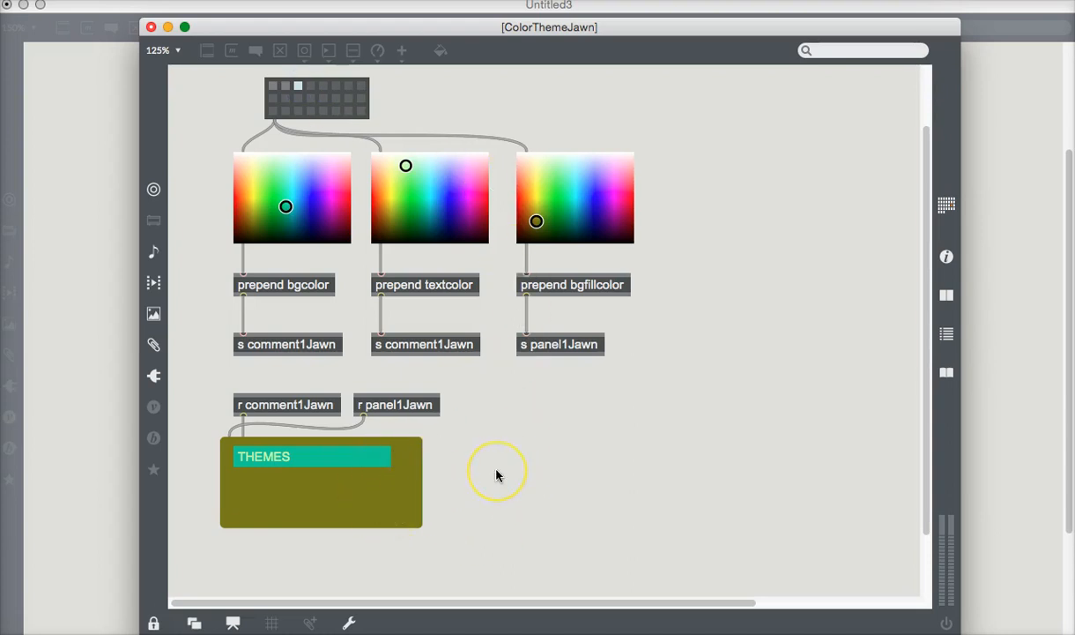
mouse_move(368, 74)
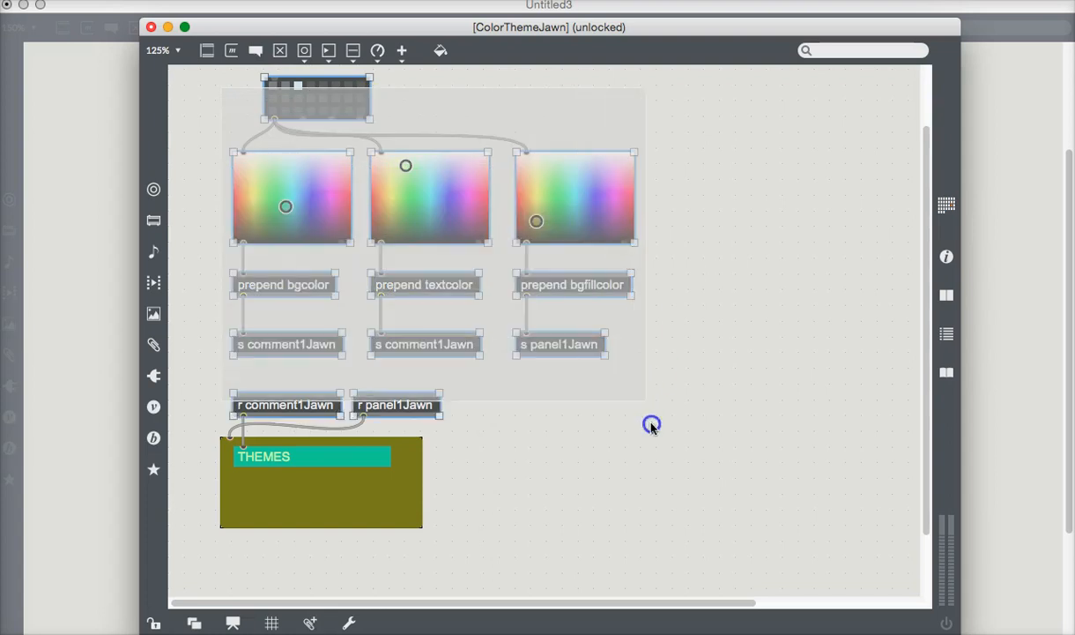
- Select all objects and move them down to make room for an inlet at the top
drag(653, 424, 402, 502)
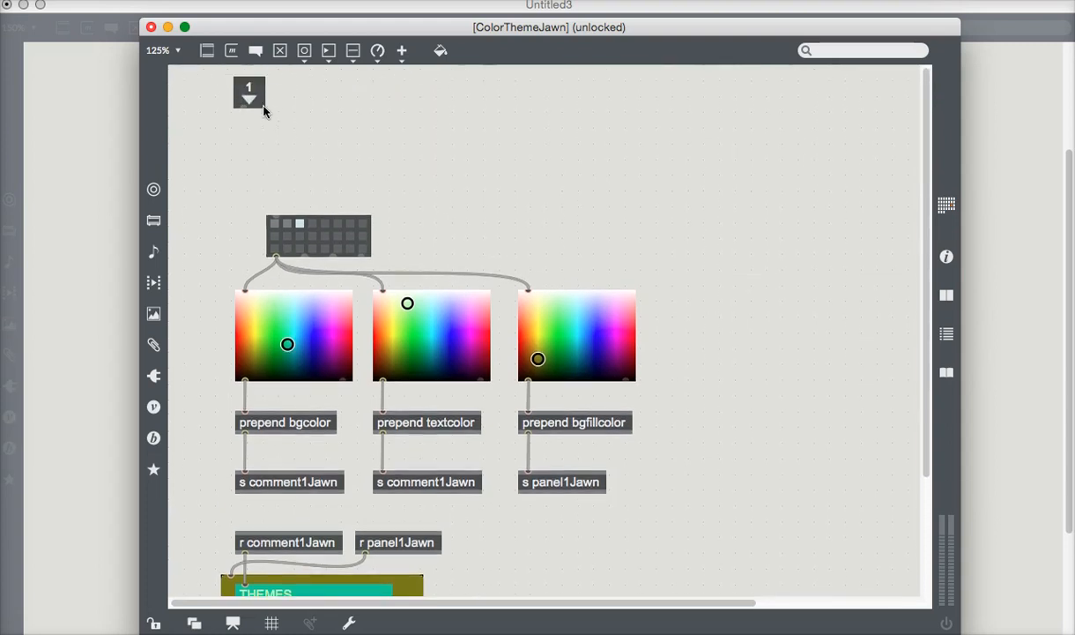
mouse_move(245, 109)
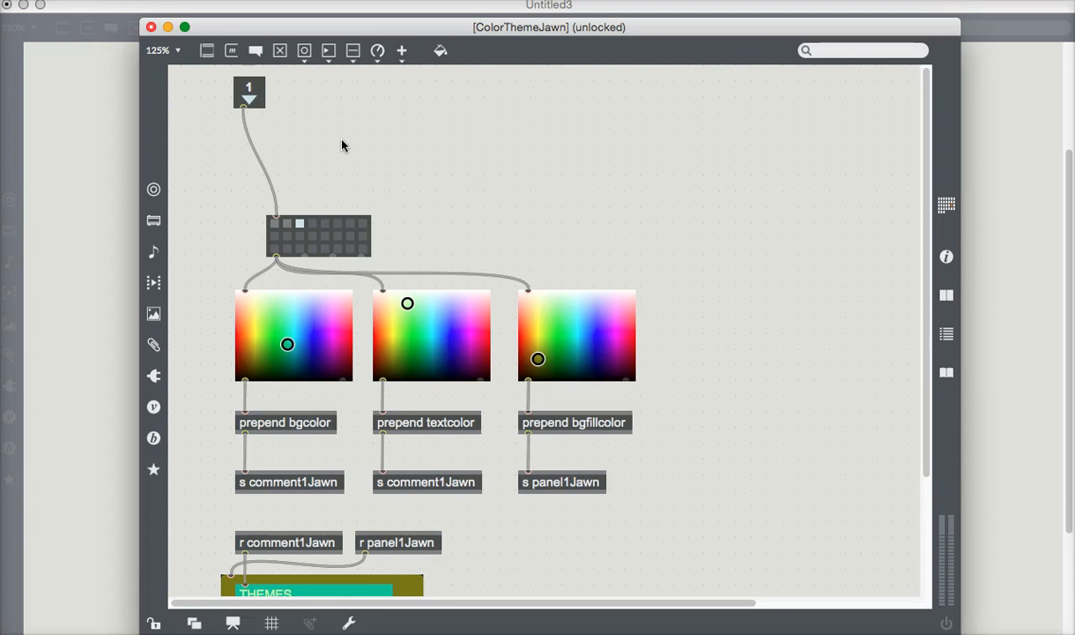
scroll(down, 3)
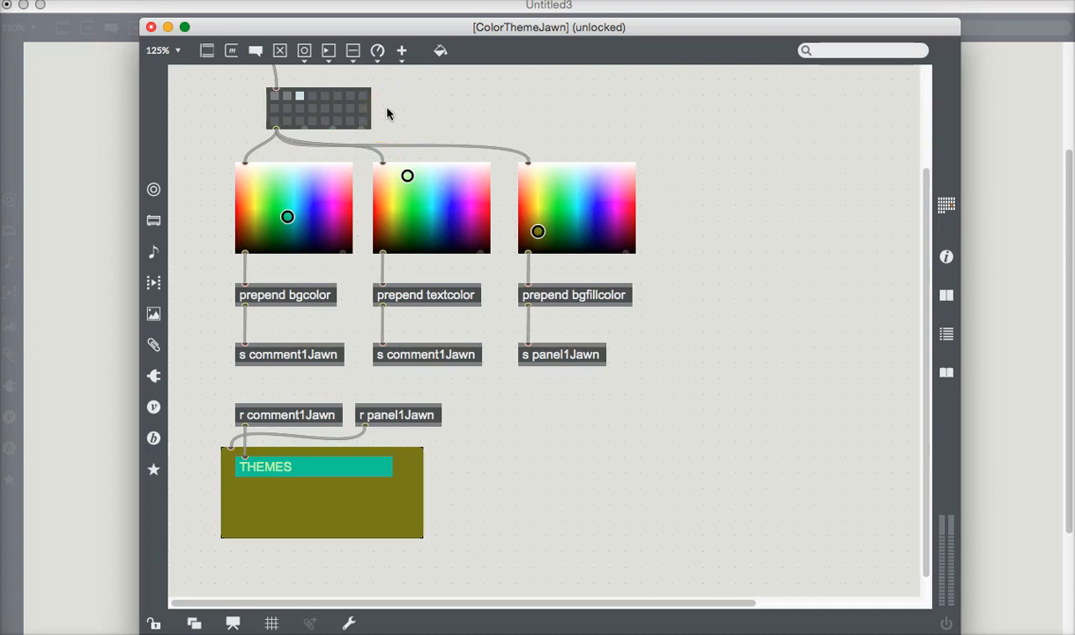
mouse_move(383, 108)
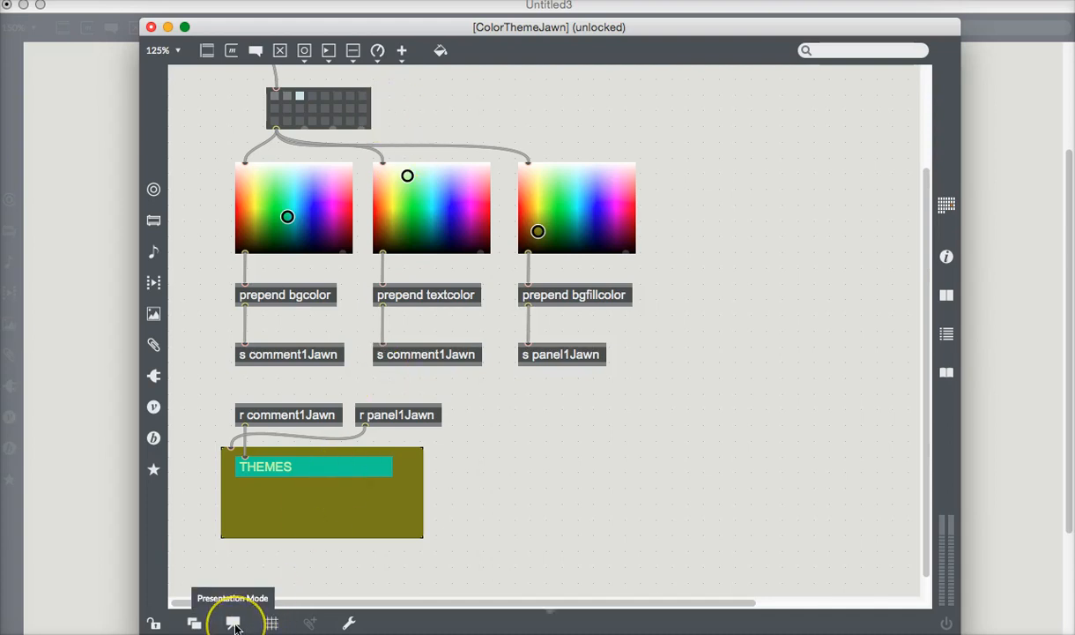
click(233, 624)
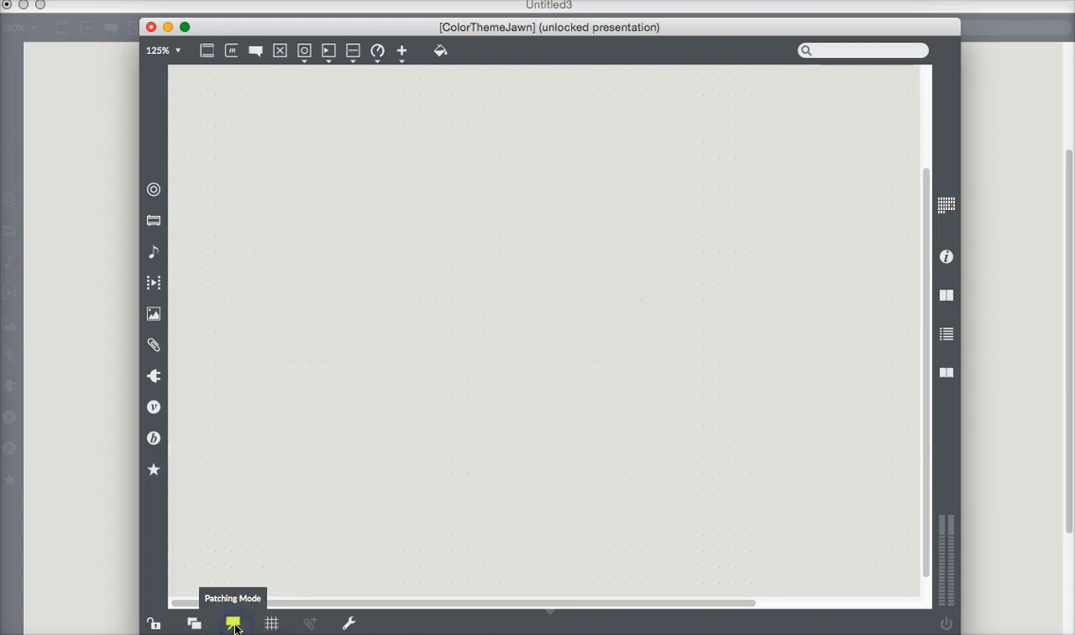
click(232, 624)
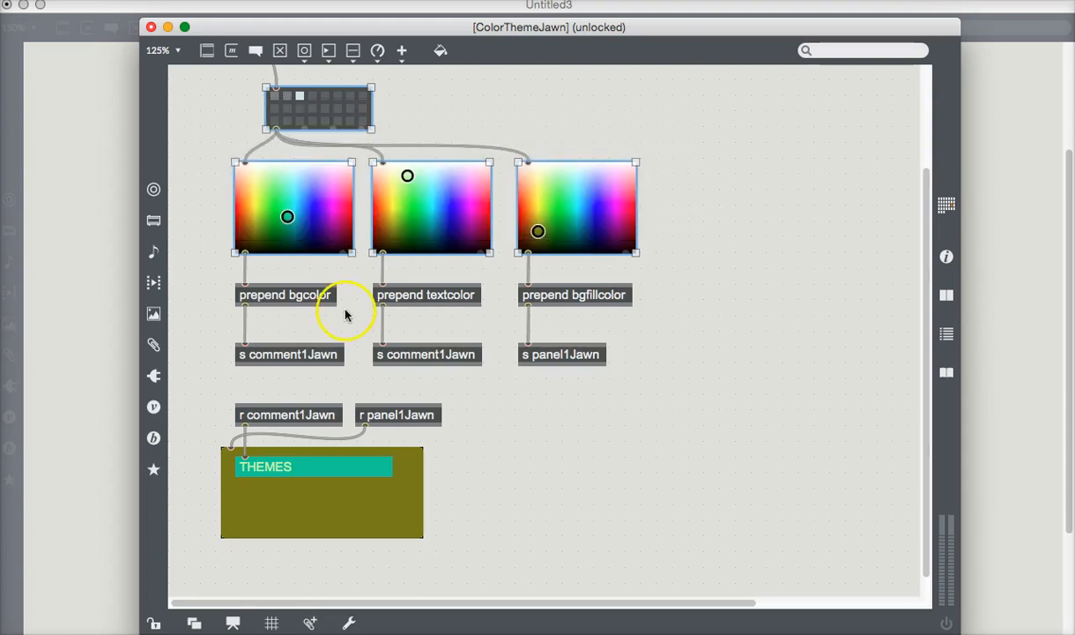
mouse_move(449, 469)
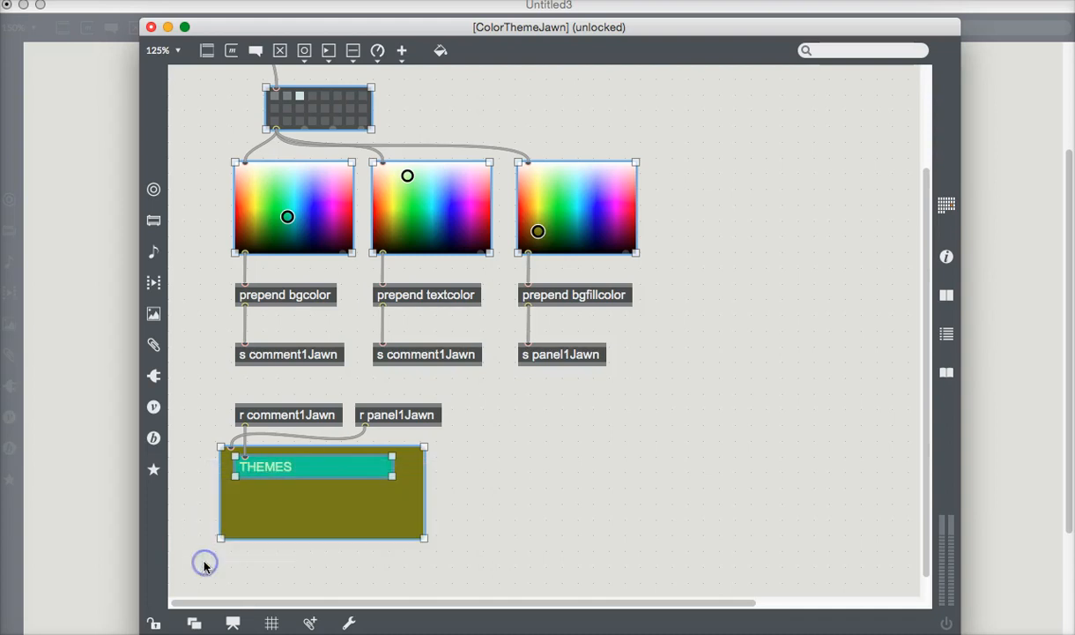
mouse_move(679, 34)
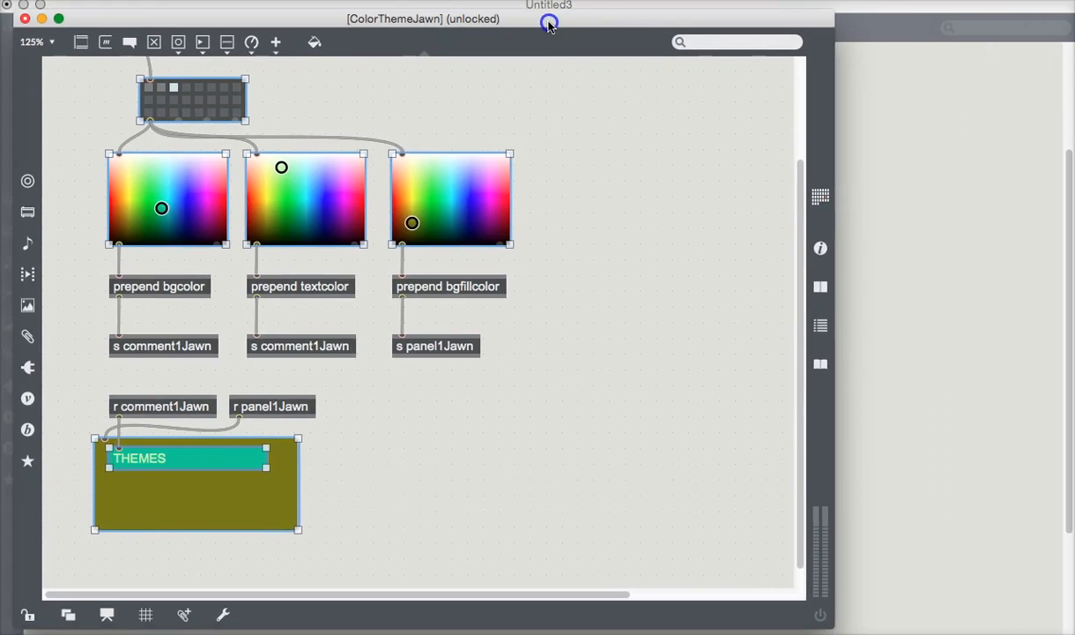
mouse_move(820, 246)
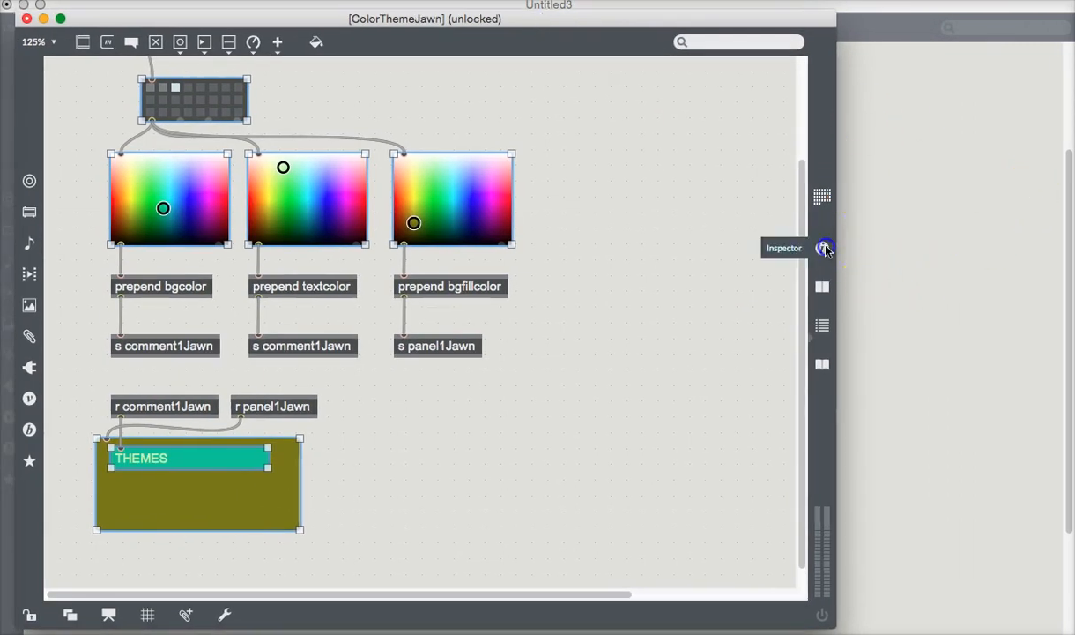
- Enable Include in Presentation for the preset, swatches and THEMES panel via the Inspector
click(825, 247)
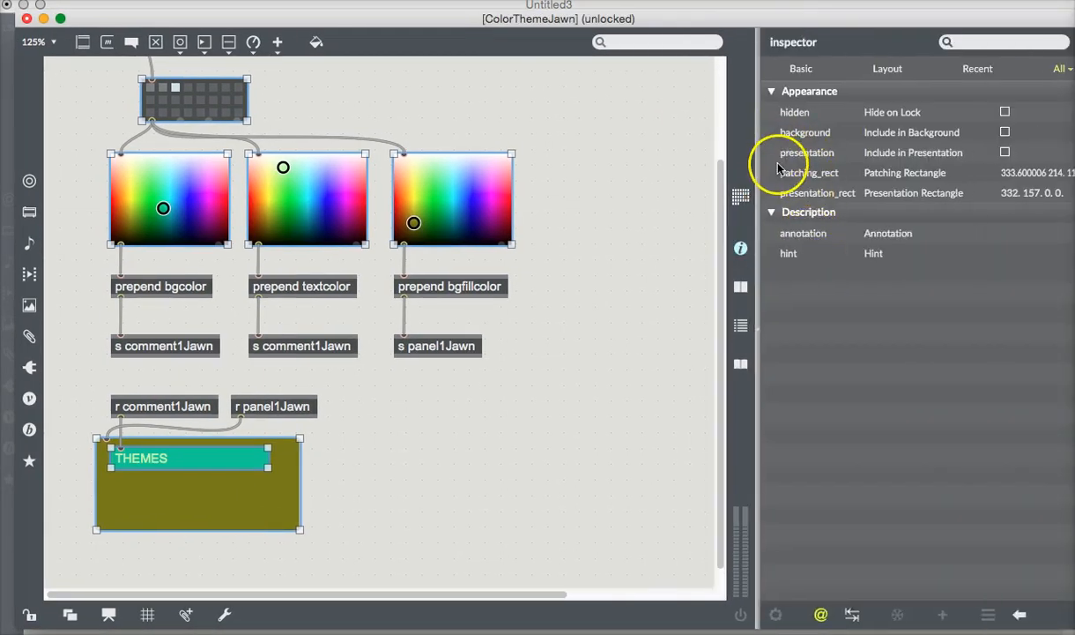
mouse_move(829, 159)
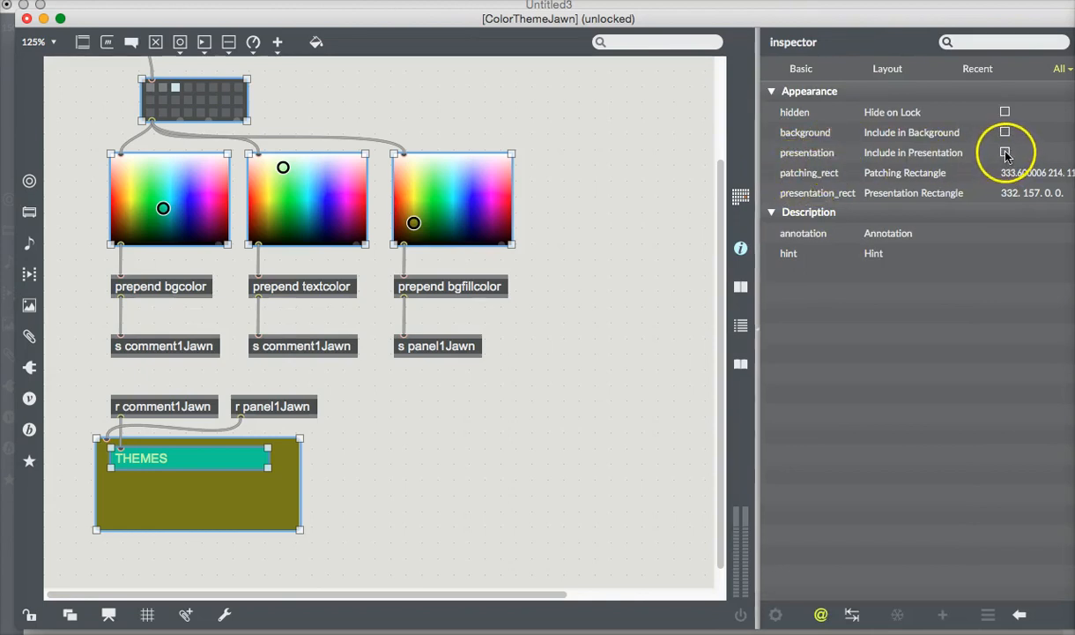
click(1005, 151)
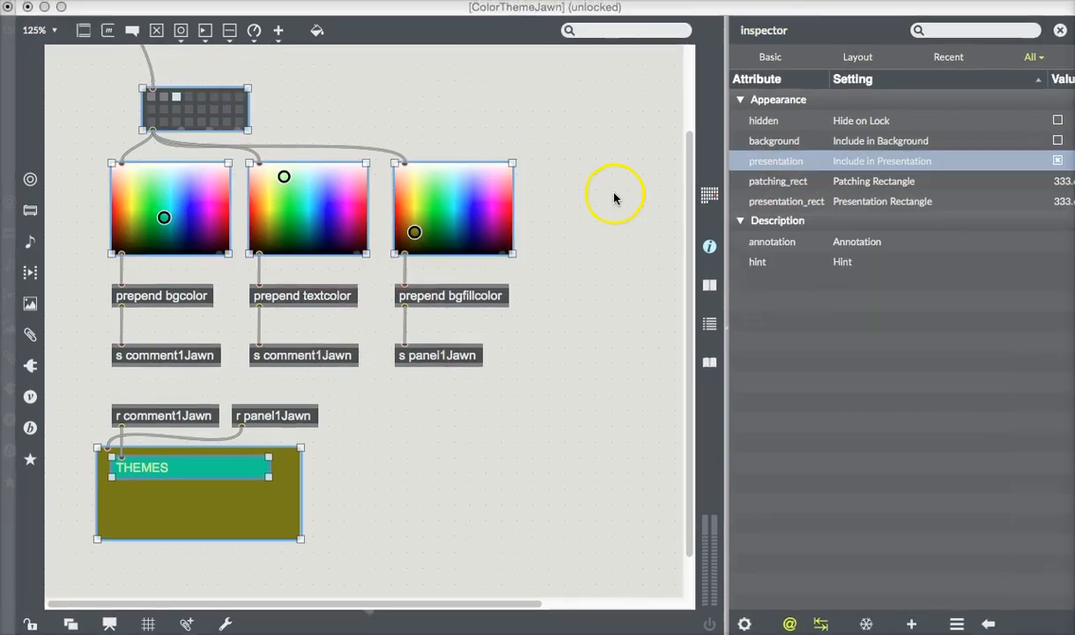
mouse_move(628, 169)
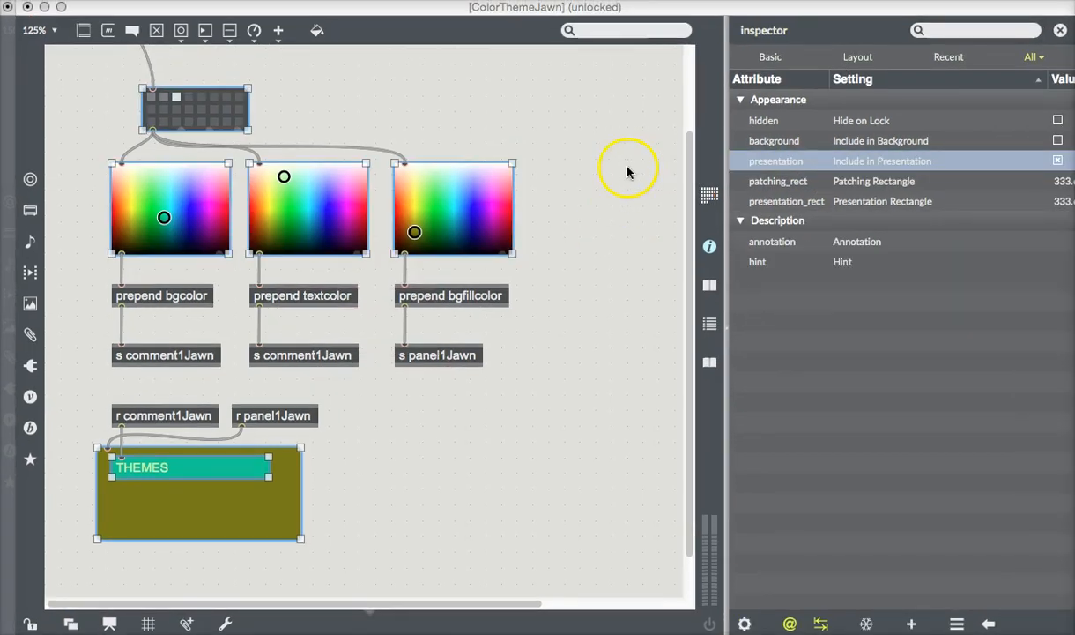
mouse_move(541, 187)
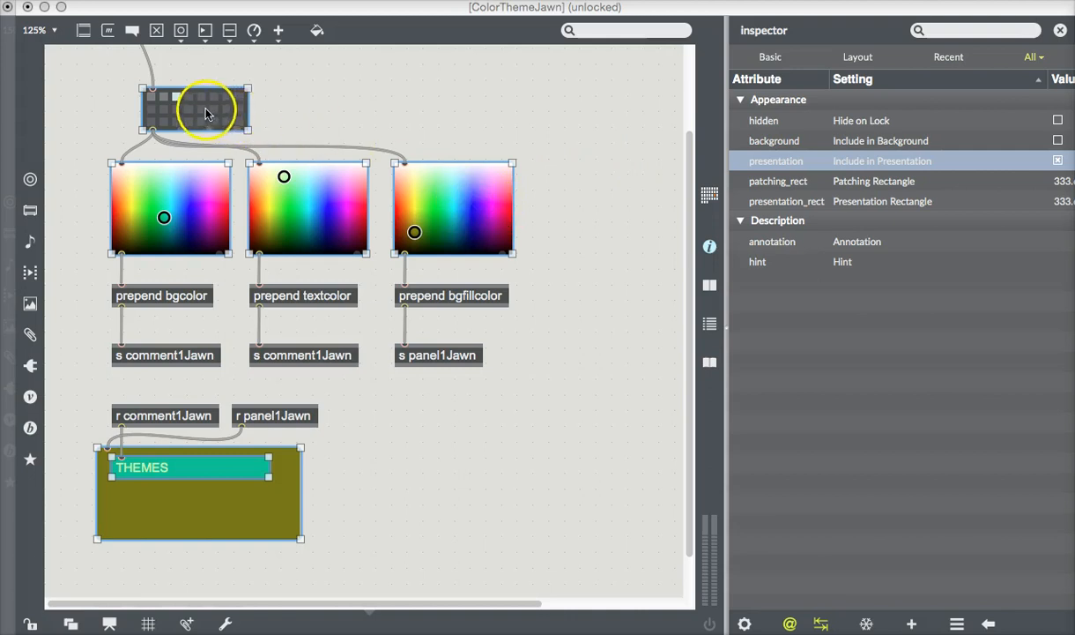
- Nudge the selected presentation objects slightly lower
drag(208, 109, 197, 120)
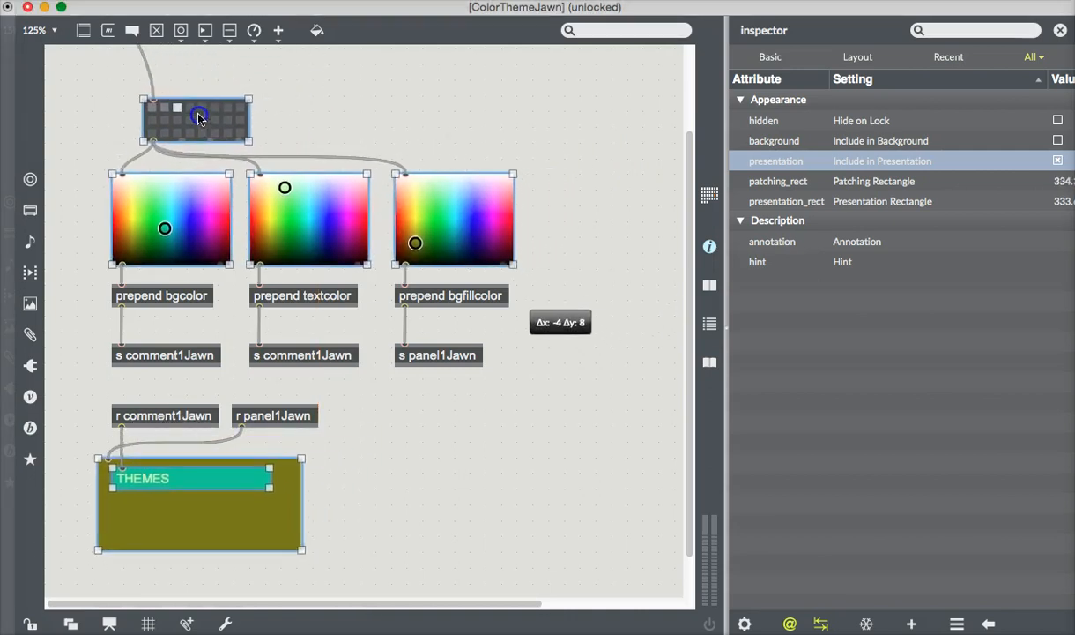
drag(197, 119, 208, 126)
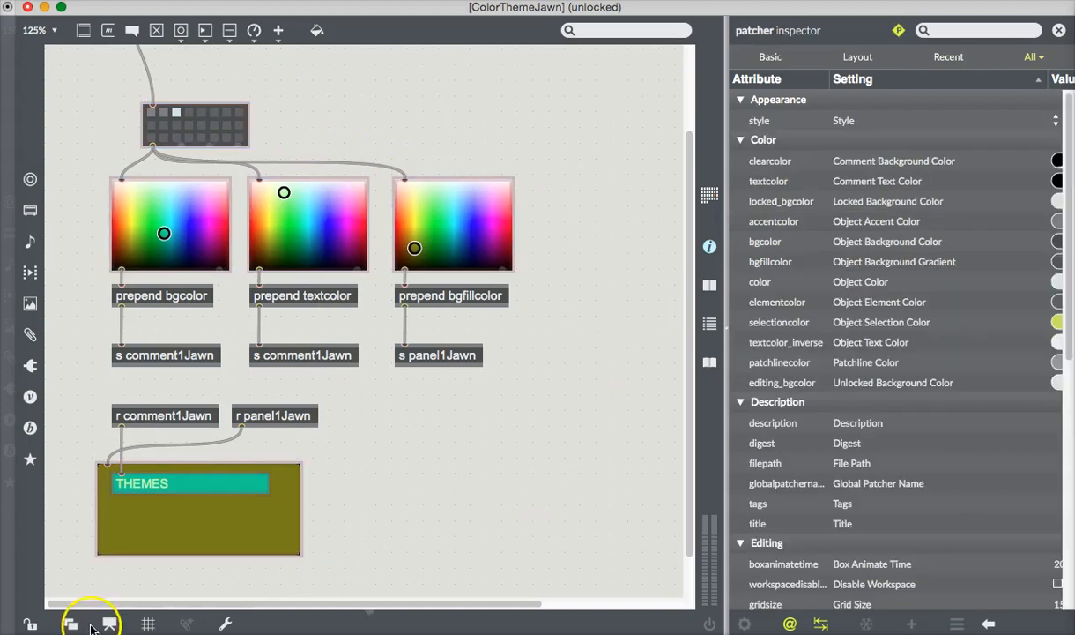
mouse_move(109, 624)
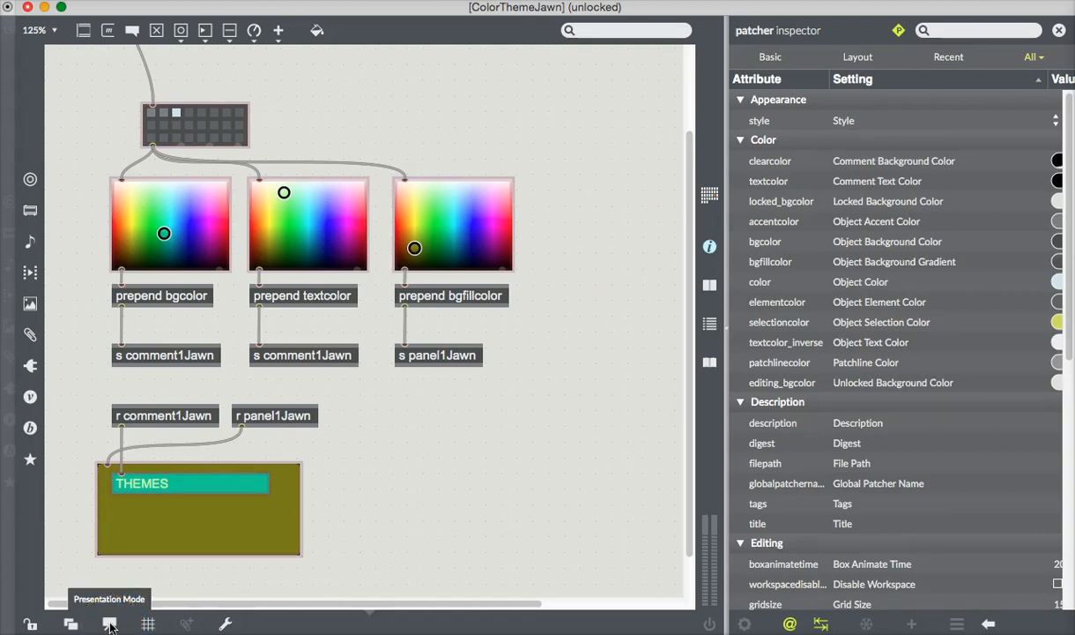
click(109, 624)
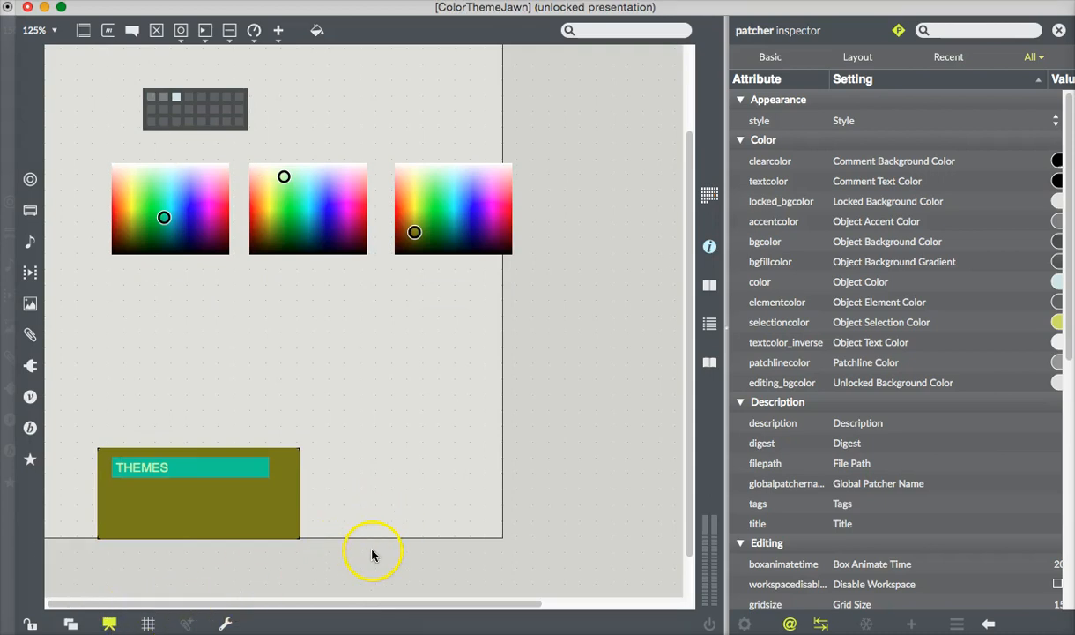
mouse_move(187, 603)
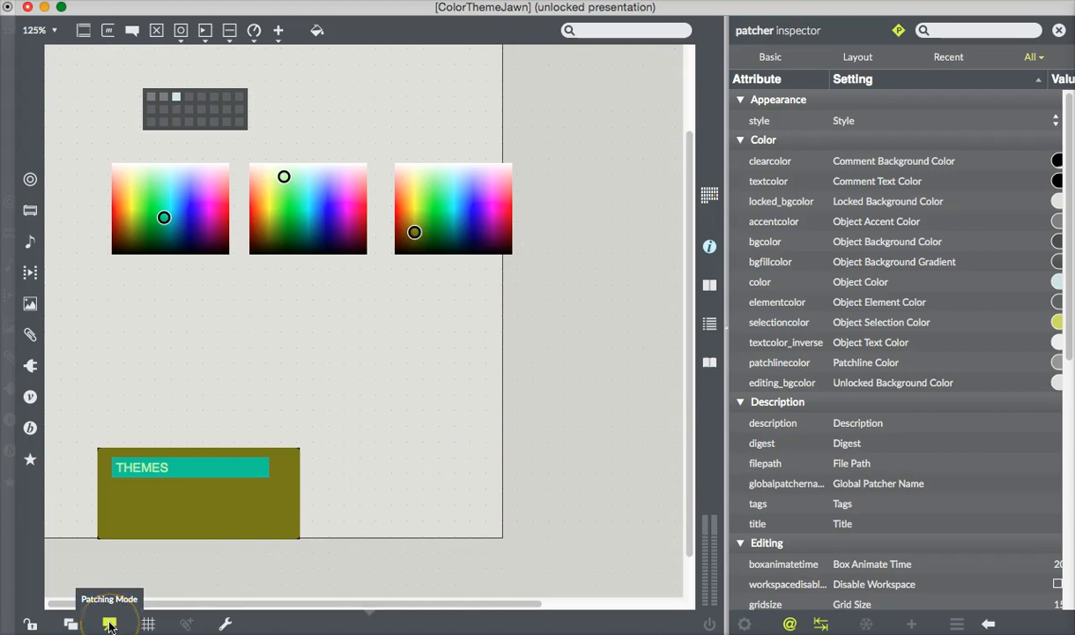
click(109, 624)
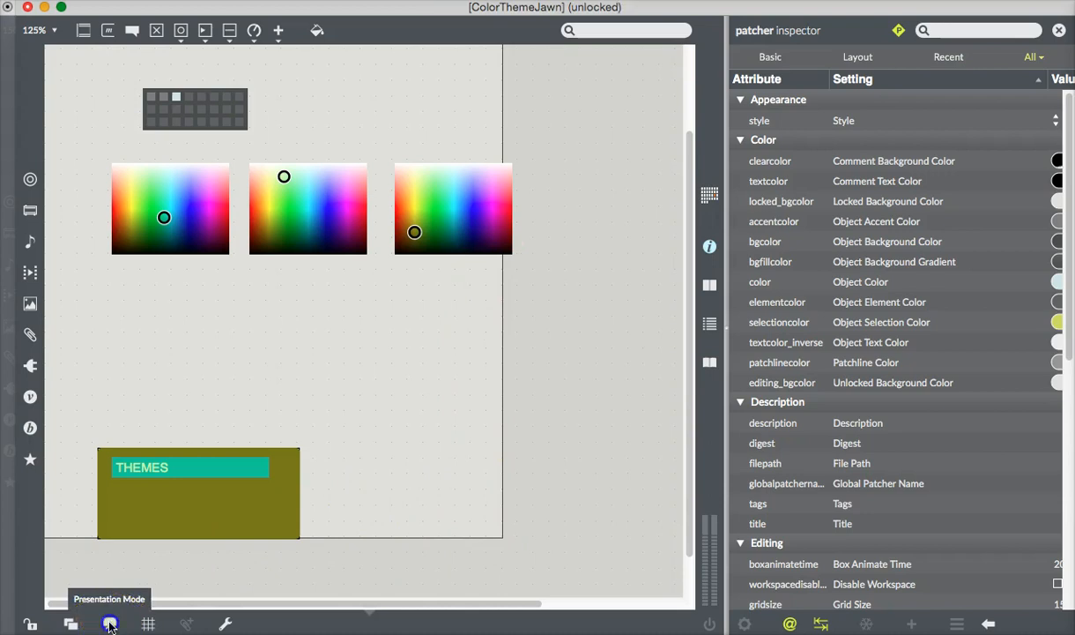
click(109, 624)
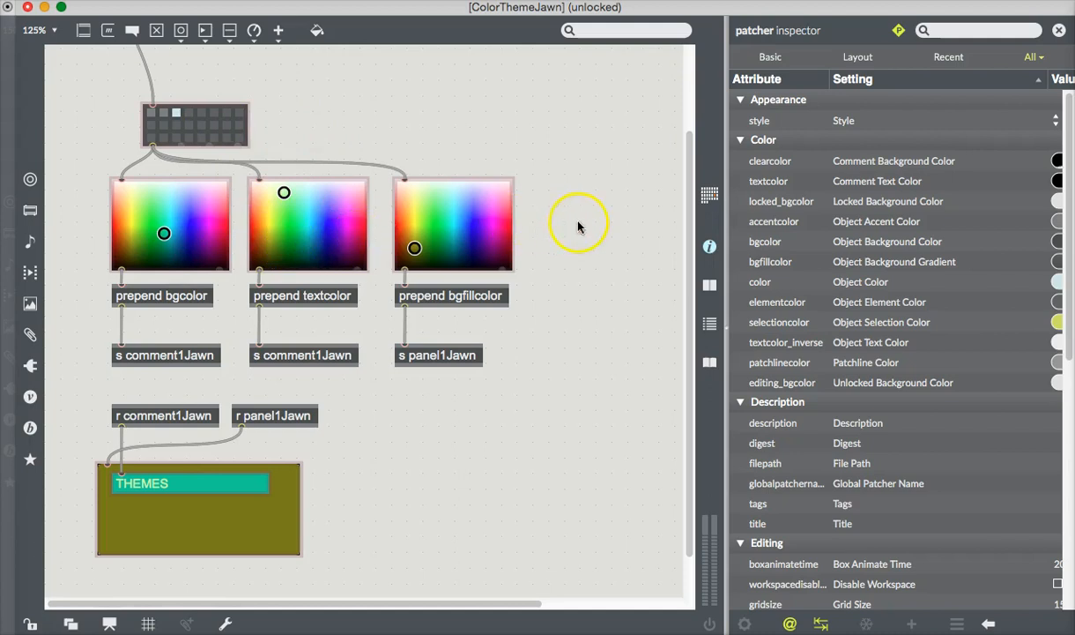
mouse_move(519, 237)
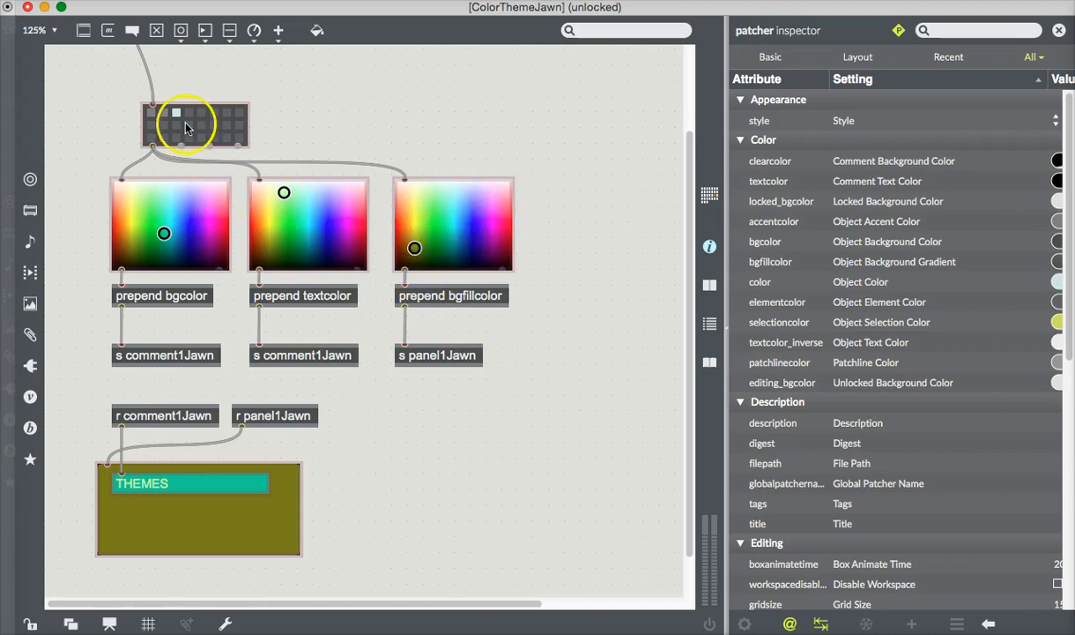
- Nudge the preset object up-left and shift the panel colour swatch slightly
drag(186, 123, 159, 106)
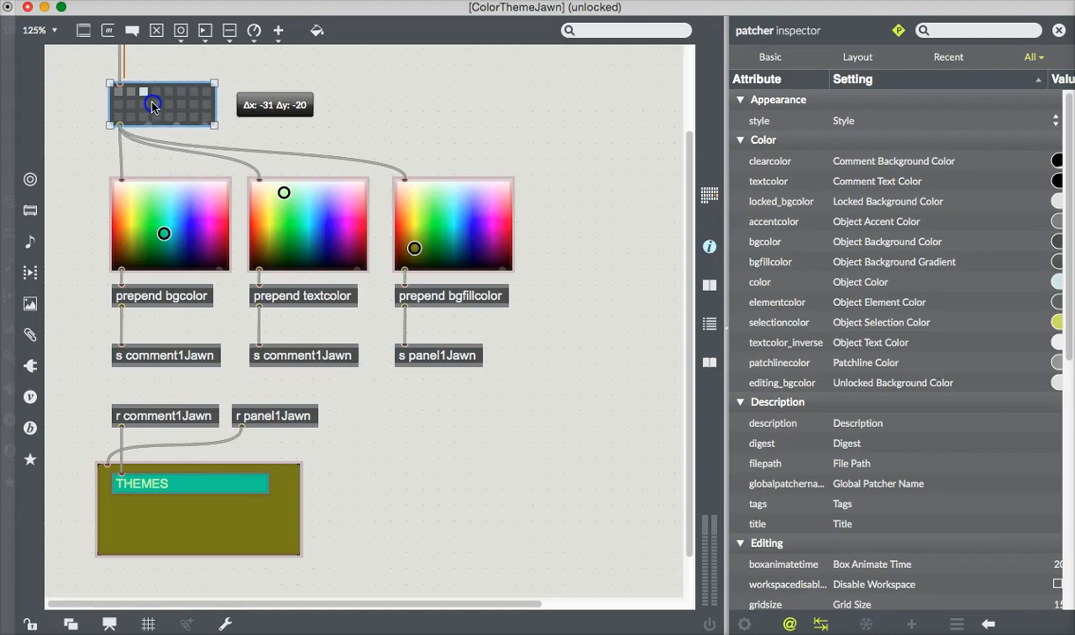
drag(163, 109, 158, 102)
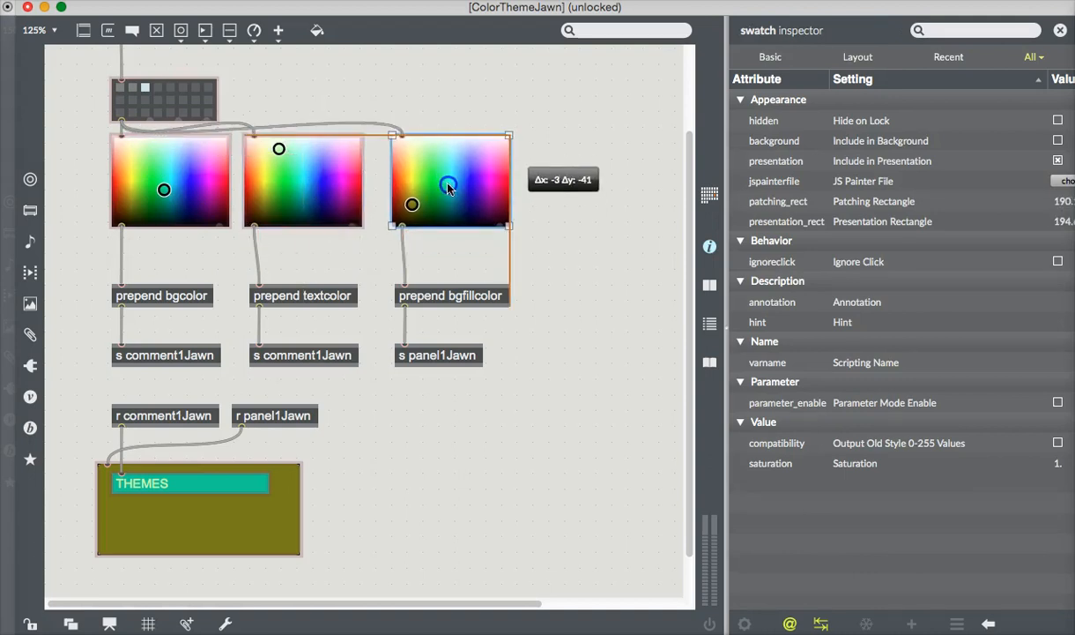
drag(449, 186, 435, 185)
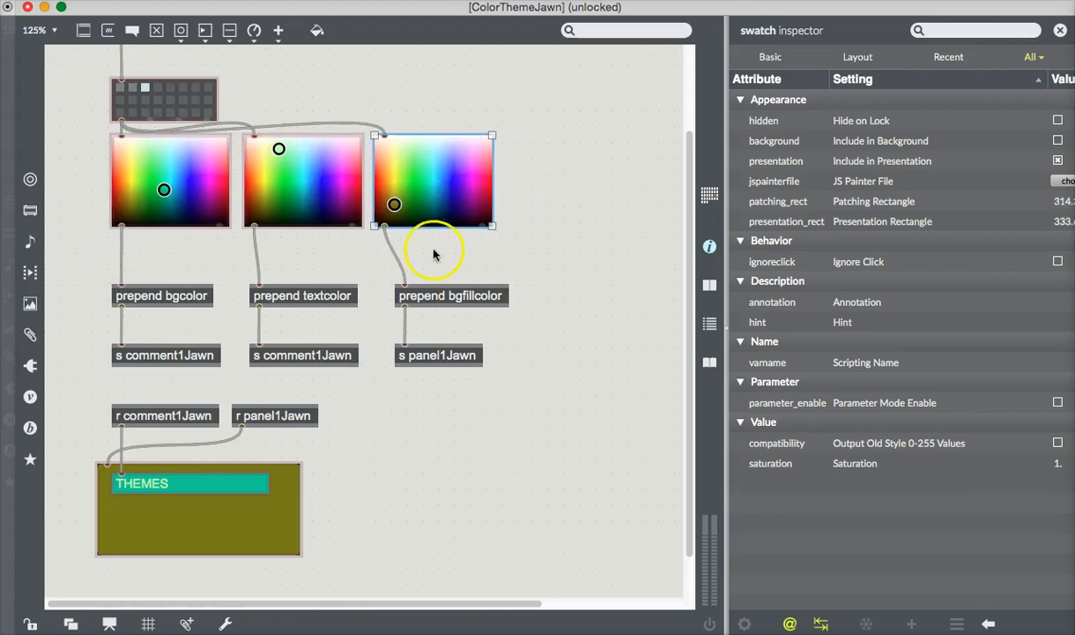
mouse_move(510, 254)
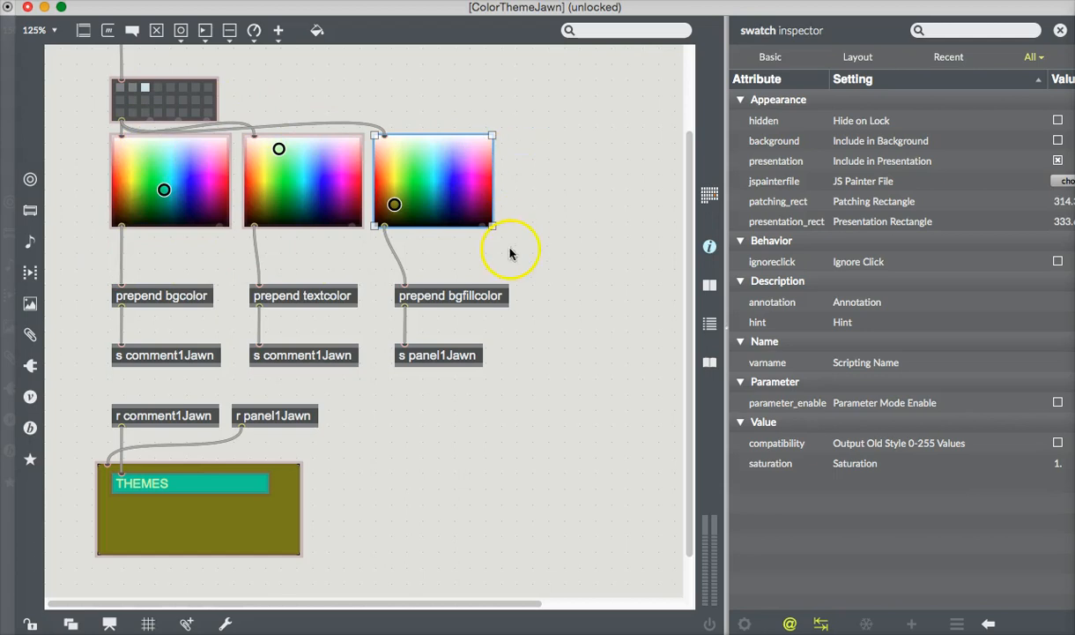
mouse_move(81, 349)
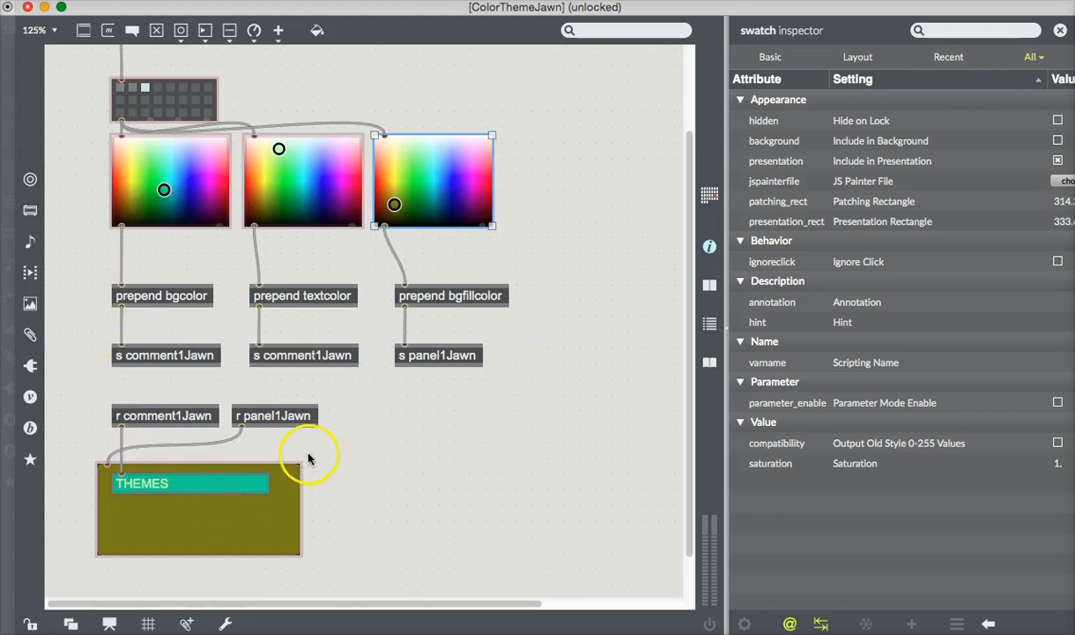
mouse_move(81, 491)
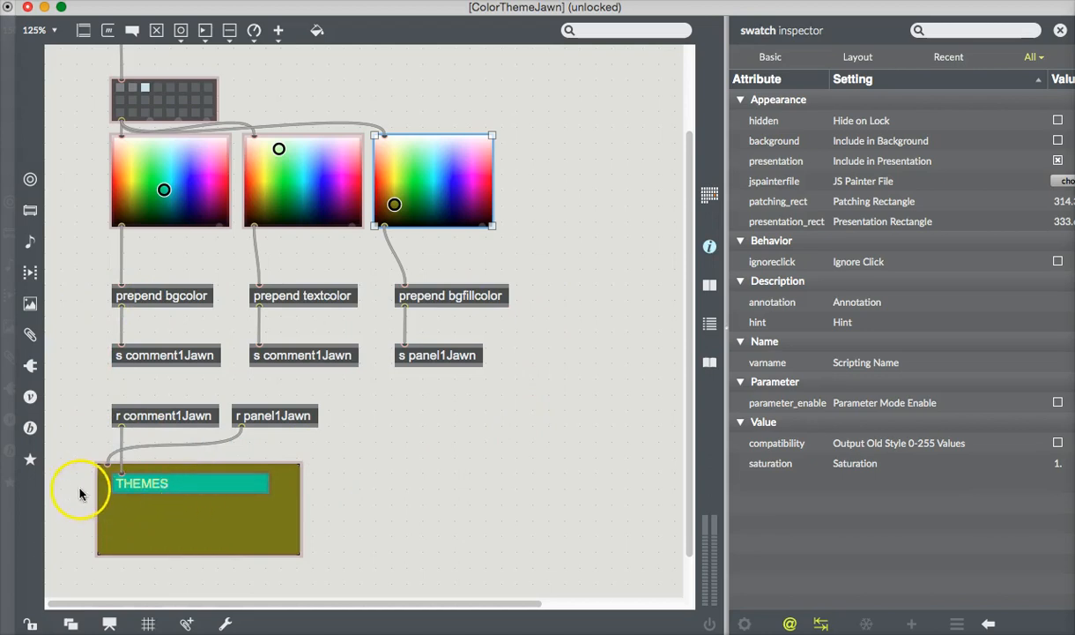
- Move the THEMES panel to sit just below the three colour swatches
click(187, 536)
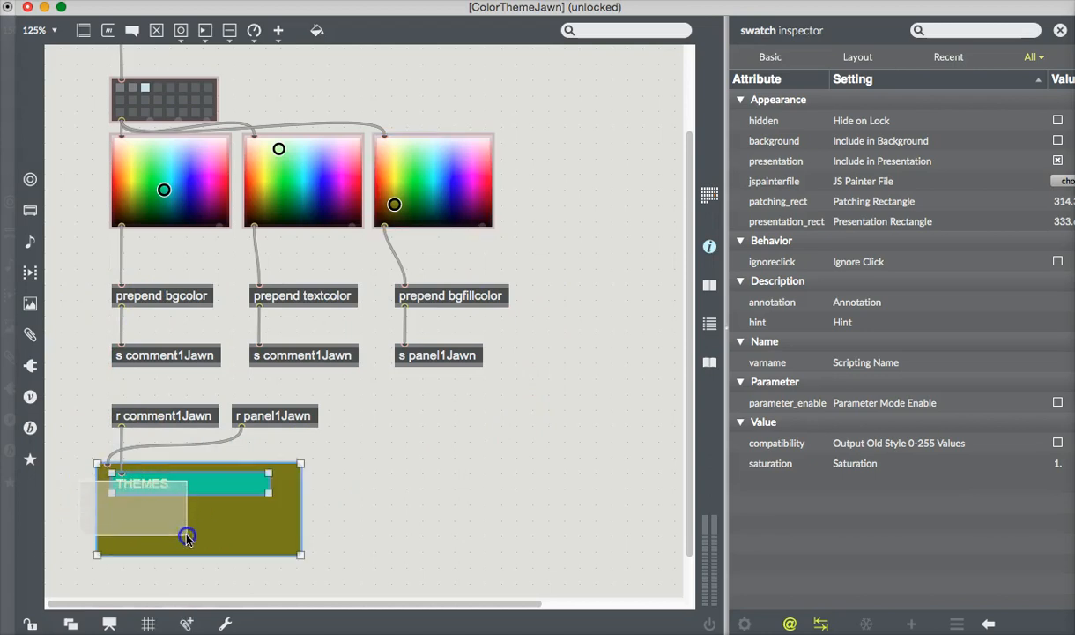
drag(187, 538, 240, 462)
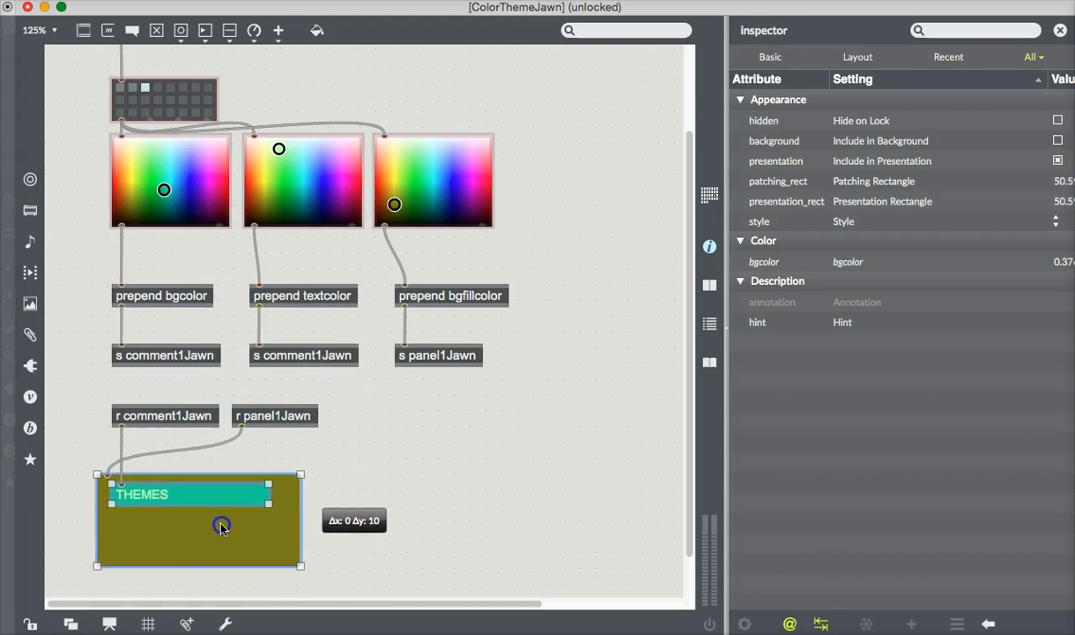
drag(220, 526, 256, 296)
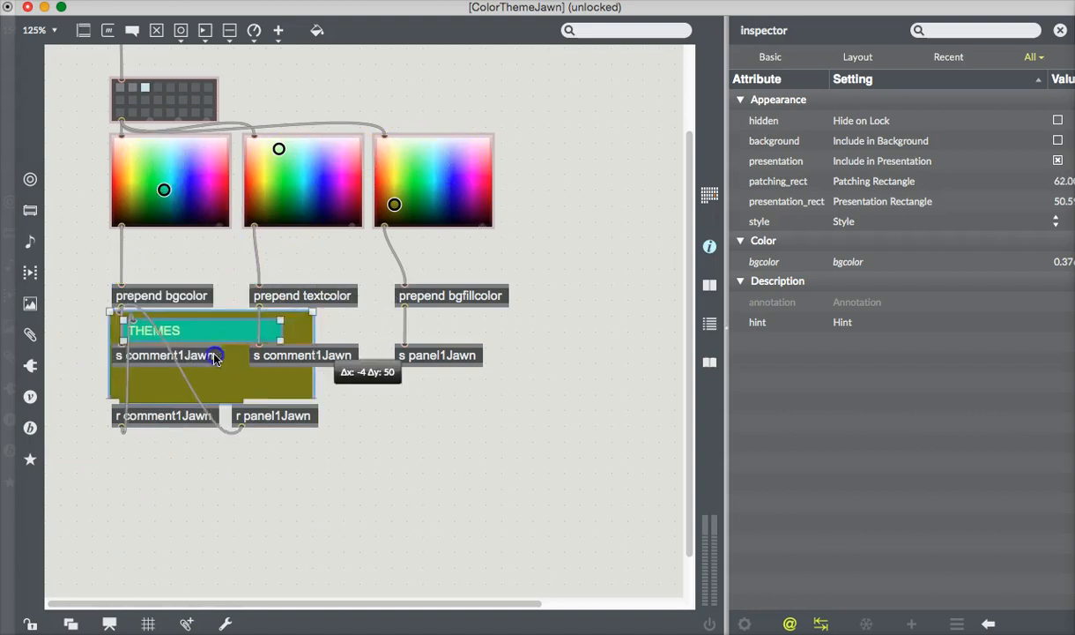
drag(215, 353, 219, 494)
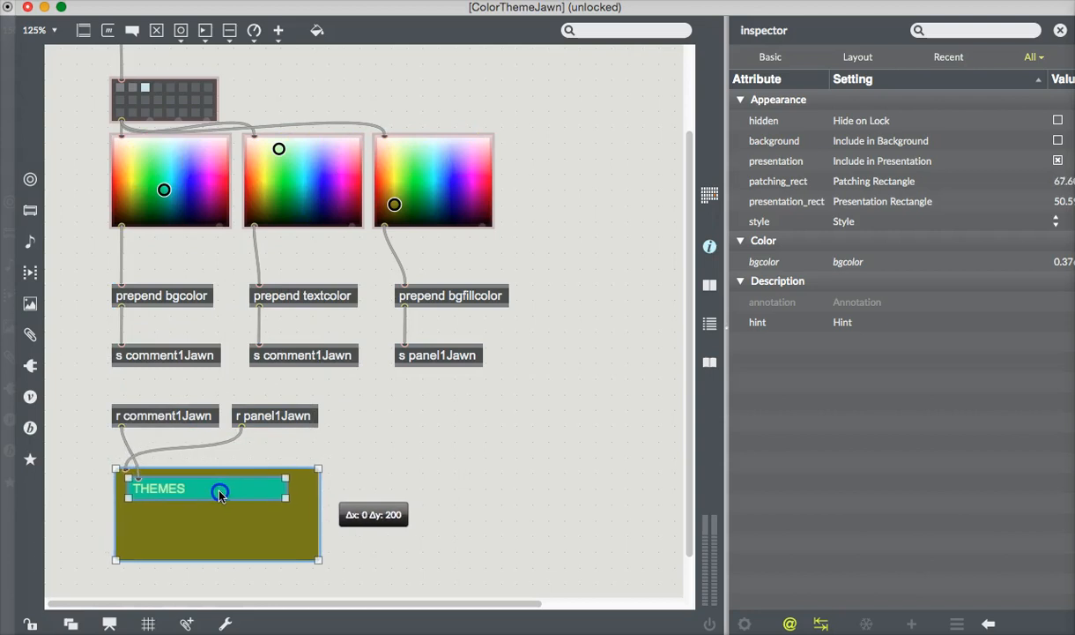
drag(220, 492, 222, 250)
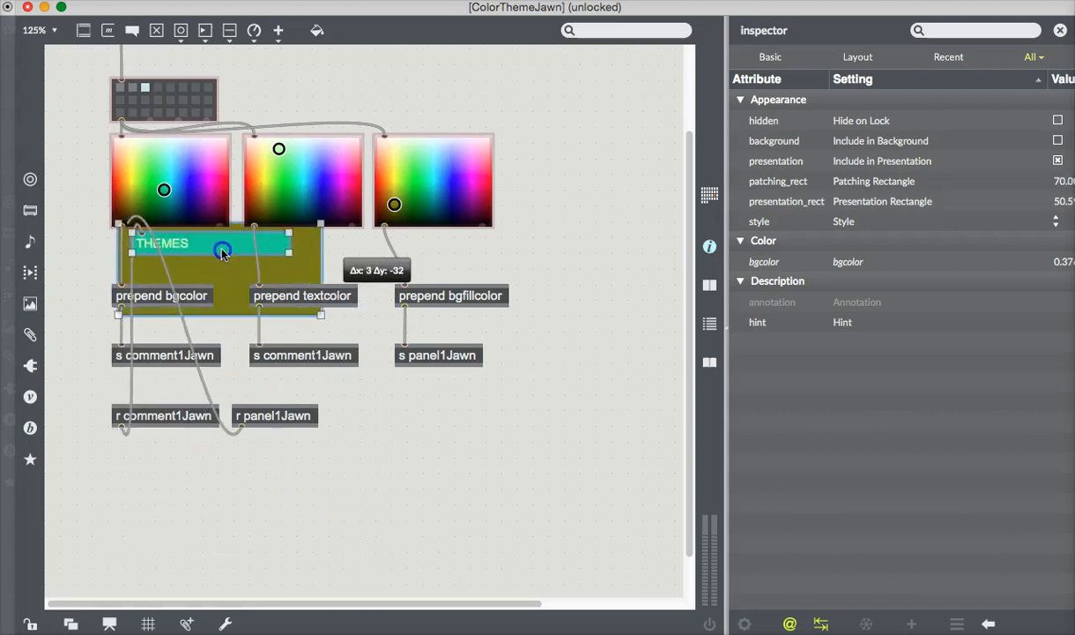
drag(222, 251, 219, 272)
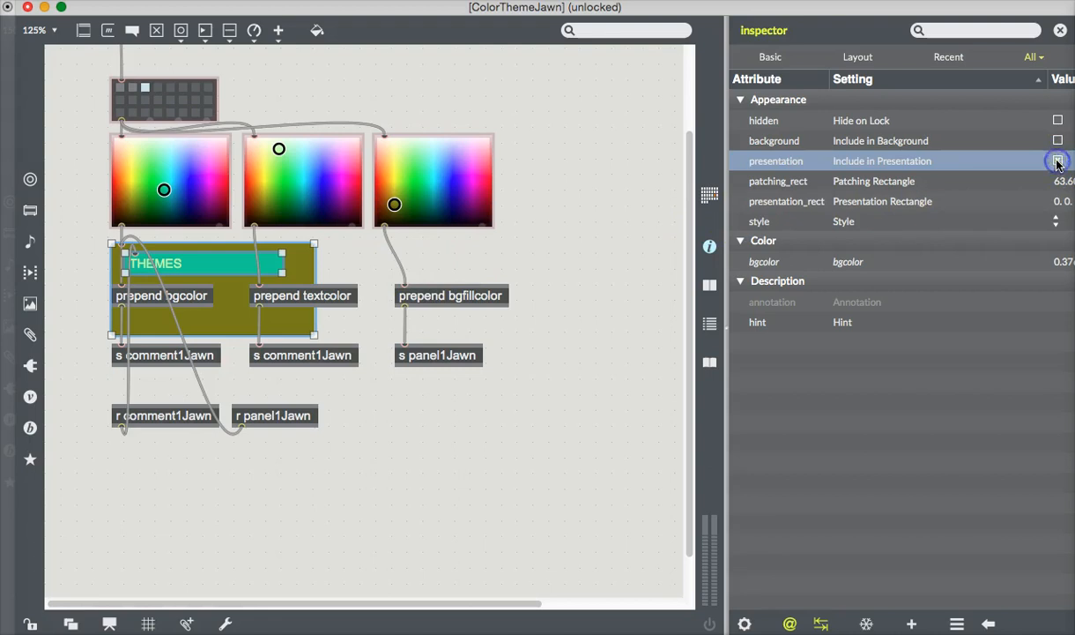
- Include the THEMES panel in presentation and show the presentation view
click(1058, 160)
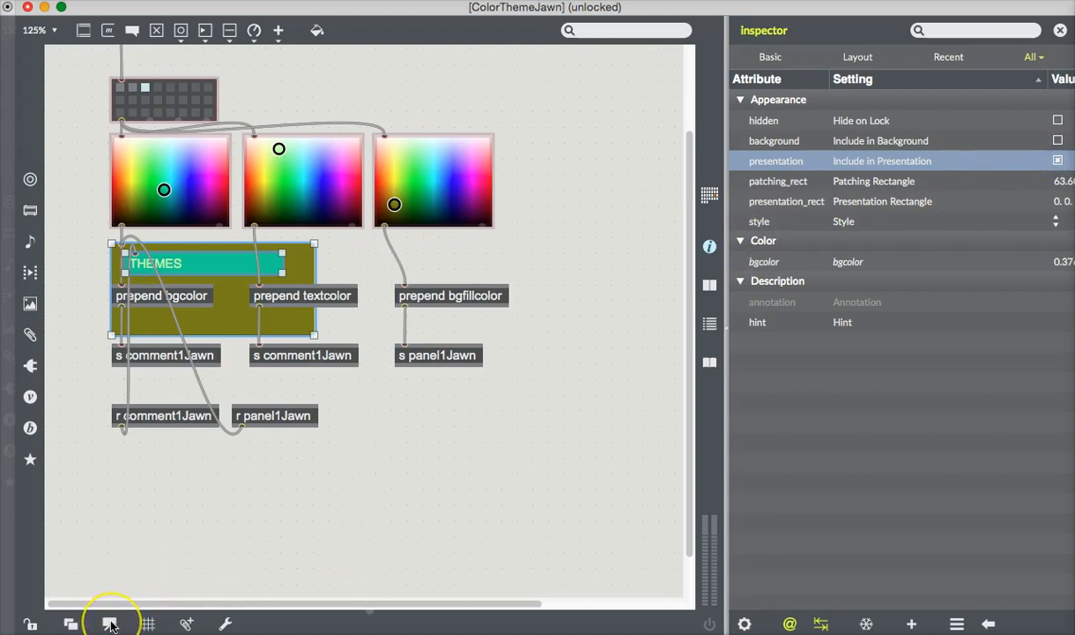
click(111, 624)
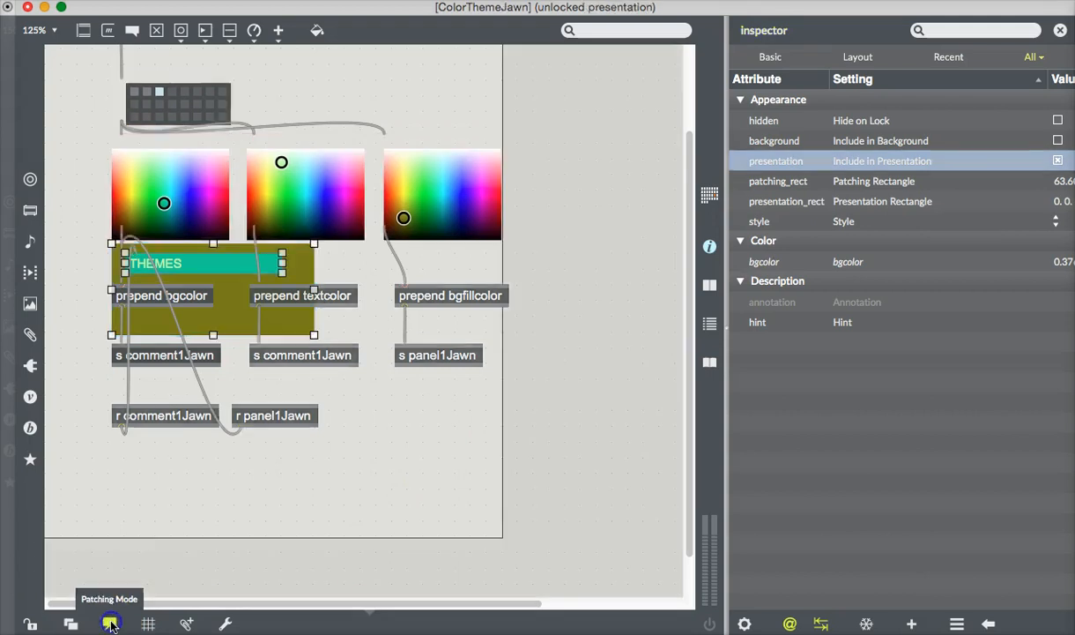
click(109, 624)
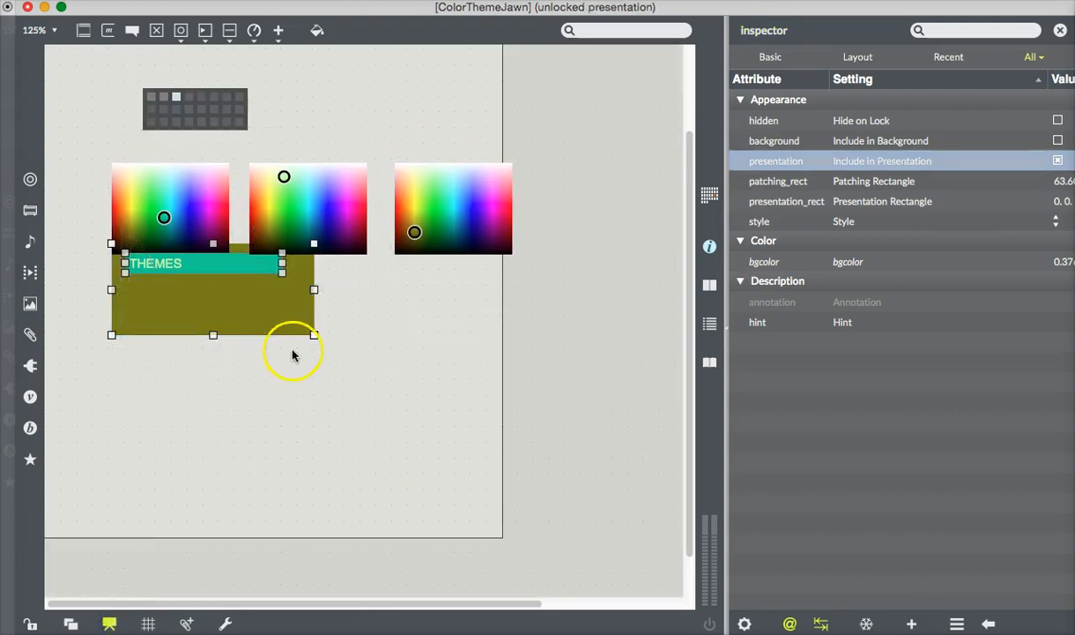
mouse_move(409, 194)
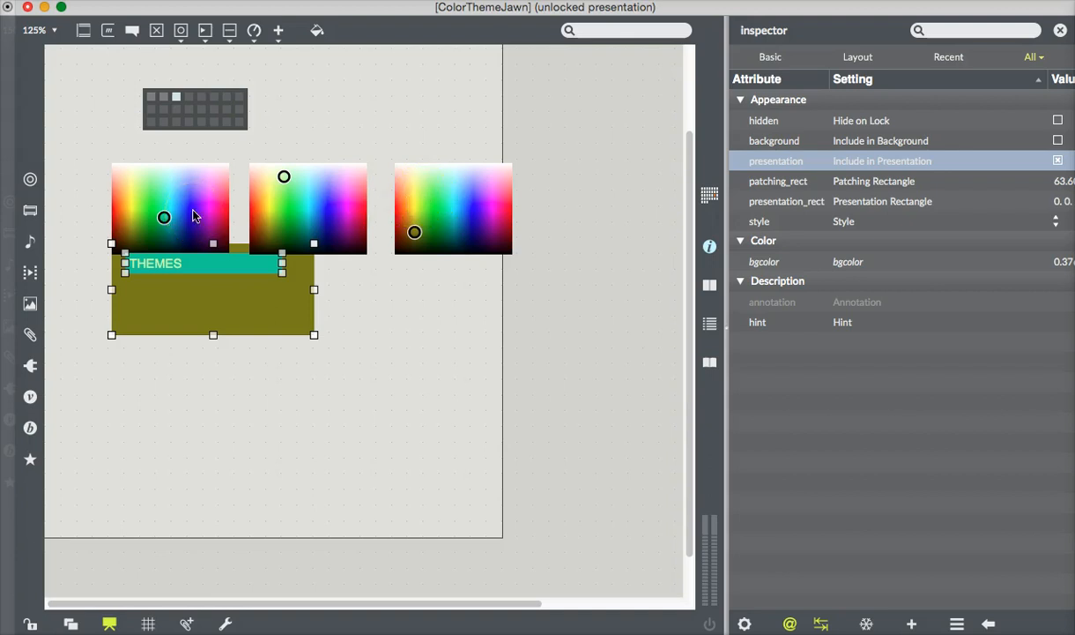
mouse_move(194, 219)
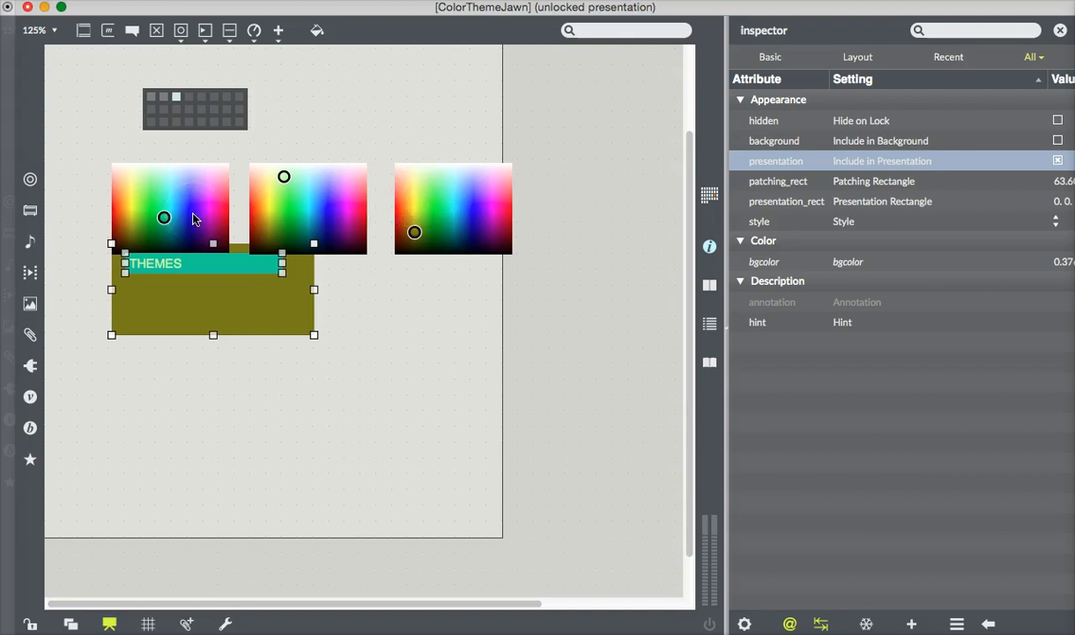
mouse_move(192, 219)
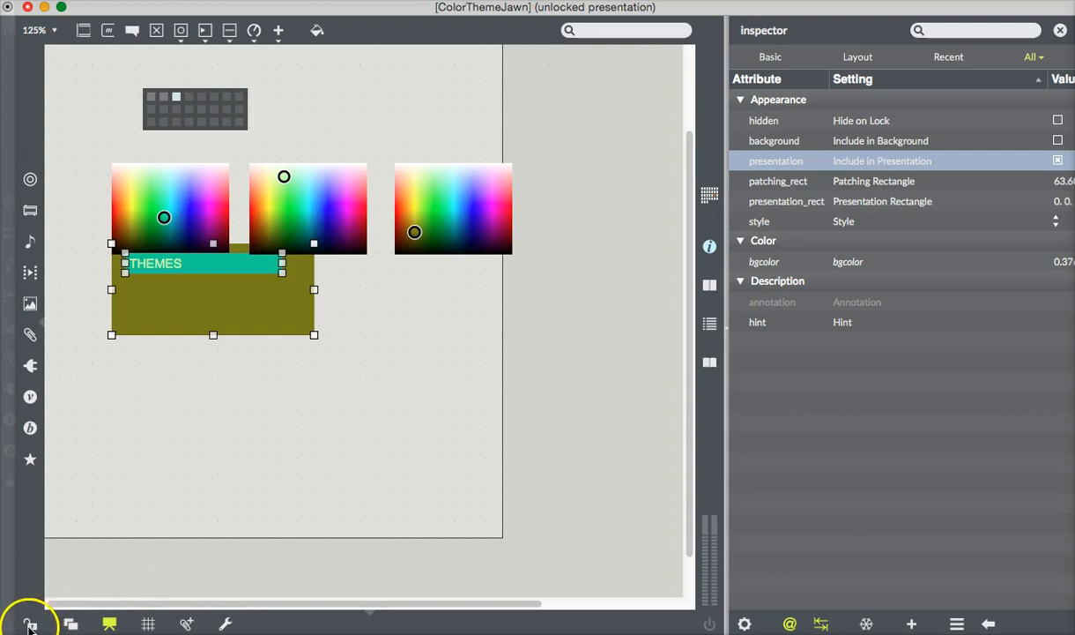
- Include the preset grid and three swatches in presentation, check the presentation view, and return to patching
click(32, 624)
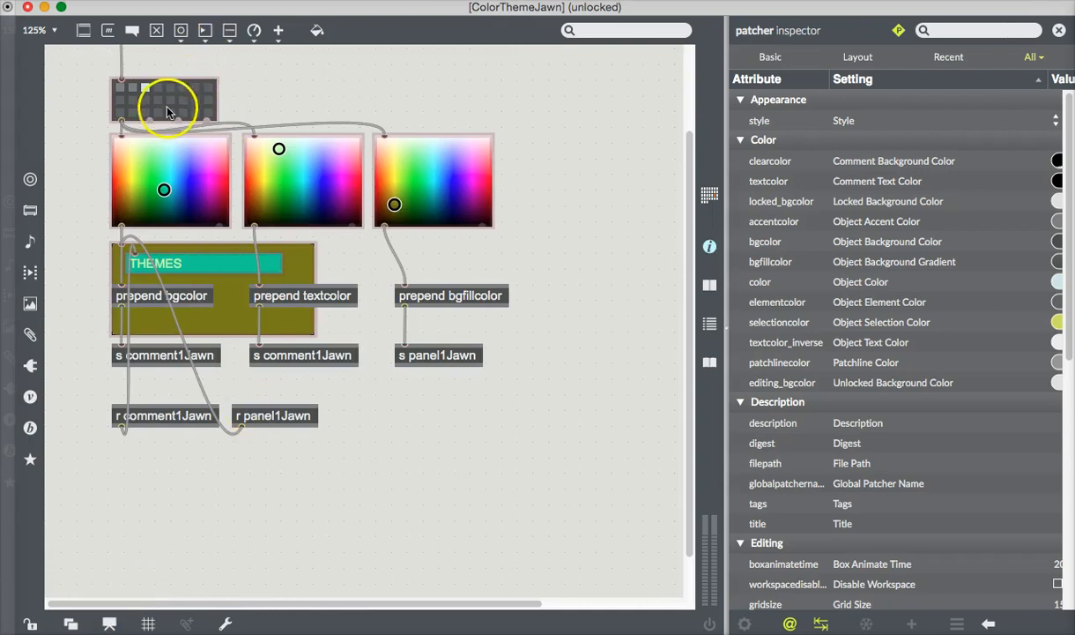
drag(166, 106, 166, 84)
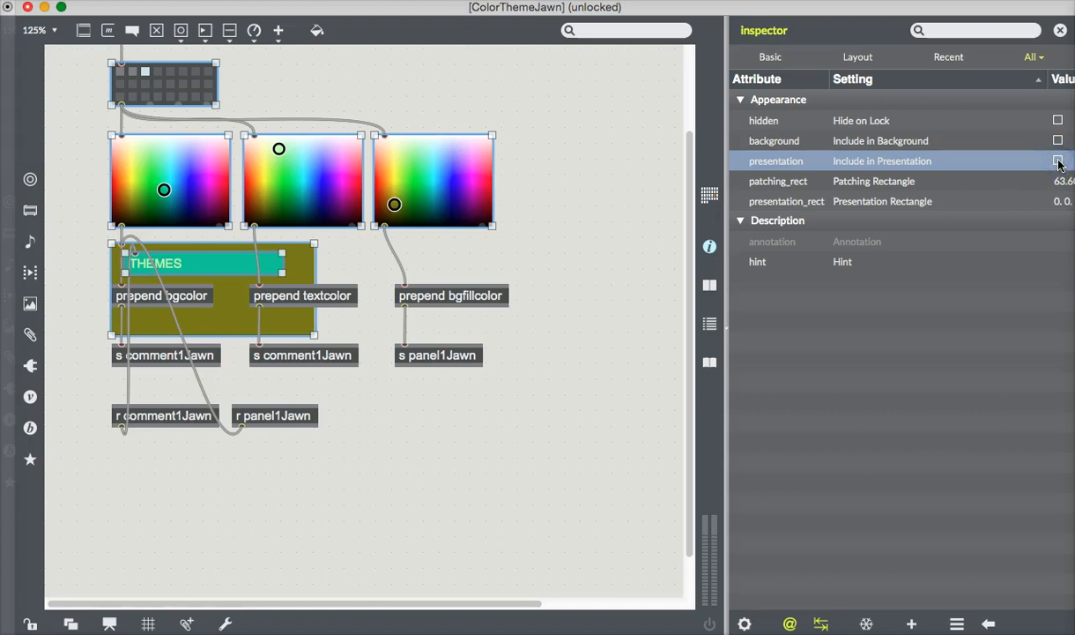
click(1058, 160)
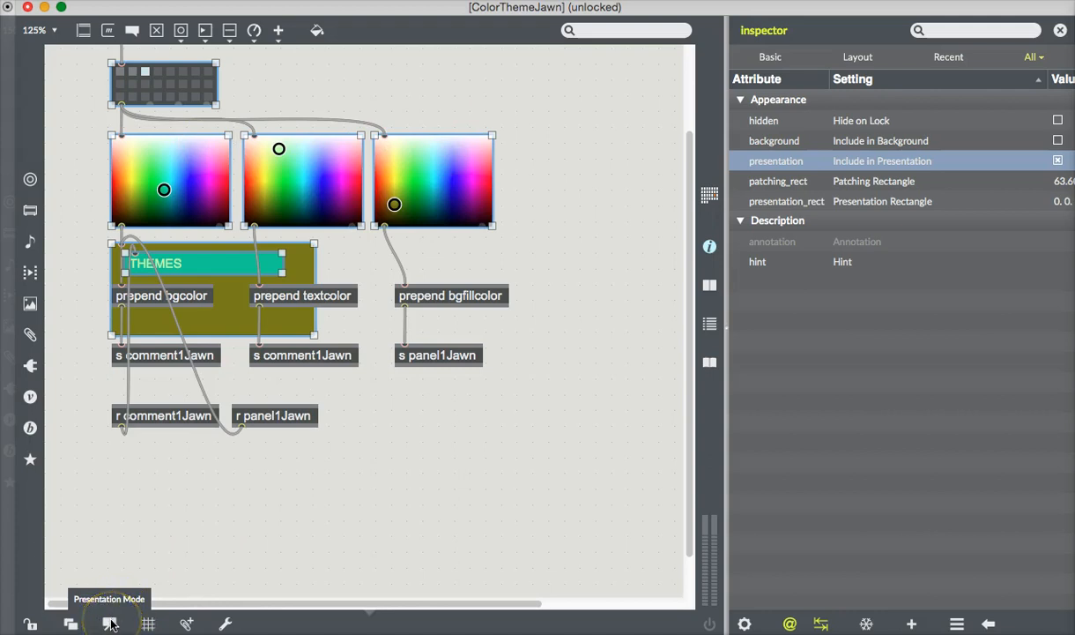
click(109, 625)
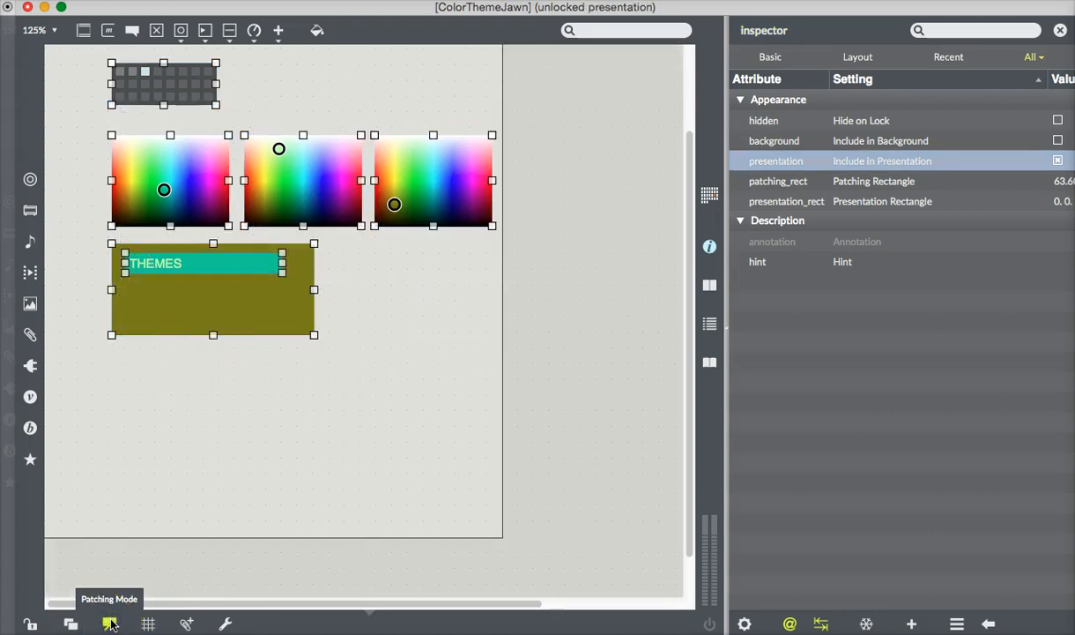
click(110, 624)
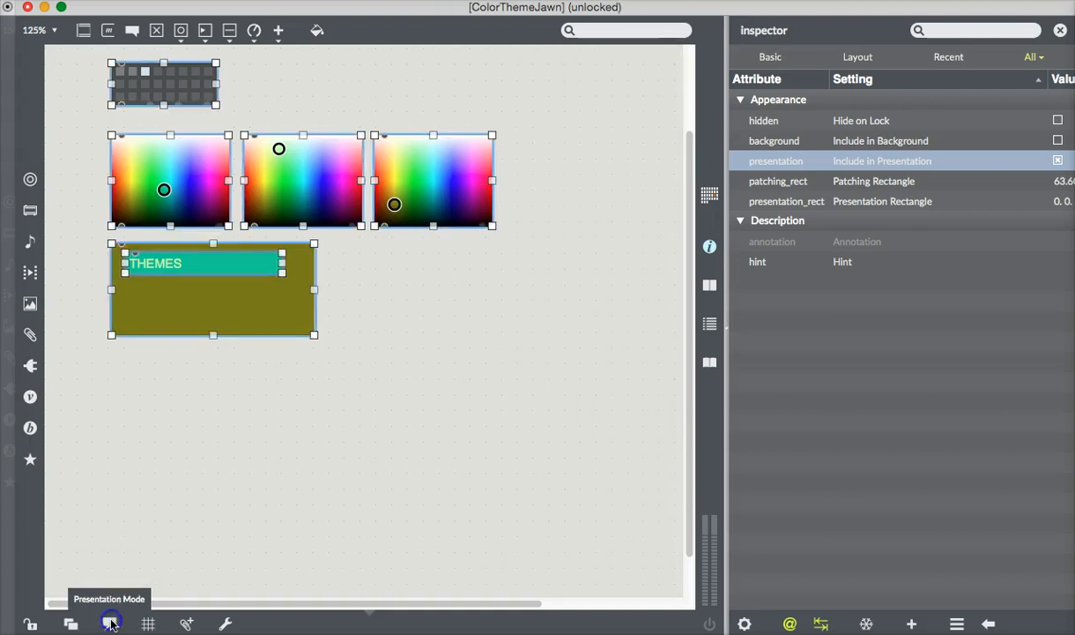
- Move the THEMES panel back down below the receive objects in the patching view
click(111, 624)
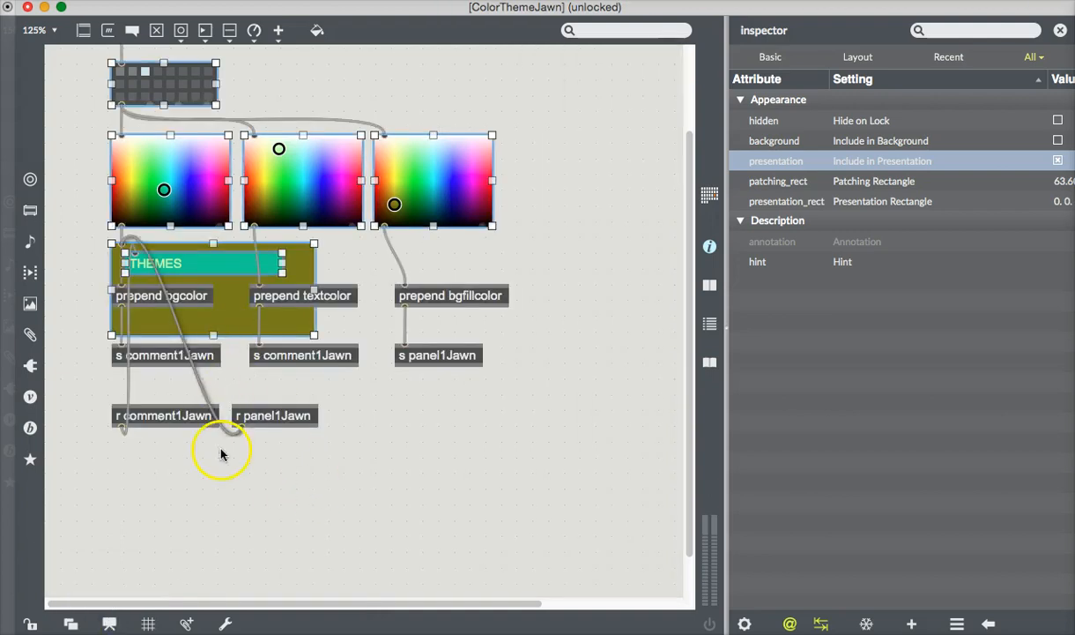
click(222, 455)
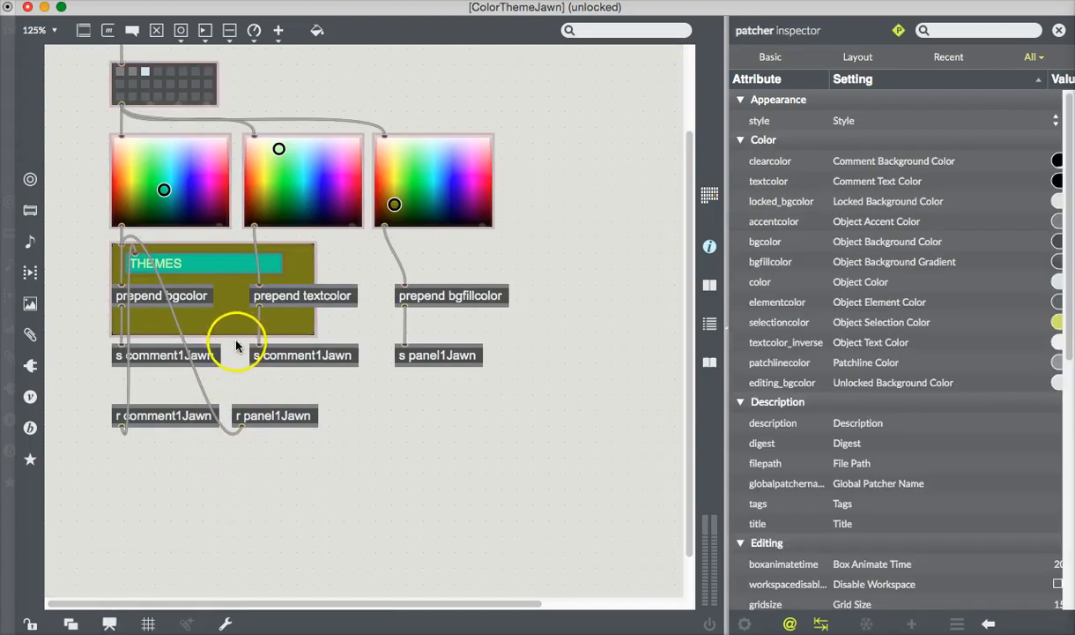
click(203, 263)
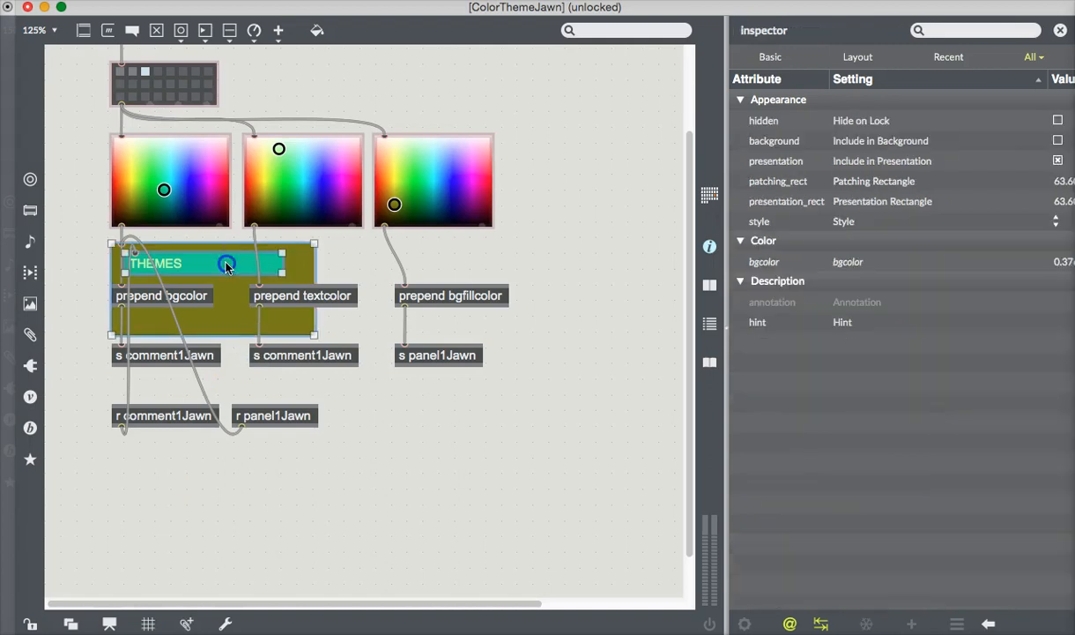
drag(227, 265, 228, 497)
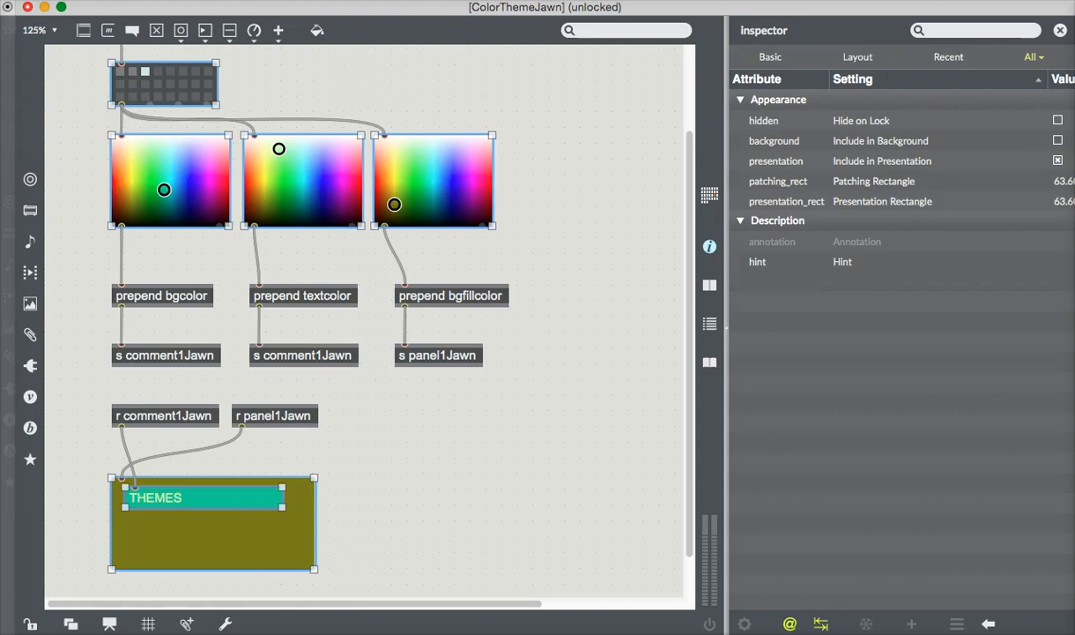
- Adjust the THEMES panel's Inspector setting and preview the presentation view briefly
click(1058, 160)
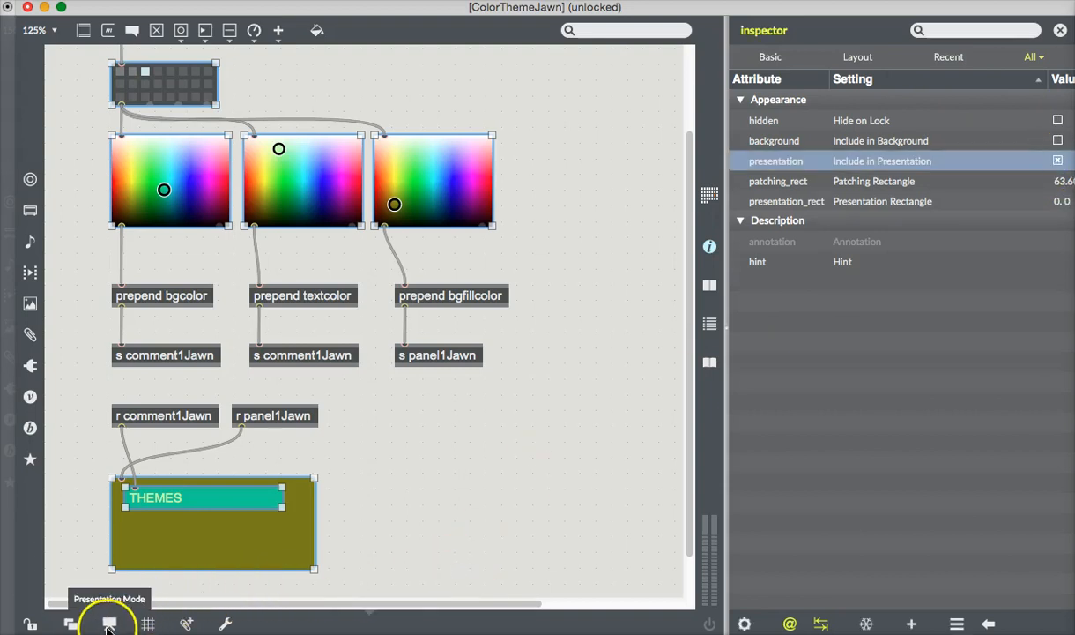
click(110, 624)
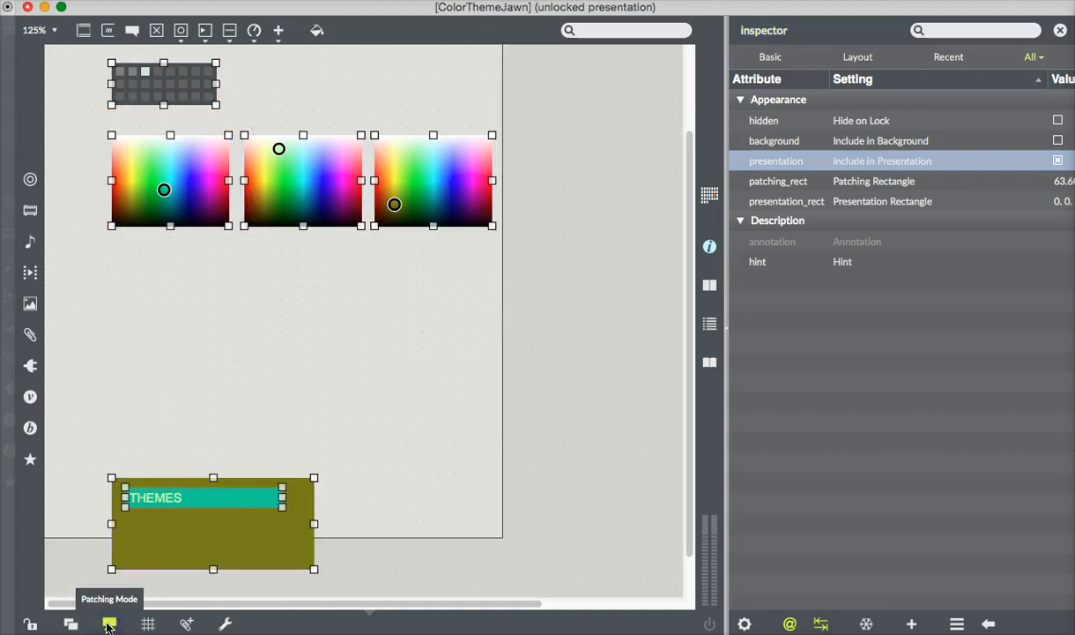
click(110, 624)
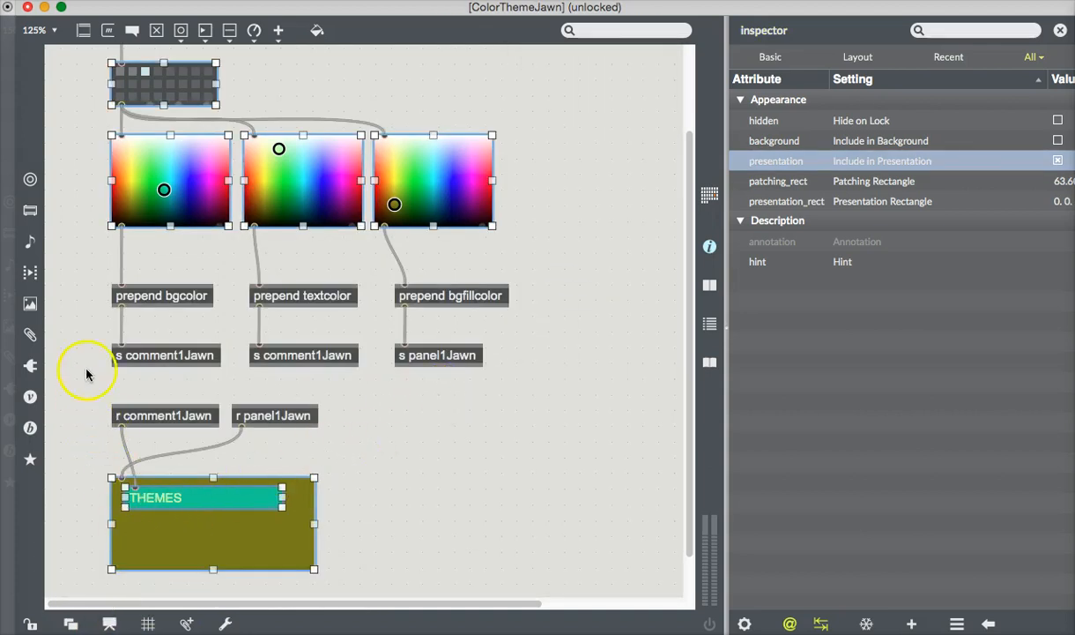
mouse_move(371, 318)
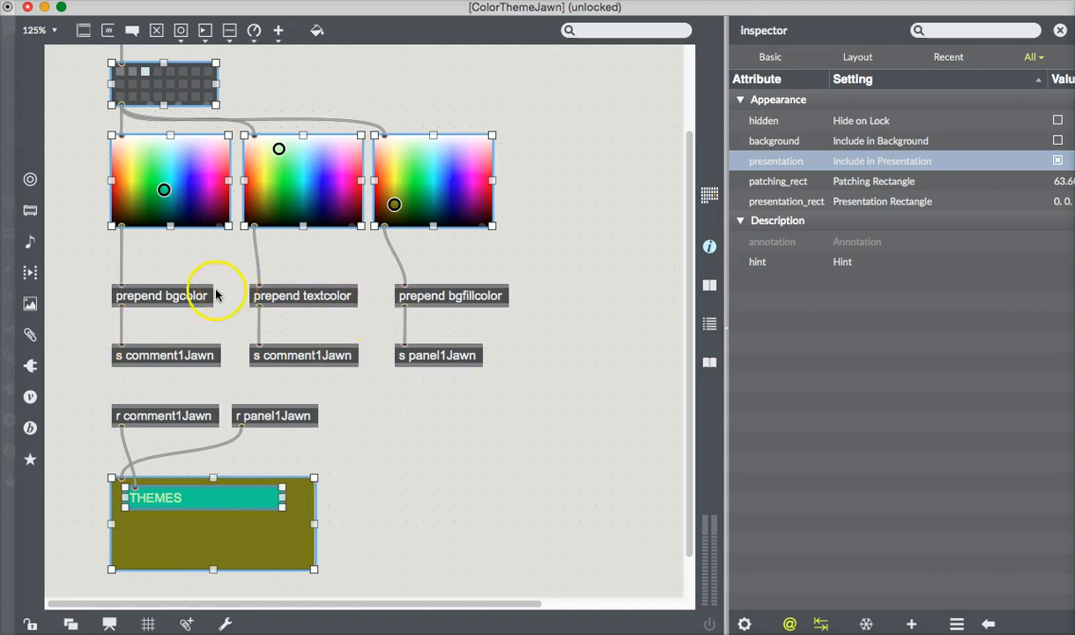
click(400, 459)
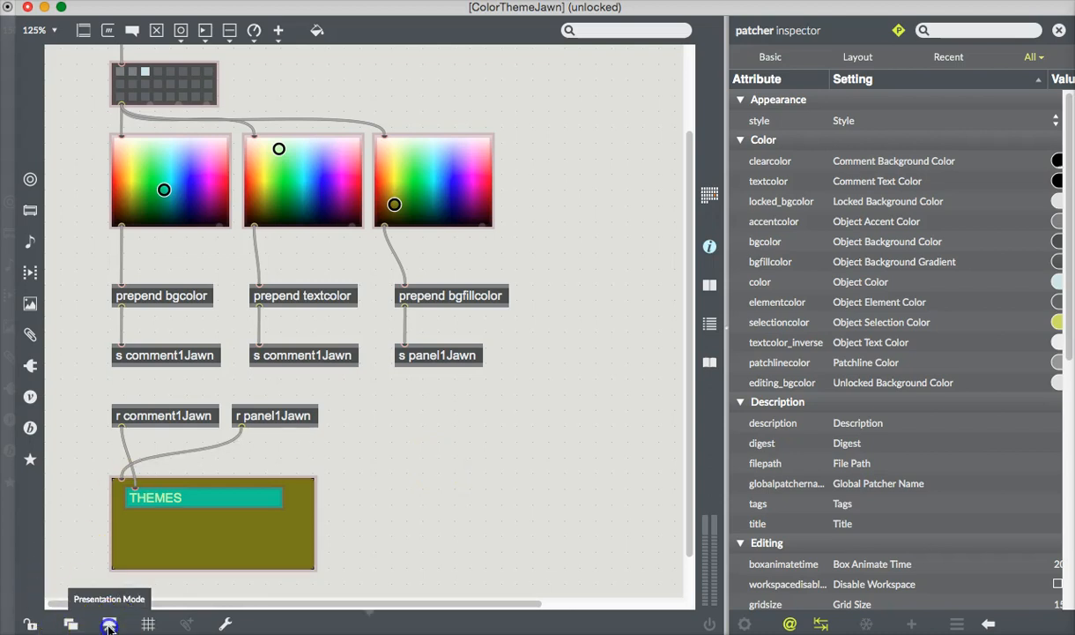
- In the presentation layout, move the THEMES panel up and to the right
click(109, 624)
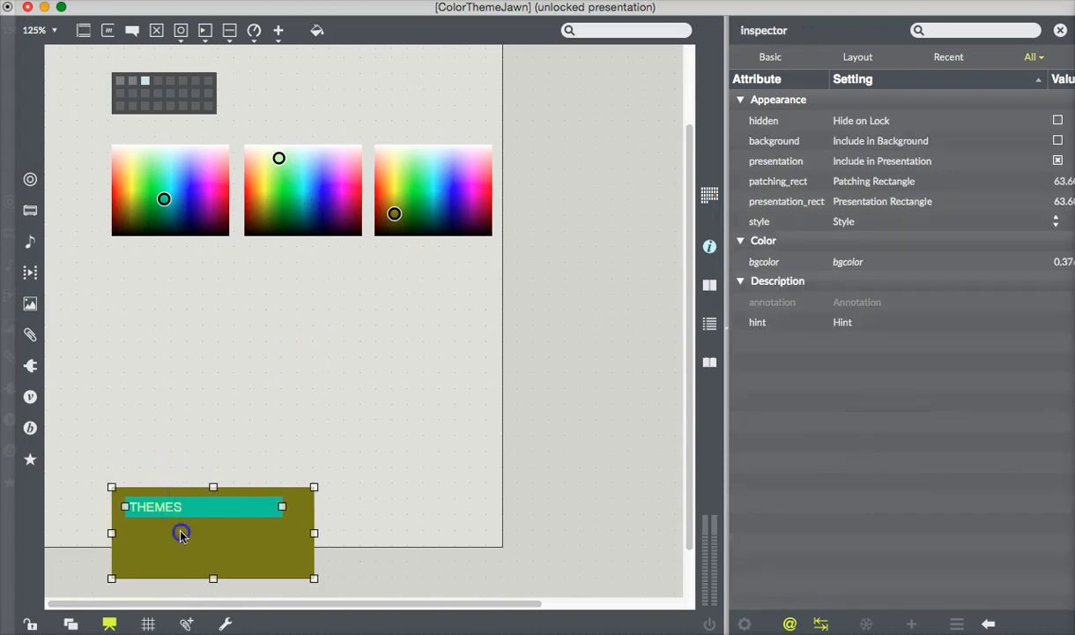
drag(180, 532, 268, 401)
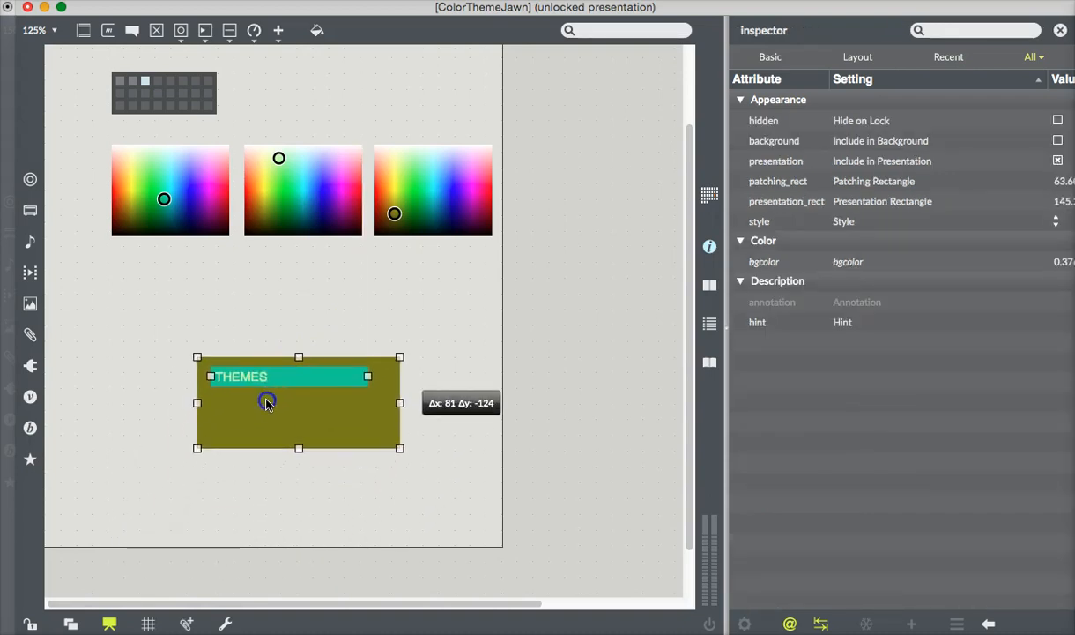
drag(268, 402, 268, 384)
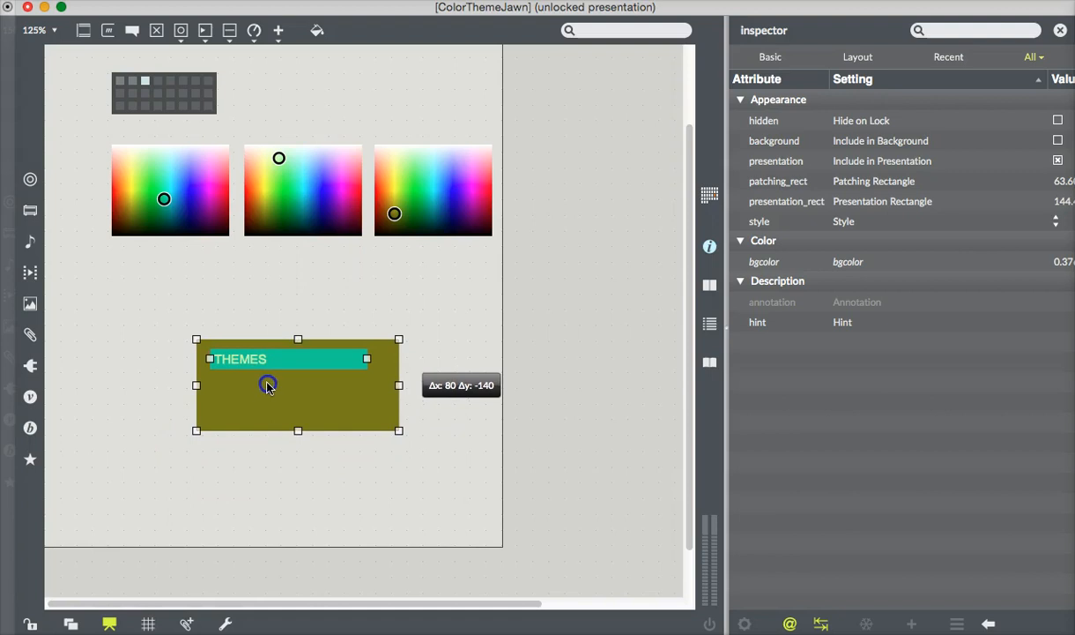
drag(268, 384, 351, 333)
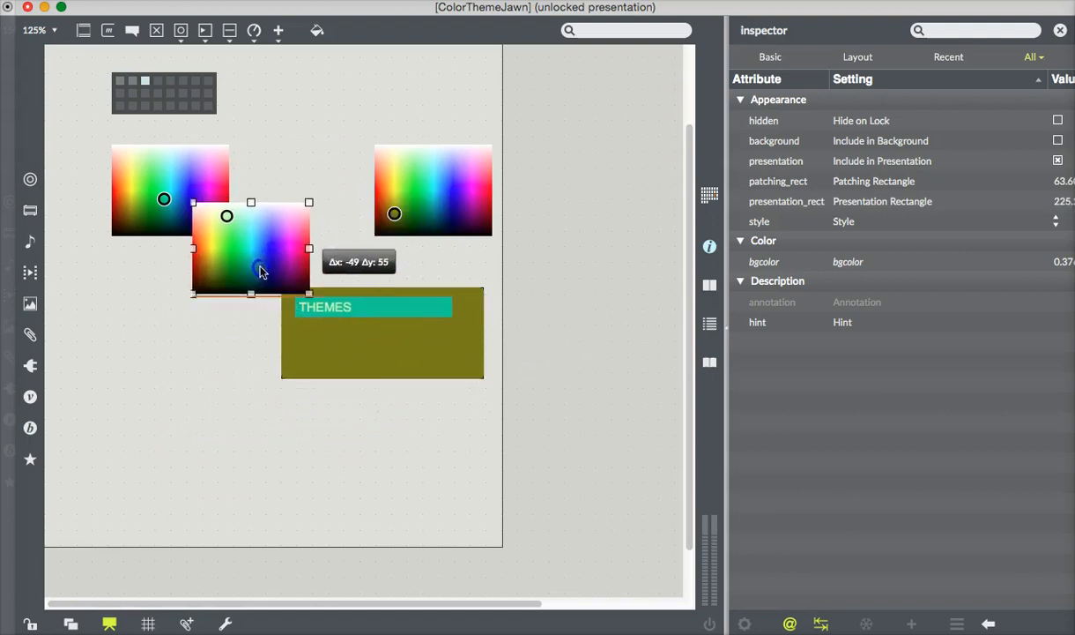
- Stack the three colour swatches into a vertical column at the left edge
drag(250, 255, 141, 300)
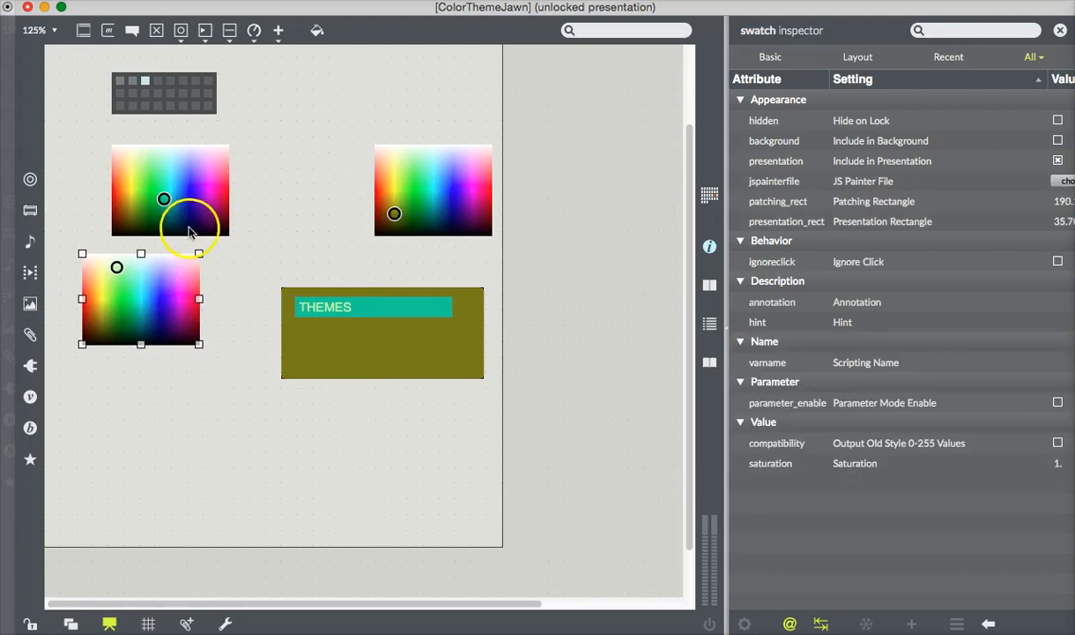
drag(194, 215, 169, 215)
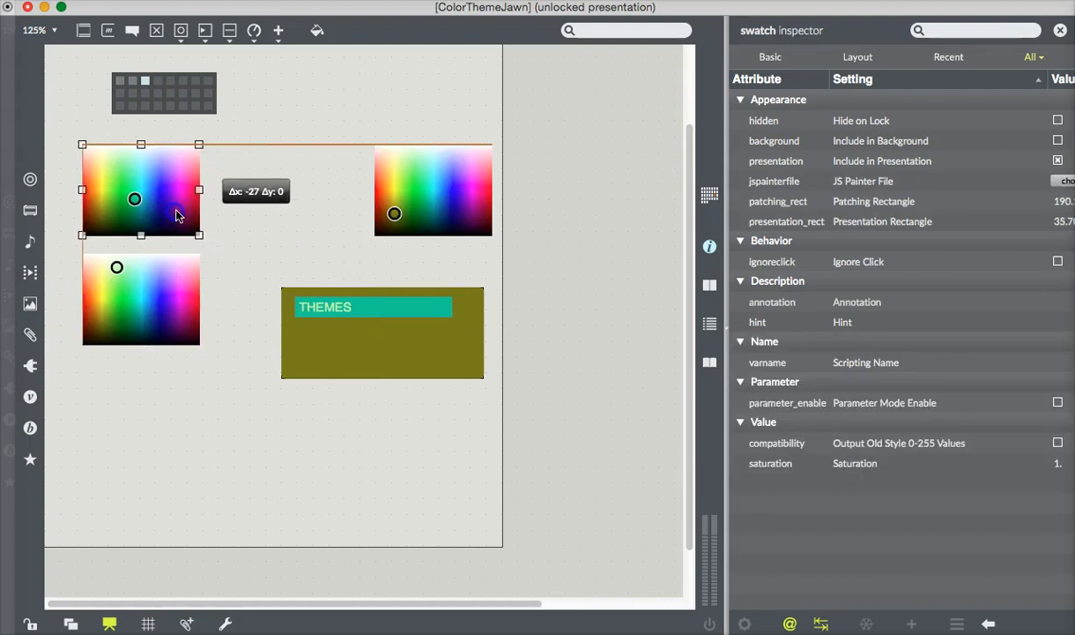
drag(134, 197, 164, 391)
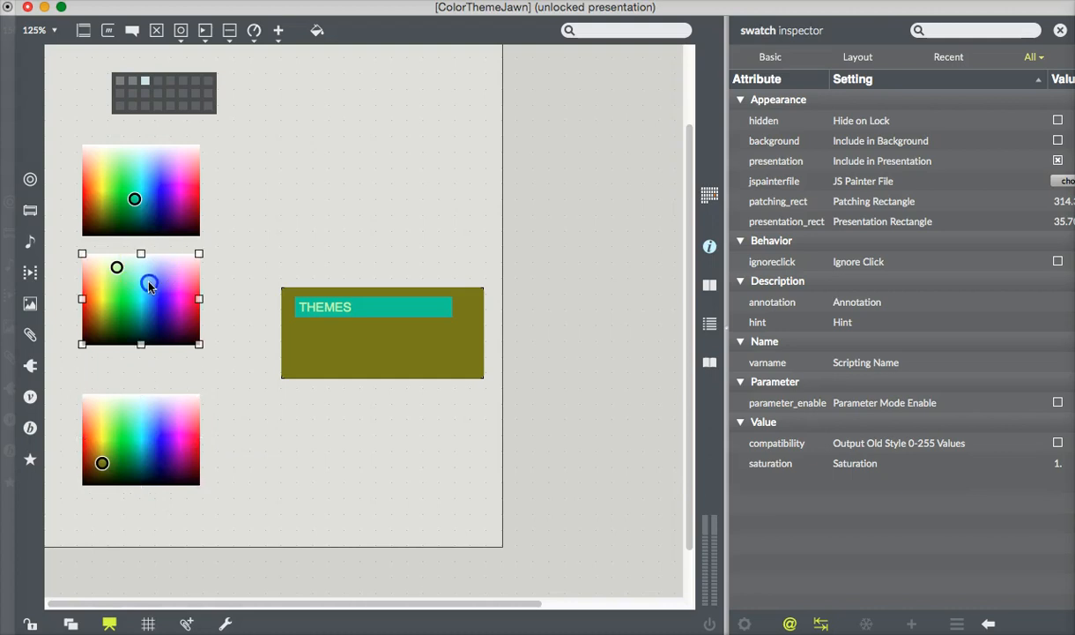
drag(148, 285, 148, 297)
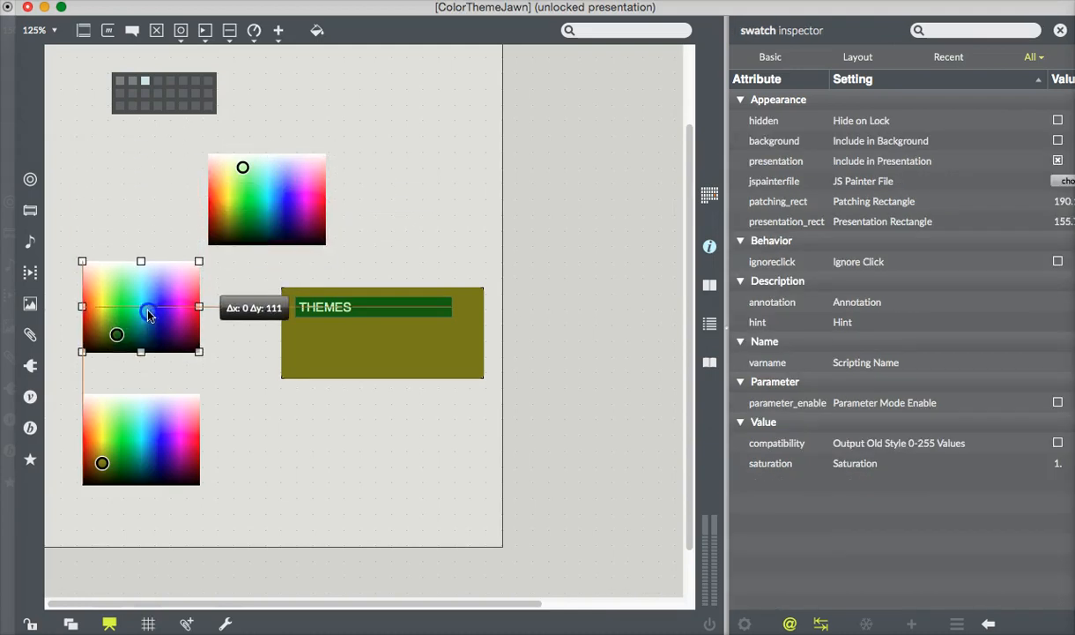
drag(141, 307, 268, 198)
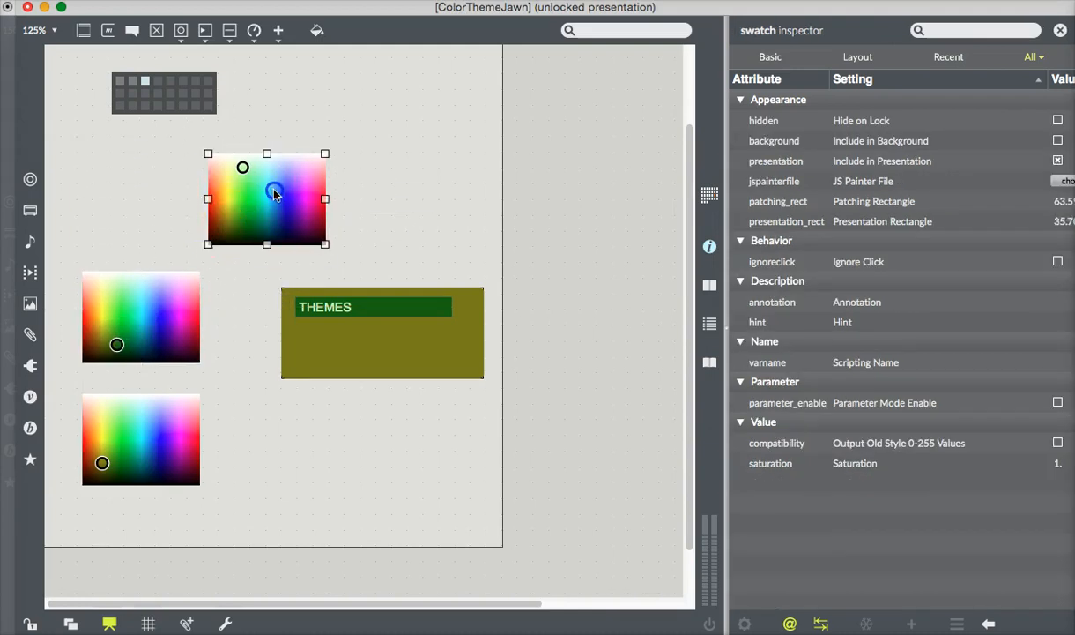
drag(268, 197, 150, 186)
text(Text Color)
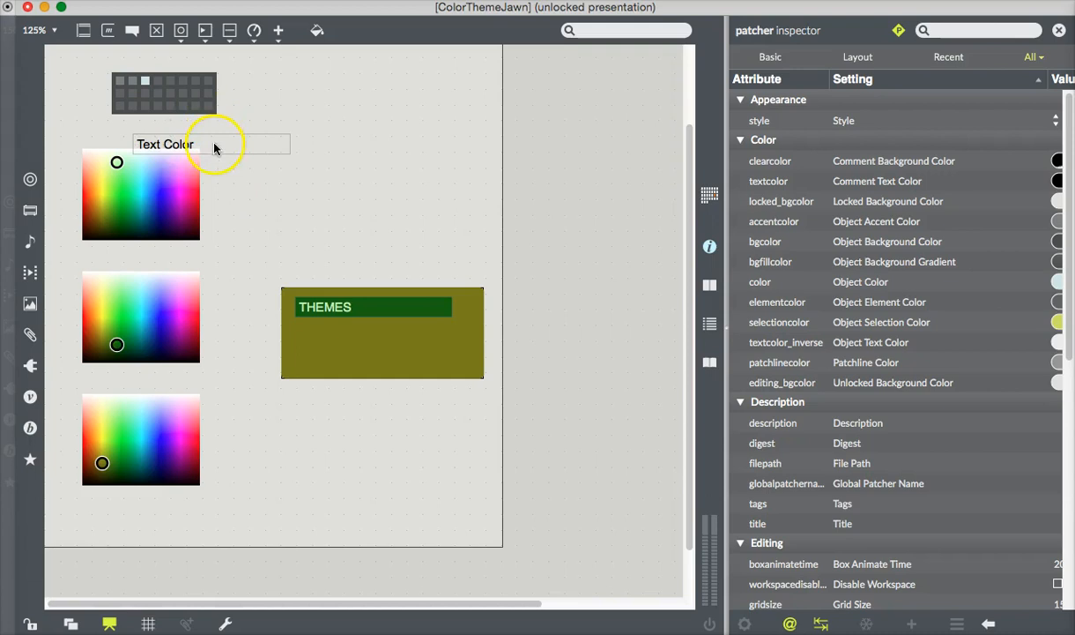
- Label the top swatch 'Text Color' and the middle swatch 'Text Box Fill'
drag(211, 144, 173, 138)
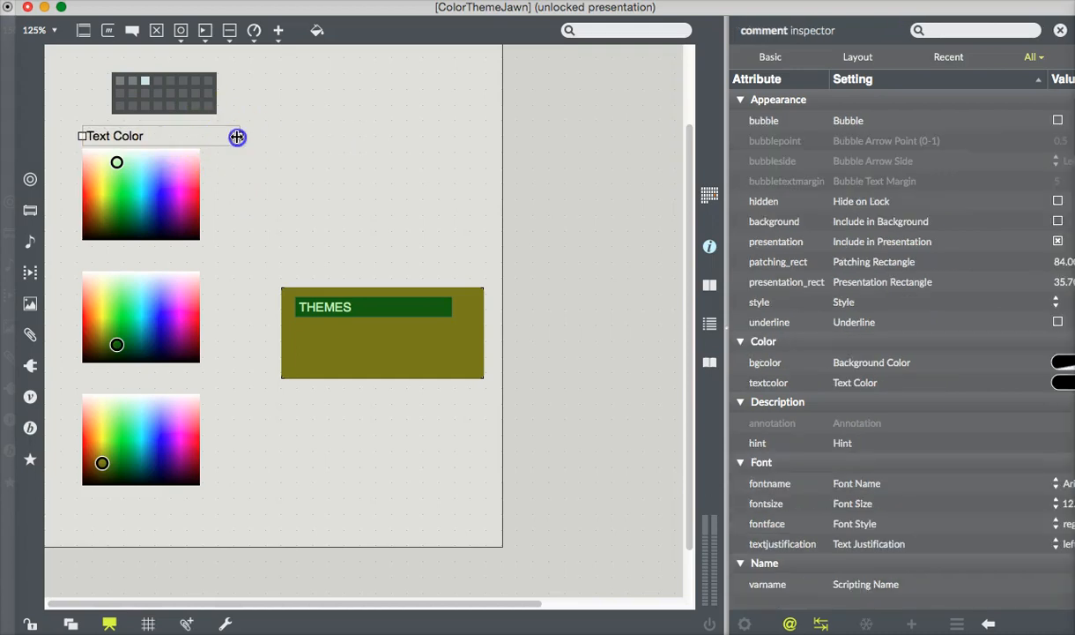
drag(237, 138, 148, 138)
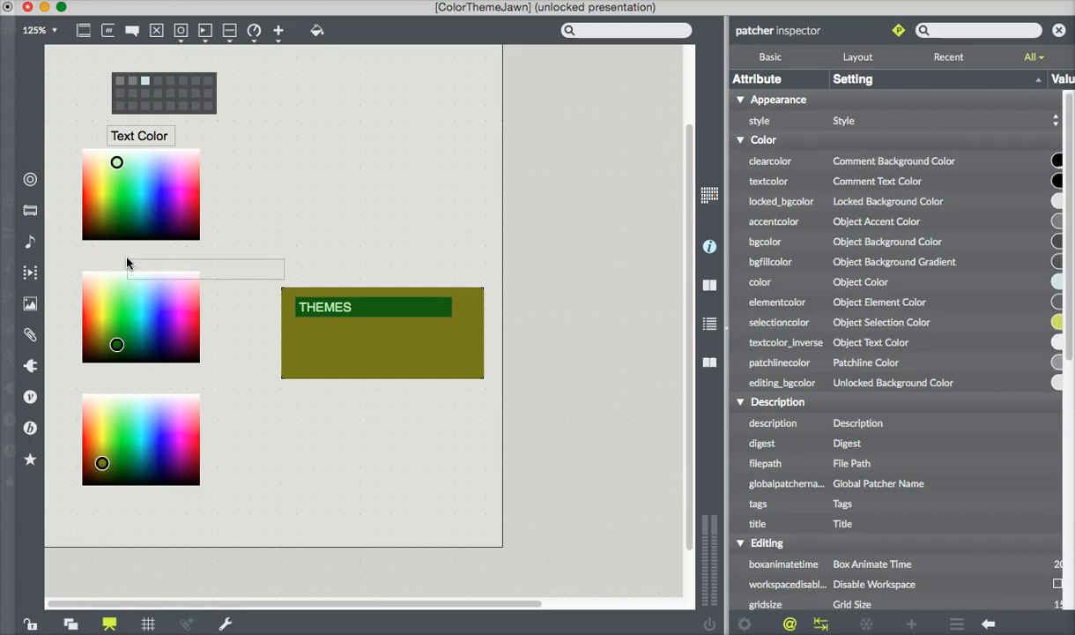
text(Text Box Fill)
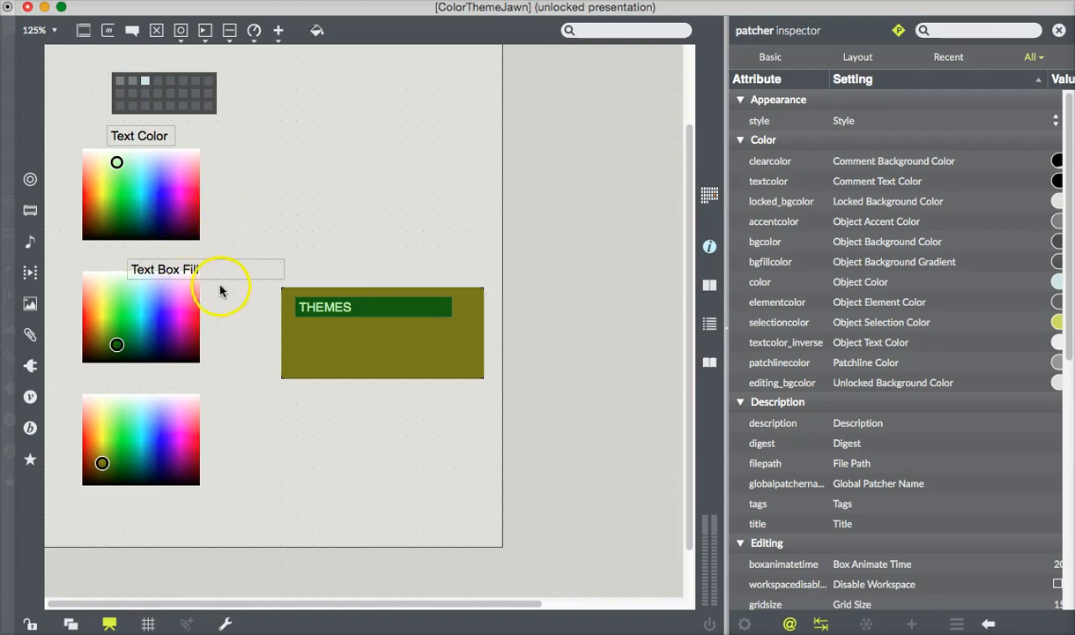
drag(211, 268, 202, 266)
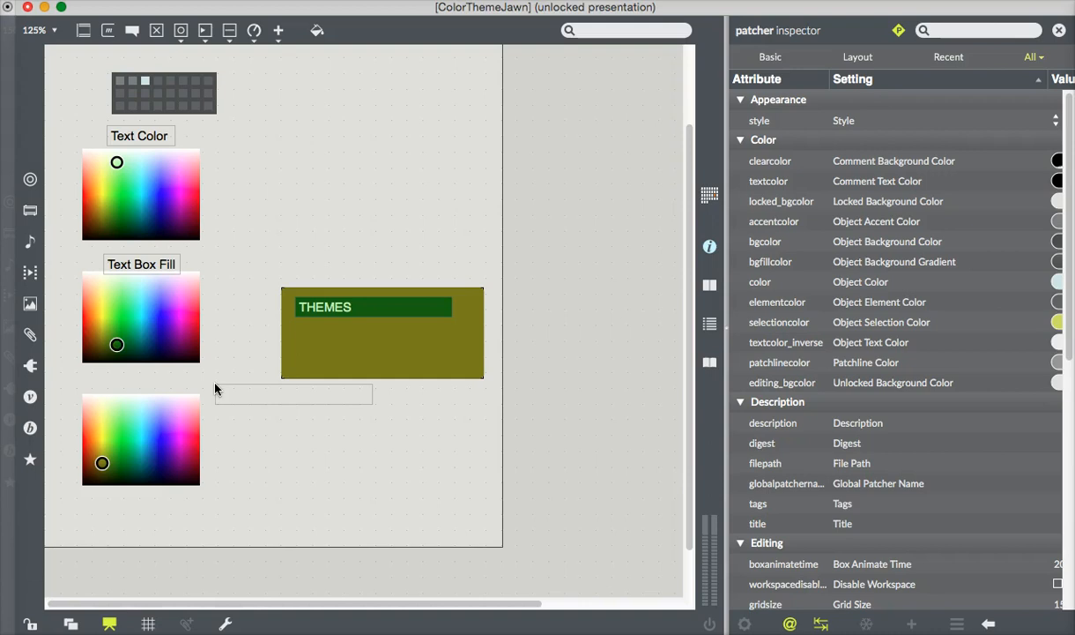
- Add a 'Panel 1' label resized and placed above the bottom swatch
text(Panel 1)
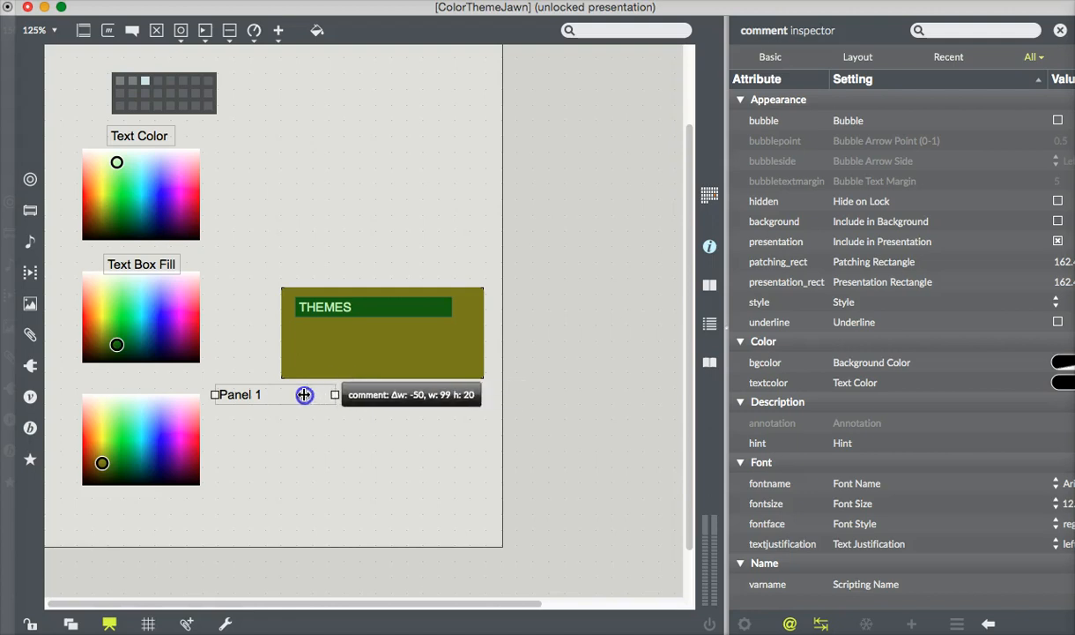
drag(303, 395, 208, 389)
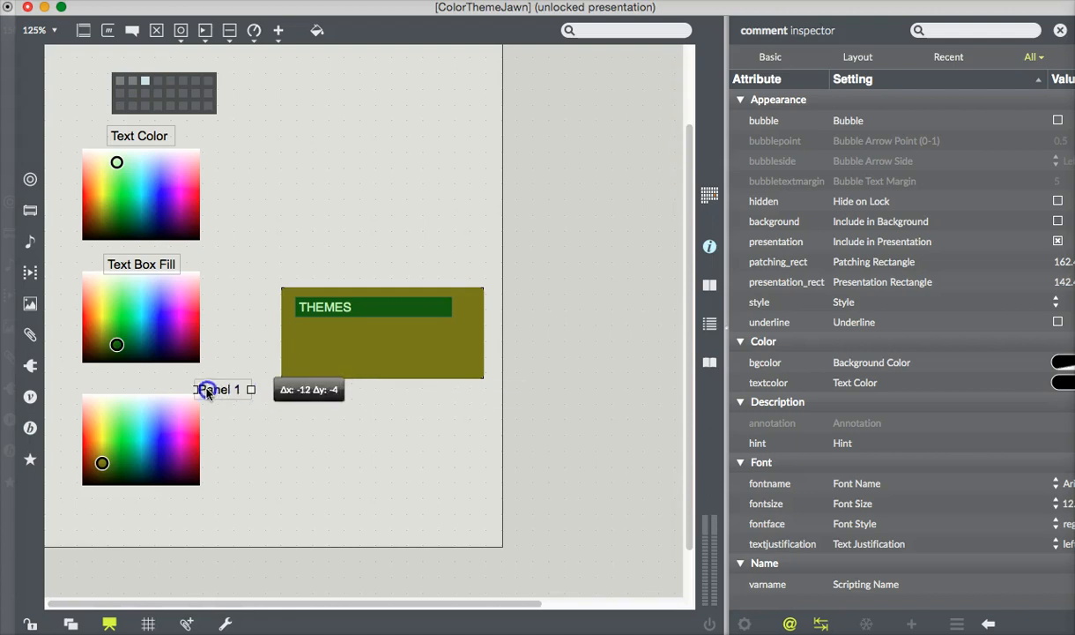
drag(208, 390, 138, 390)
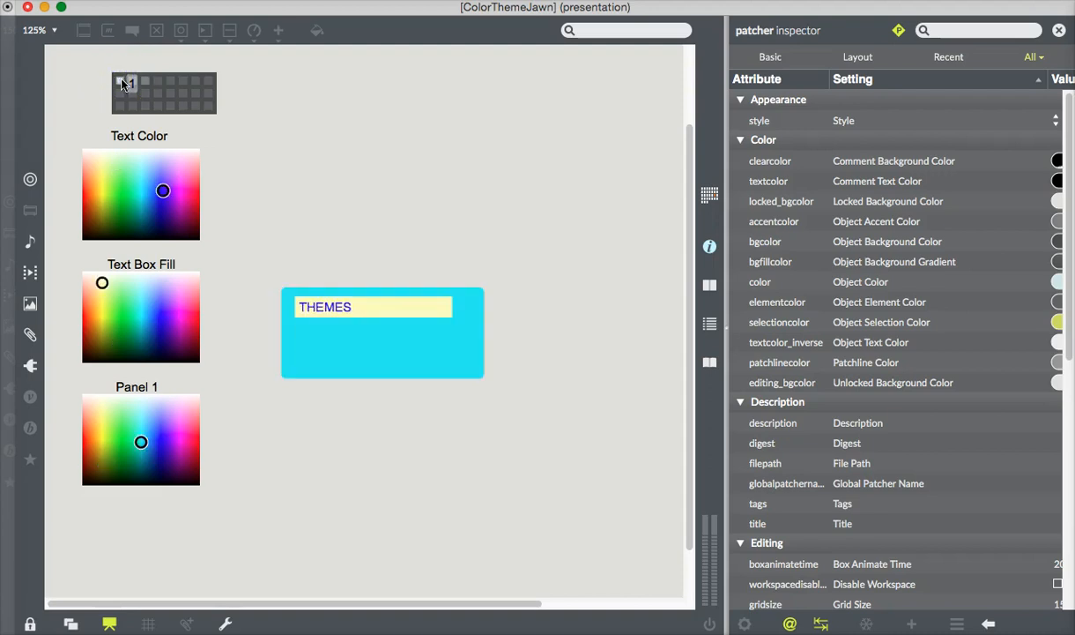
- Recall preset slots 1 and 2 to recolour the THEMES panel
click(134, 83)
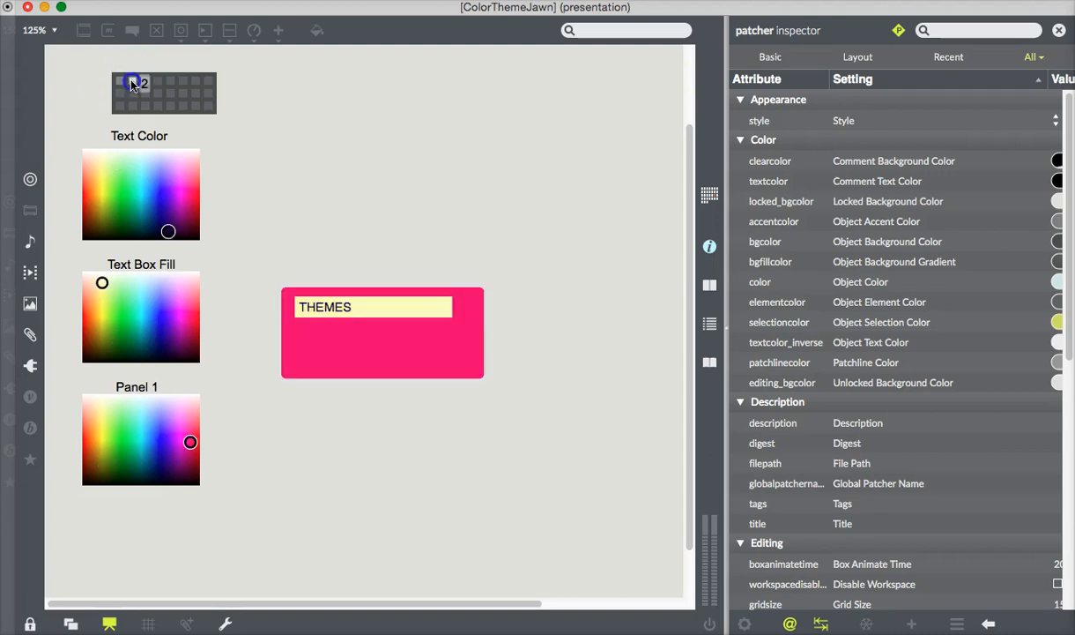
click(155, 82)
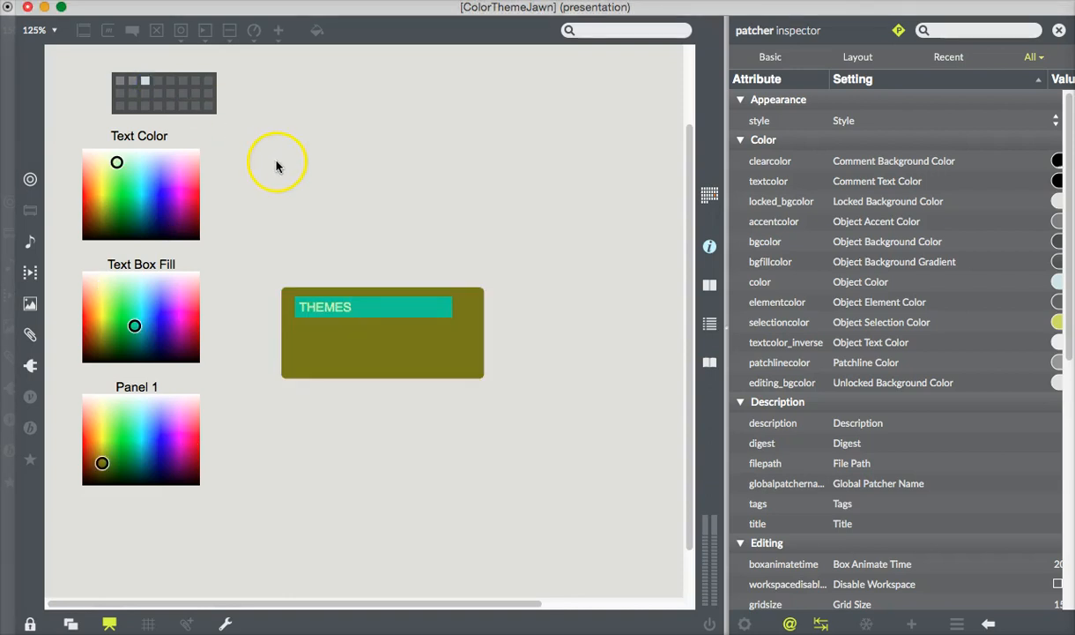
mouse_move(265, 196)
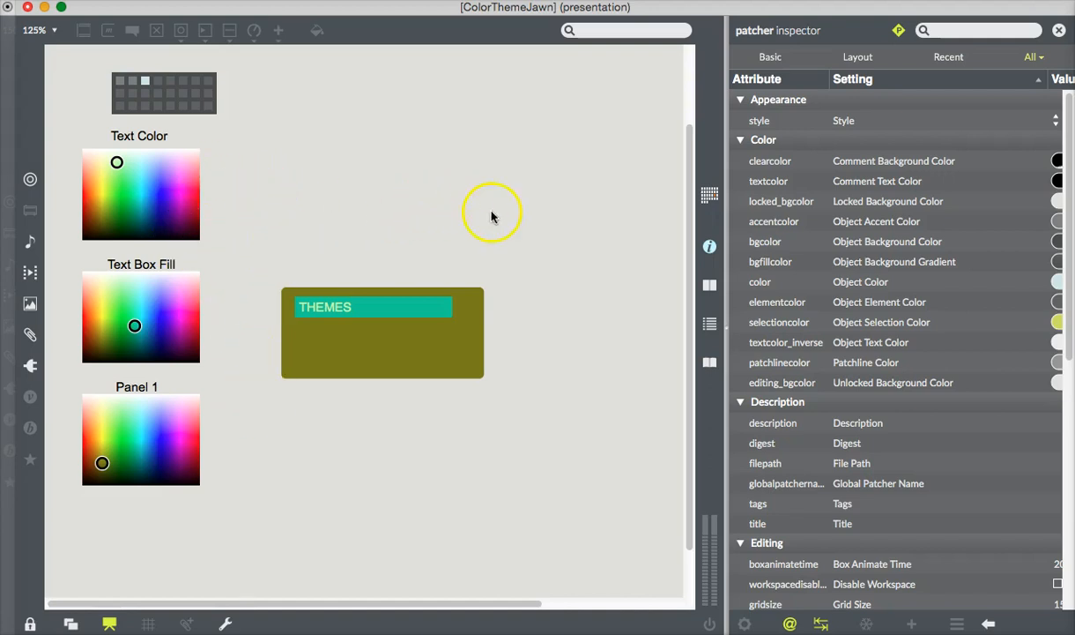
mouse_move(313, 127)
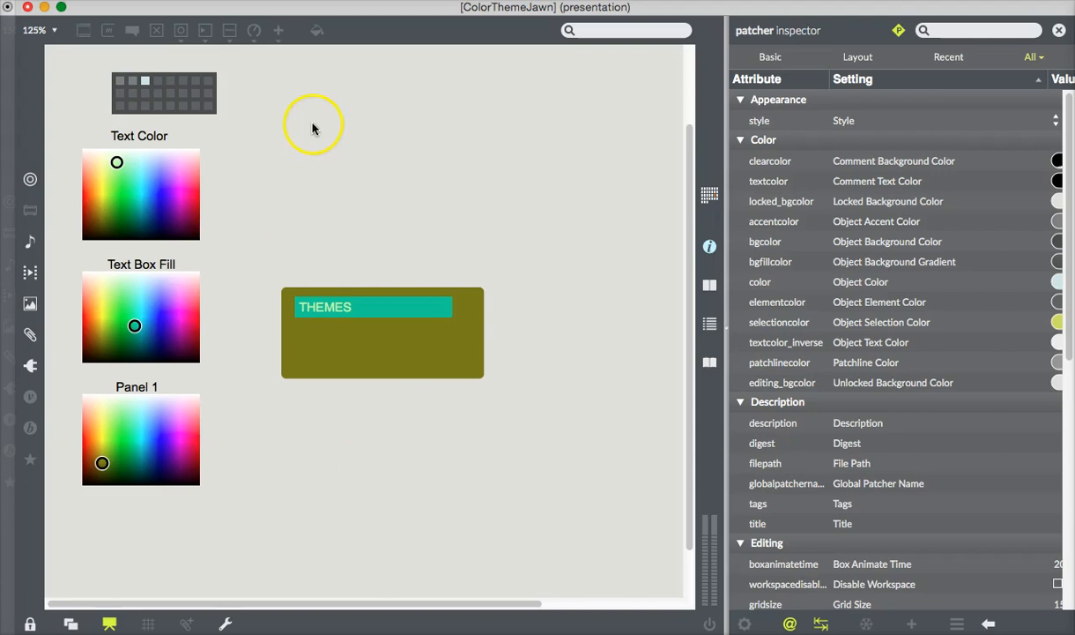
mouse_move(285, 158)
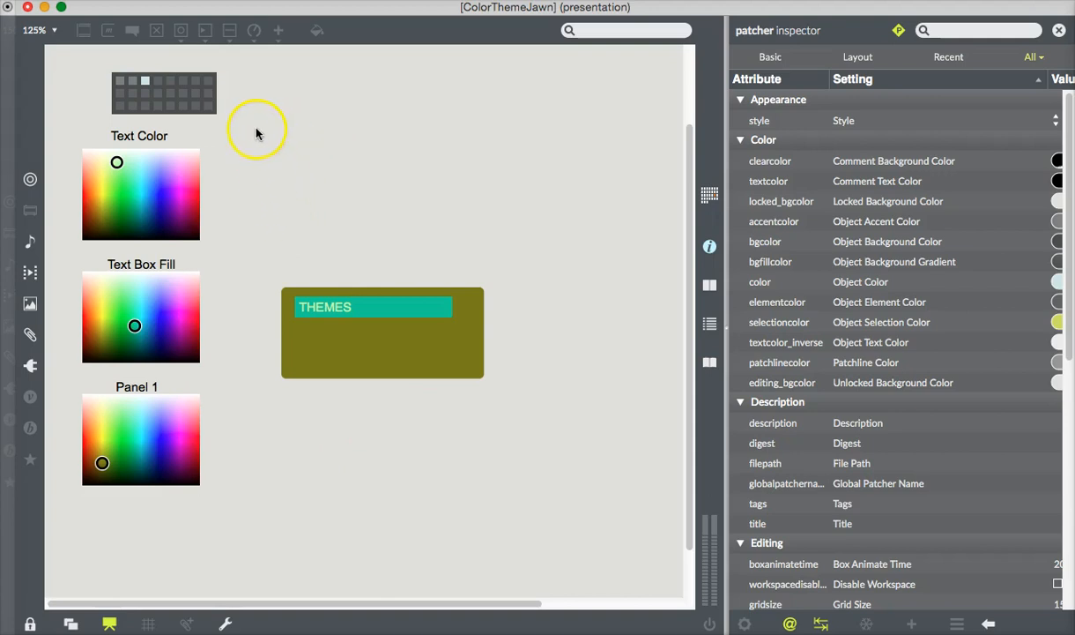
mouse_move(208, 134)
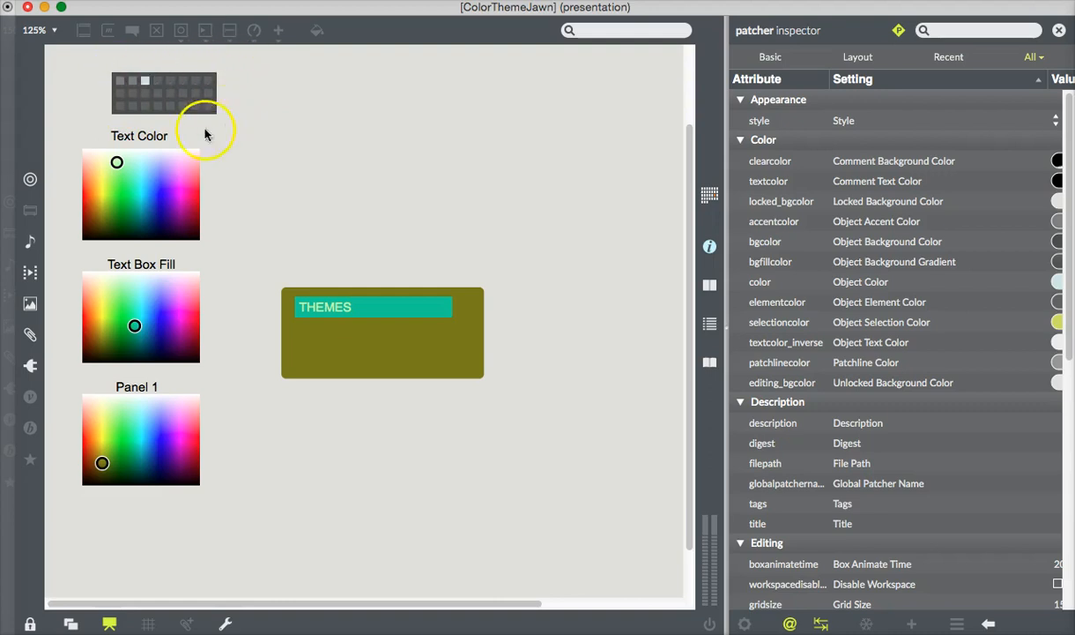
mouse_move(262, 145)
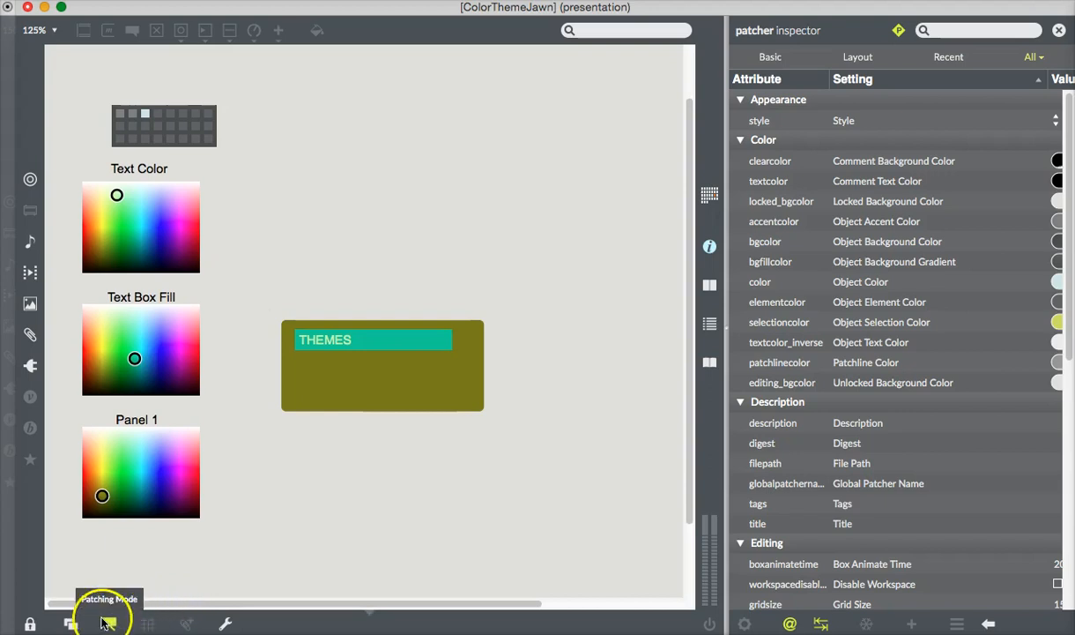
- Leave presentation for the patching layout and unlock the patcher
click(109, 624)
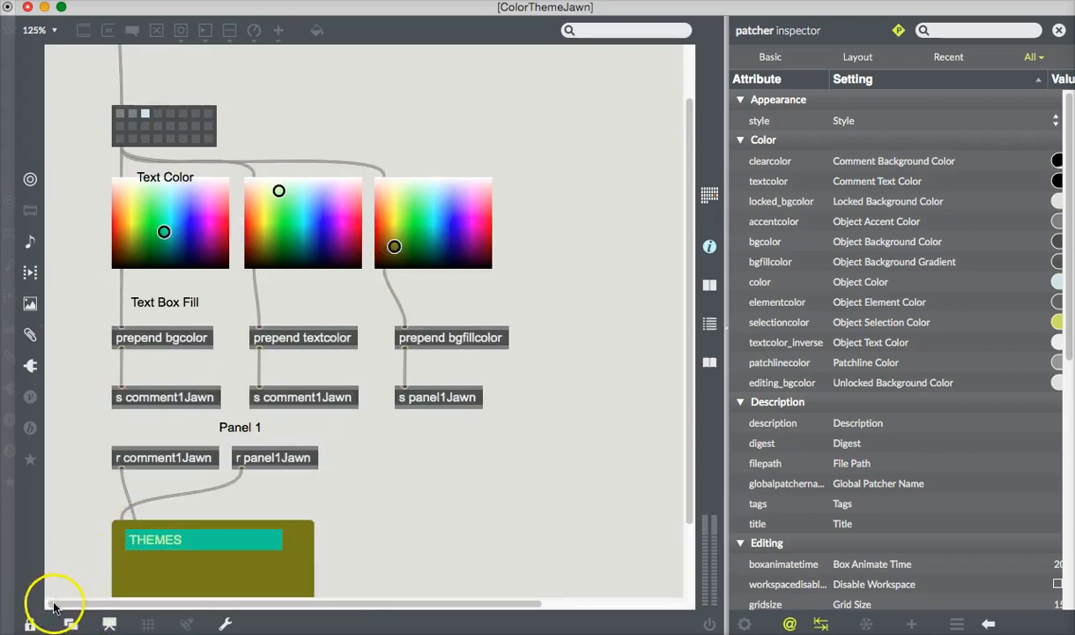
click(28, 624)
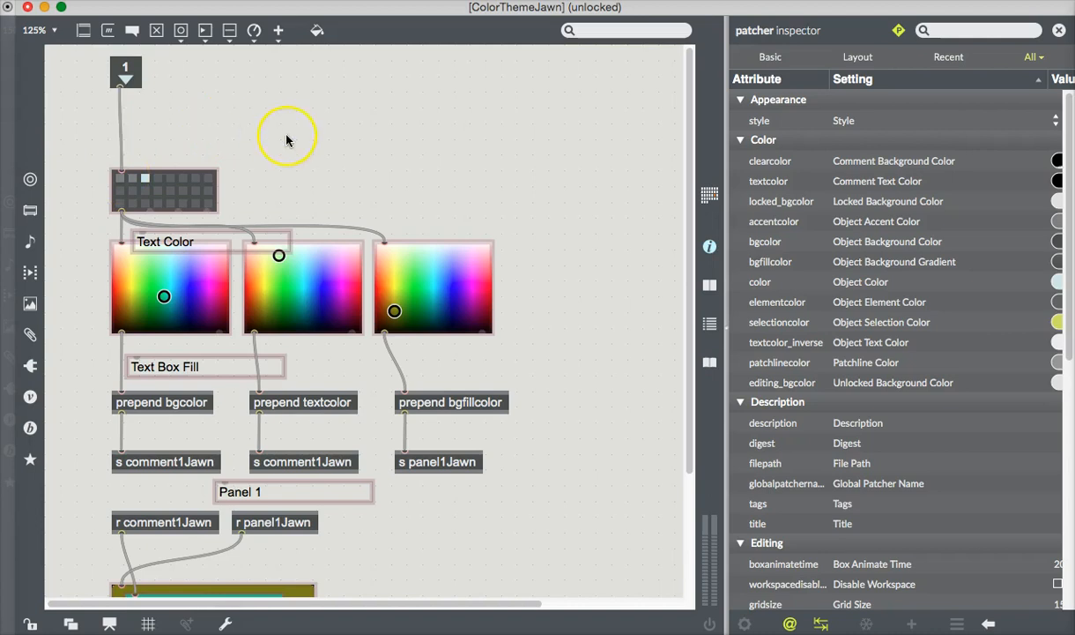
scroll(down, 3)
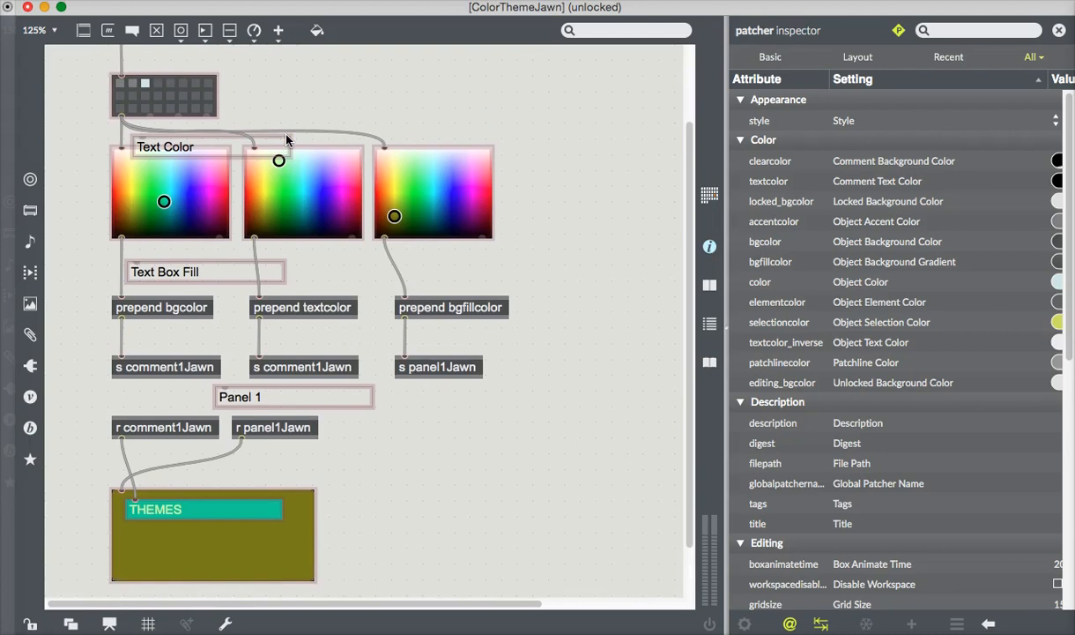
mouse_move(368, 110)
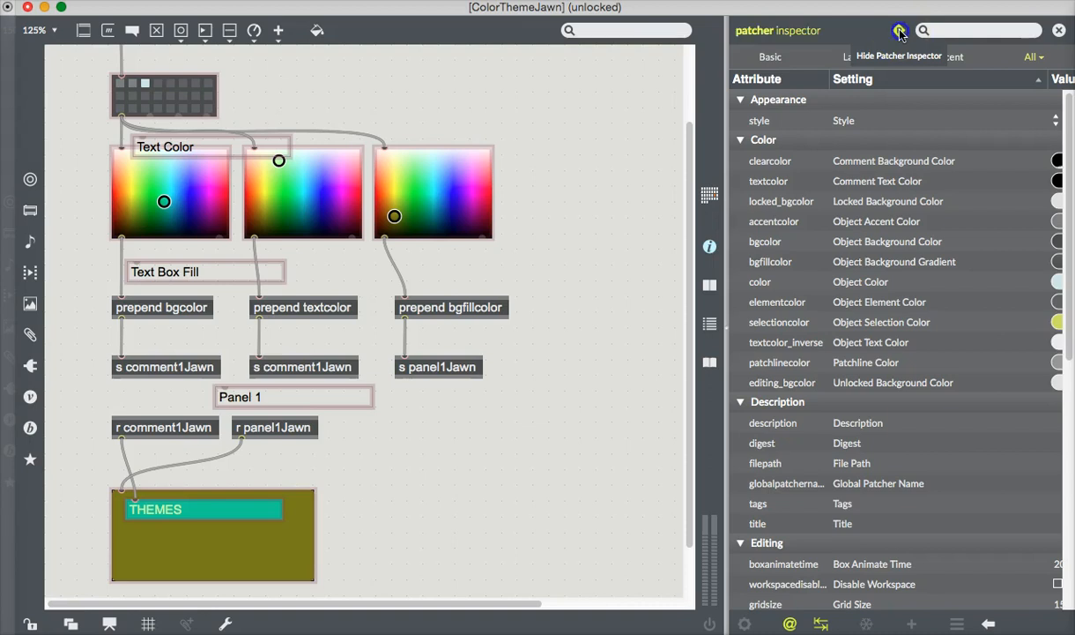
- Show the Patcher Inspector and scroll to its View section options
click(899, 30)
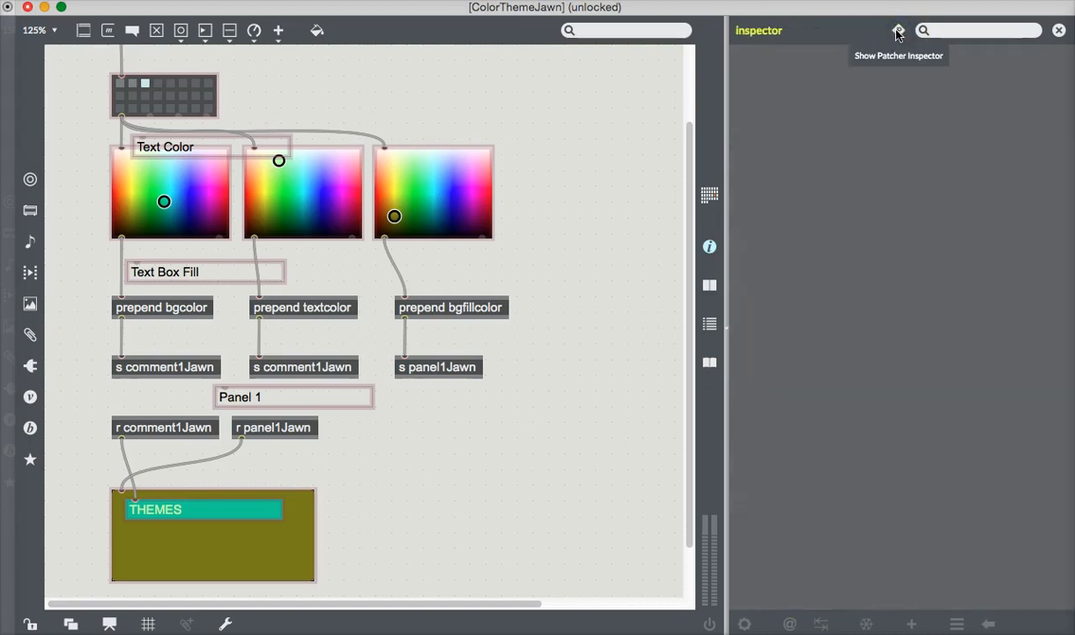
click(899, 30)
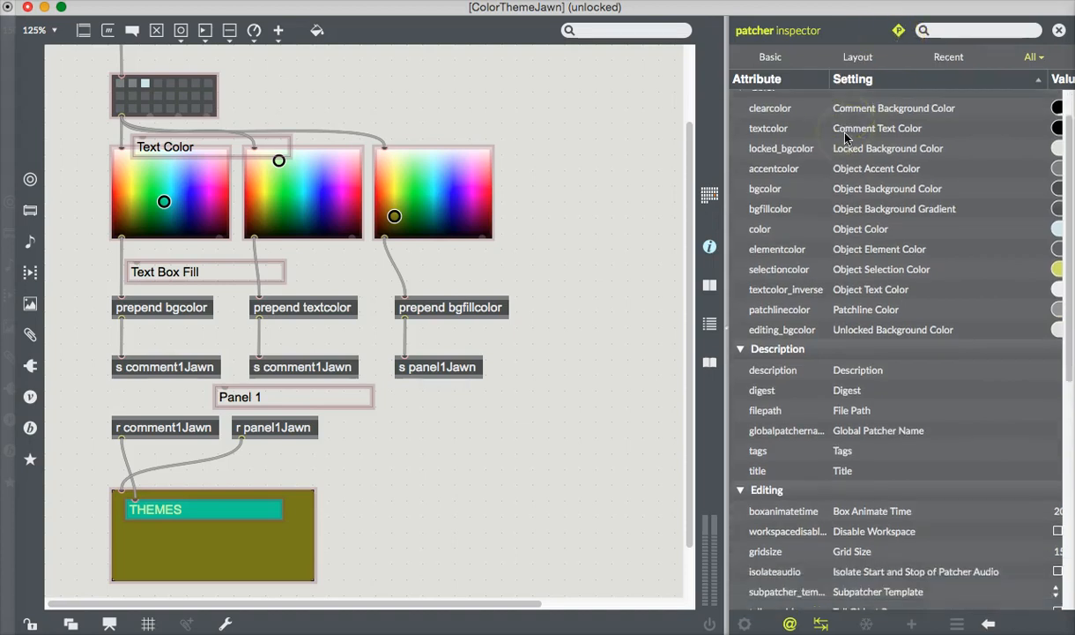
scroll(down, 3)
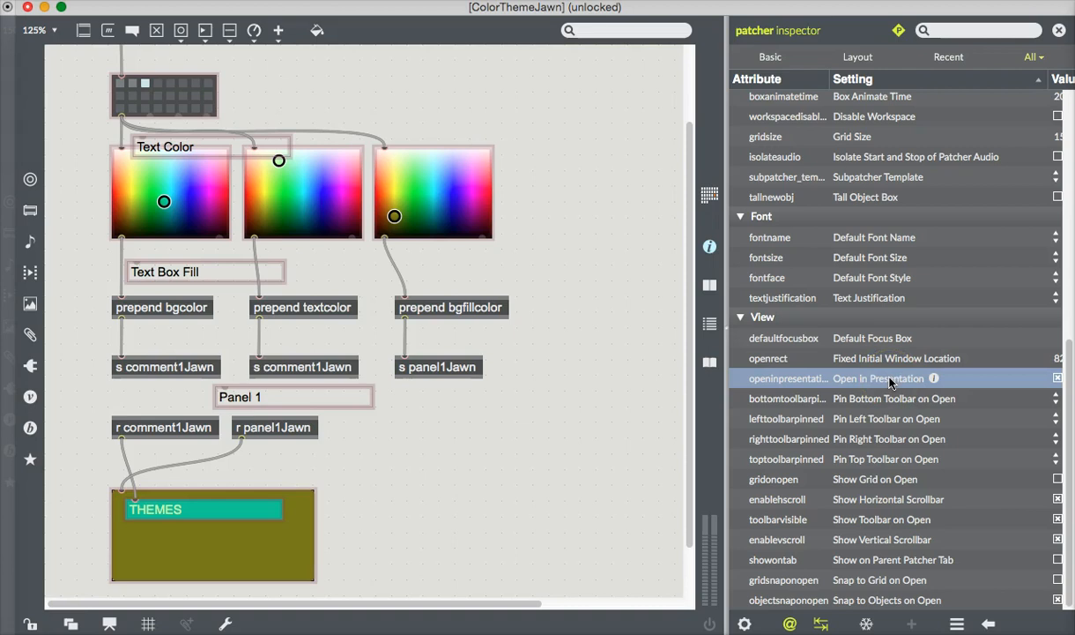
mouse_move(653, 351)
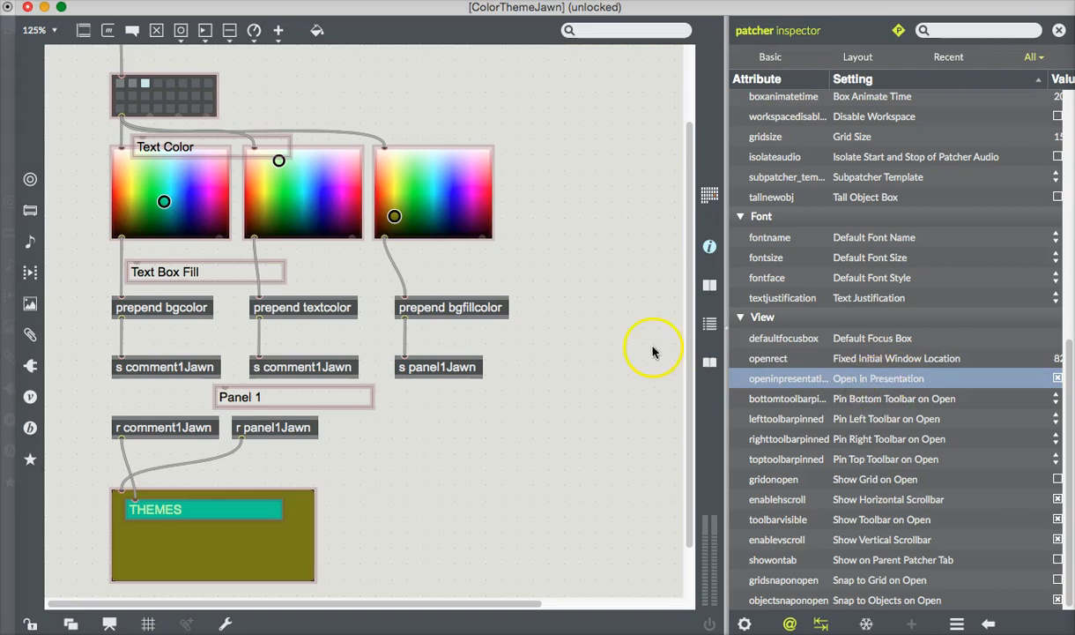
mouse_move(592, 321)
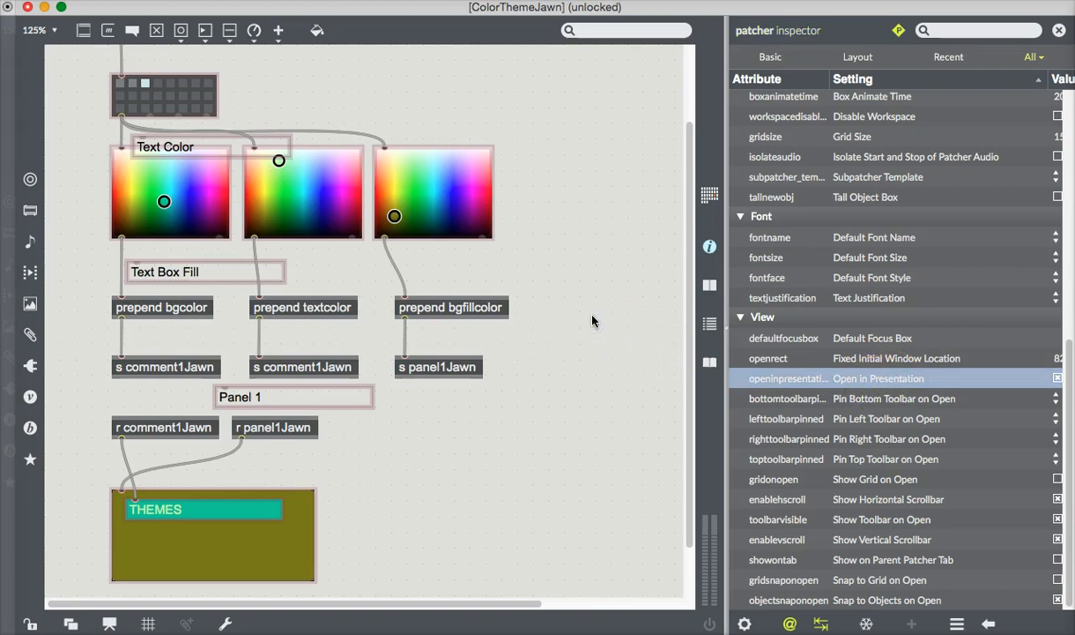
mouse_move(275, 83)
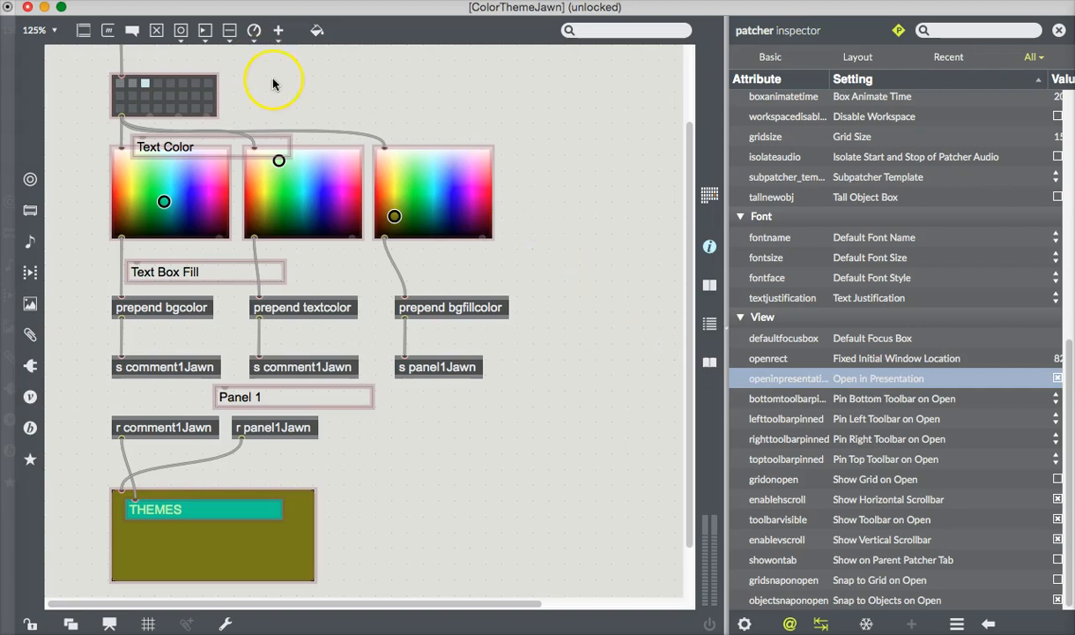
mouse_move(261, 79)
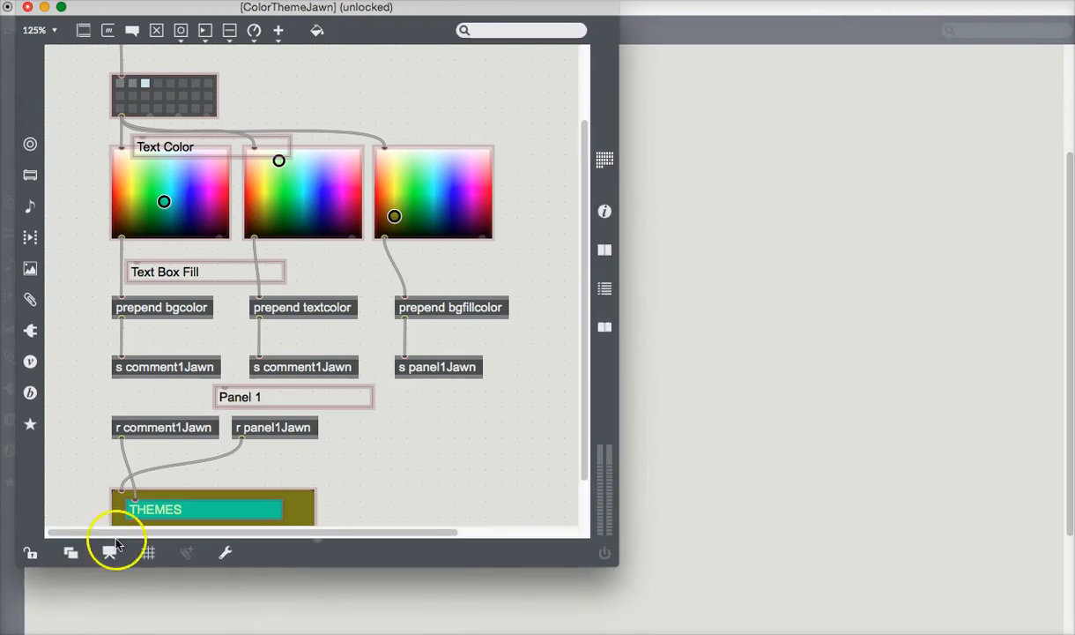
- Switch the ColorThemeJawn window to its compact presentation layout
click(109, 554)
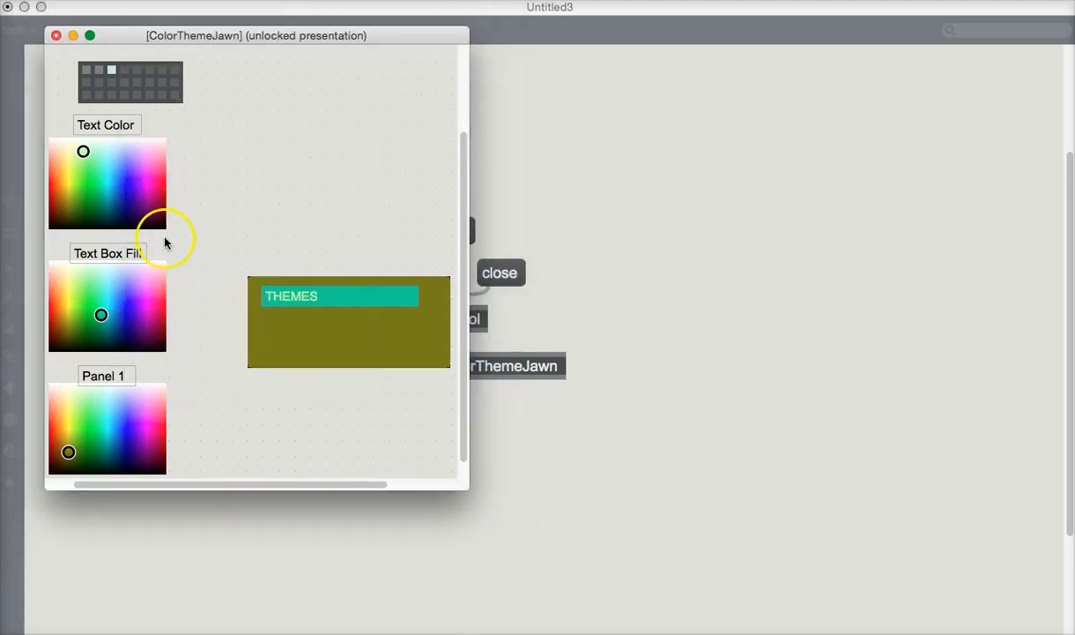
mouse_move(261, 162)
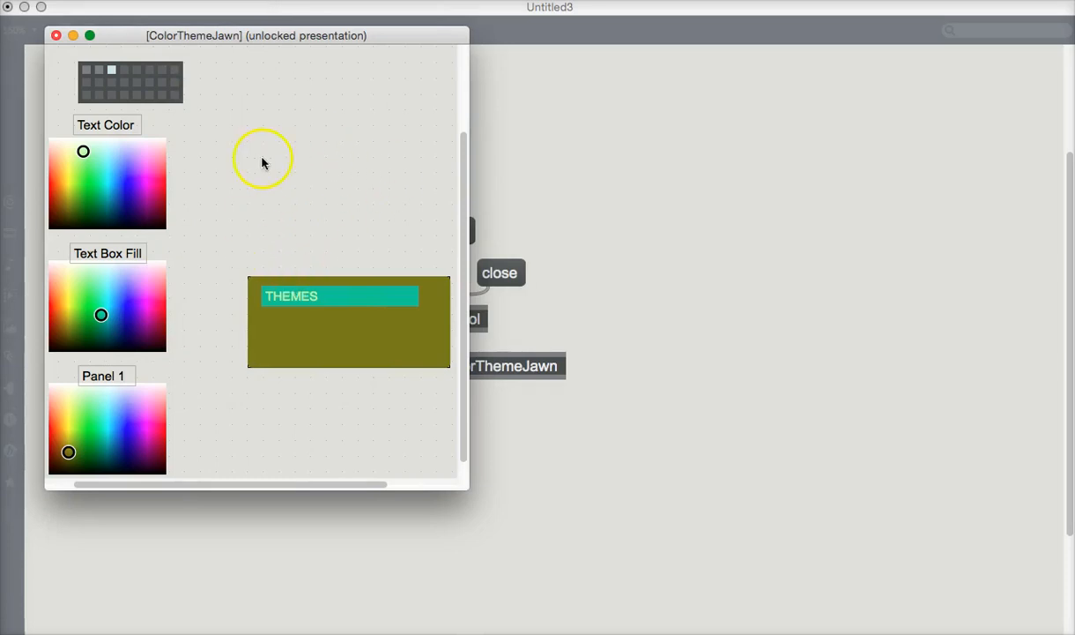
mouse_move(251, 187)
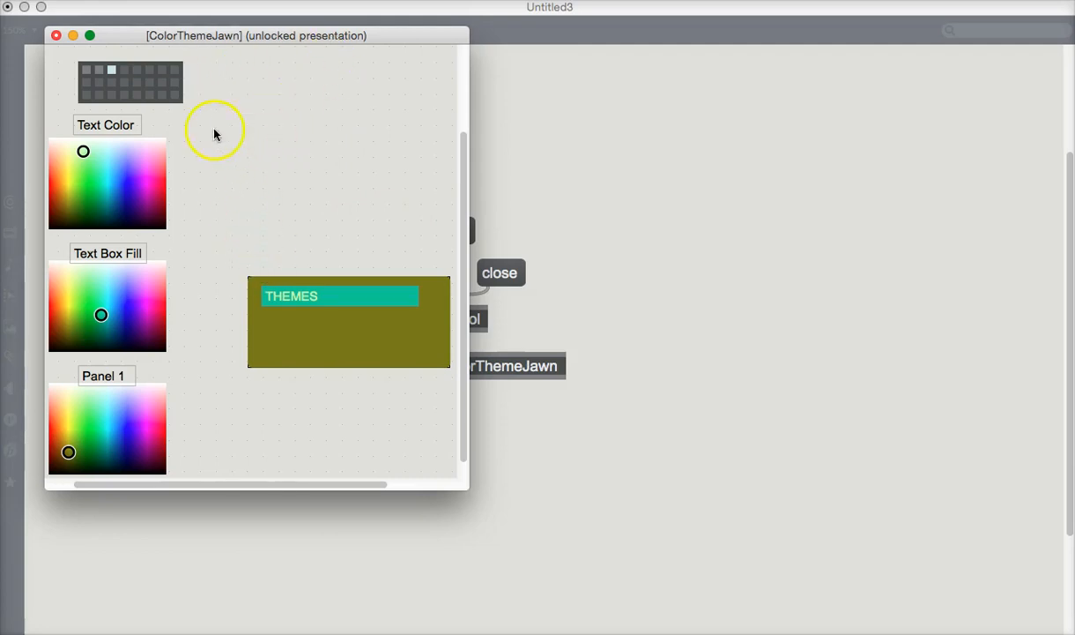
mouse_move(298, 144)
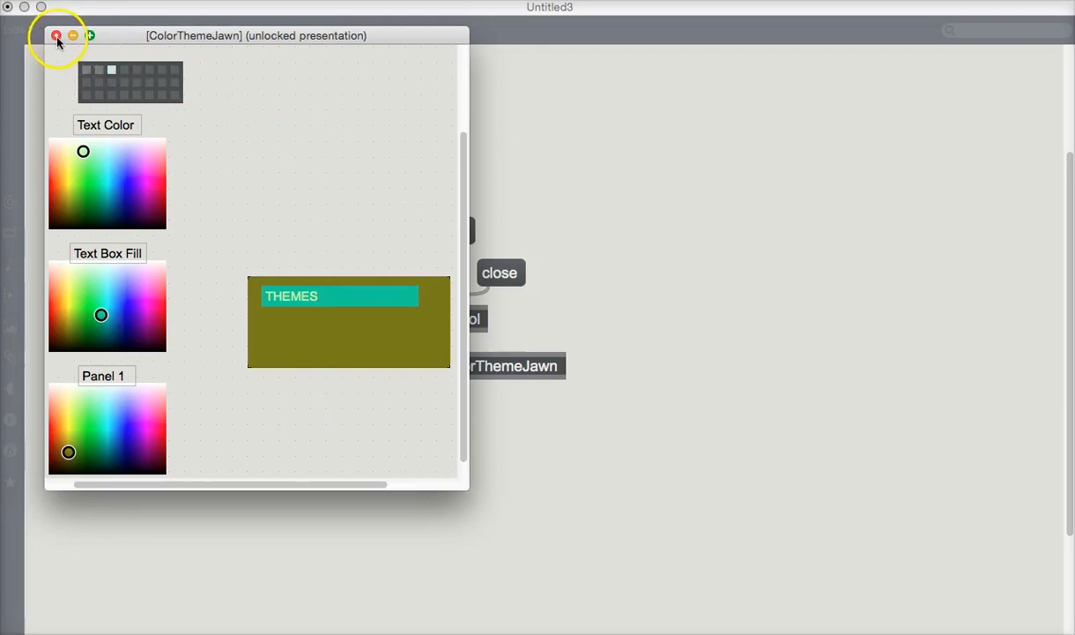
- Close the ColorThemeJawn window, leaving the parent patch
click(56, 35)
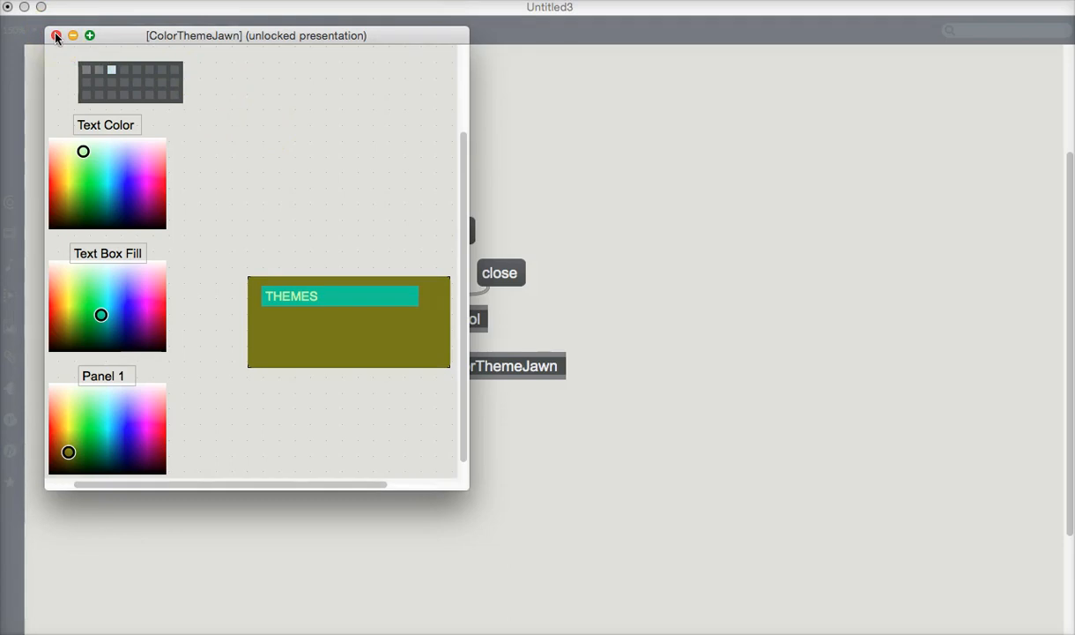
click(56, 36)
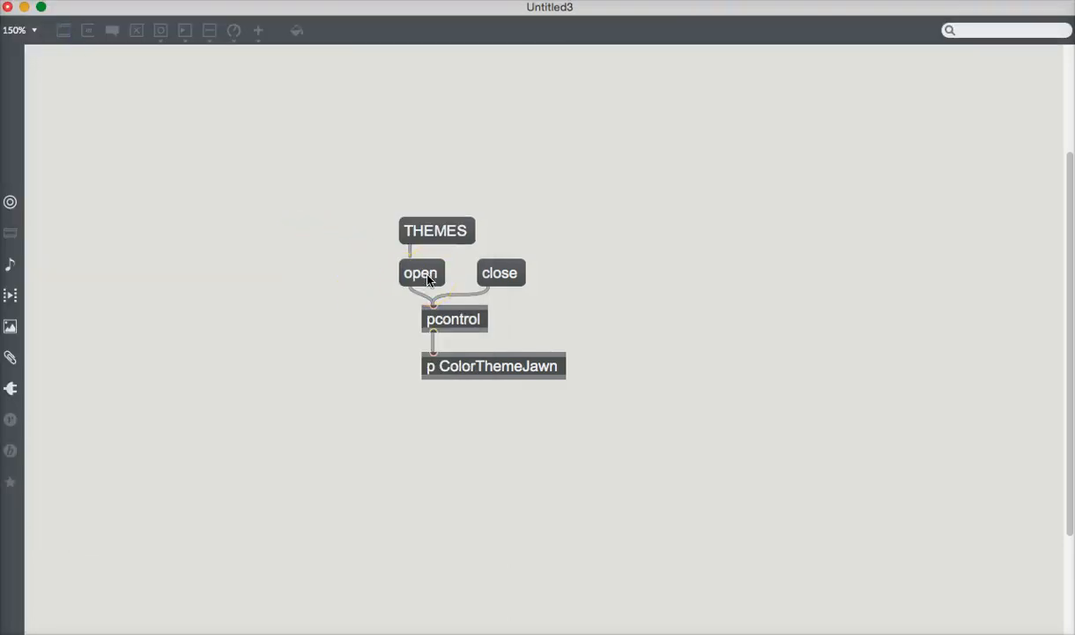
- Open ColorThemeJawn from the parent and recall a stored preset that turns the panel pink
click(420, 271)
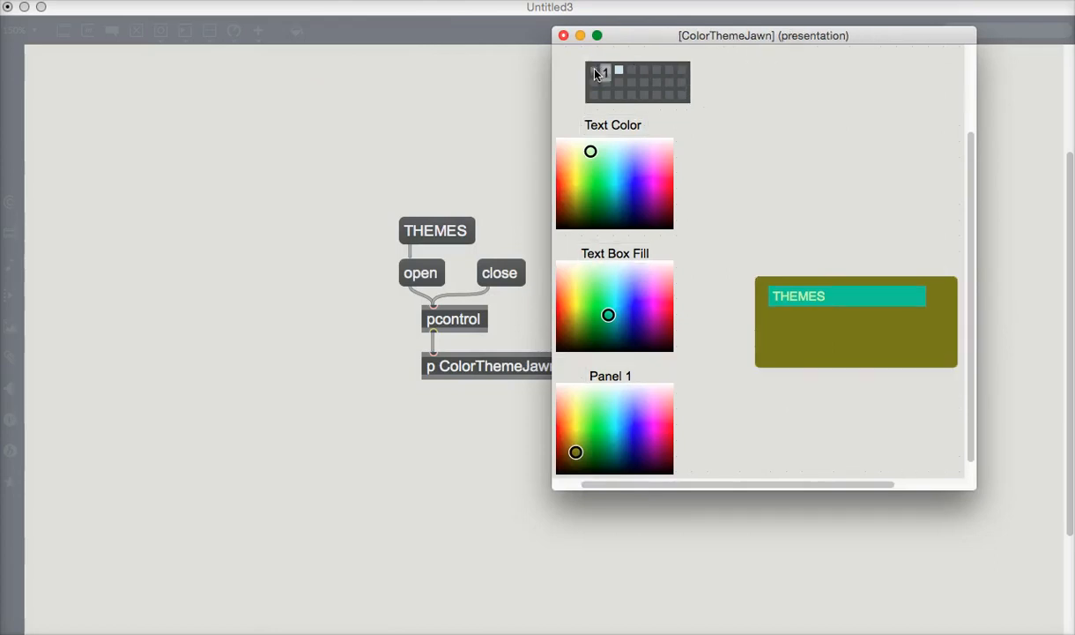
click(606, 68)
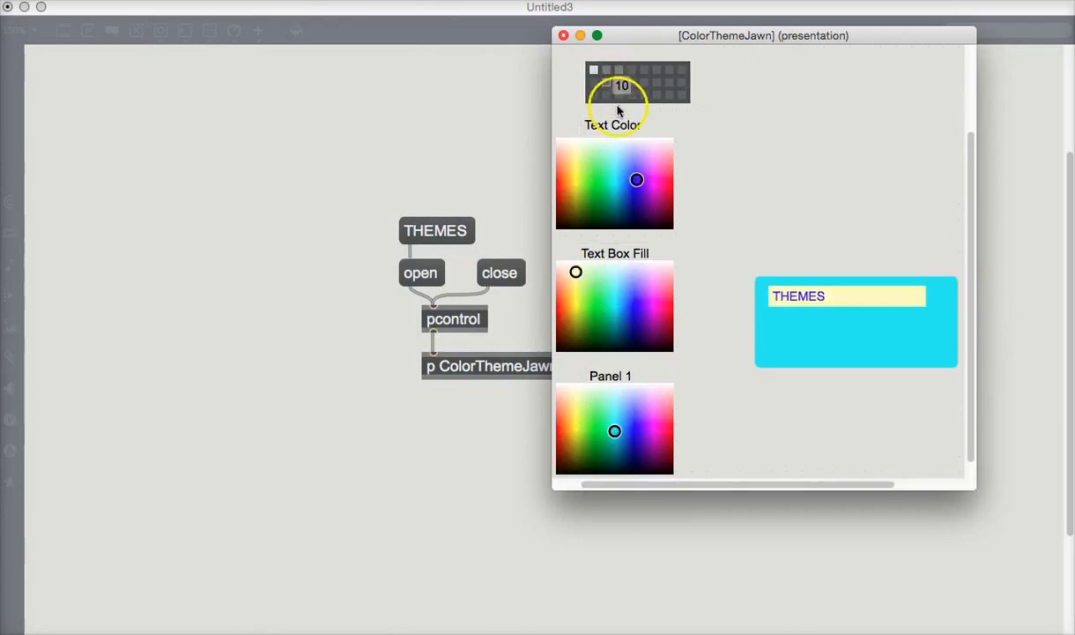
mouse_move(580, 528)
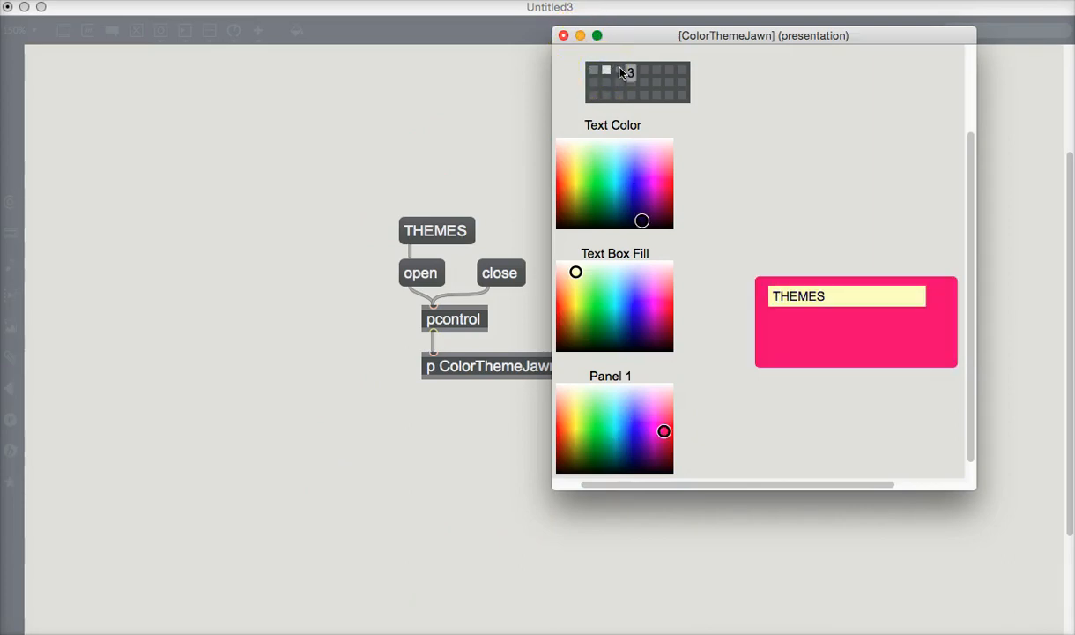
- Recall the first preset, restoring the olive panel with teal THEMES label
click(616, 209)
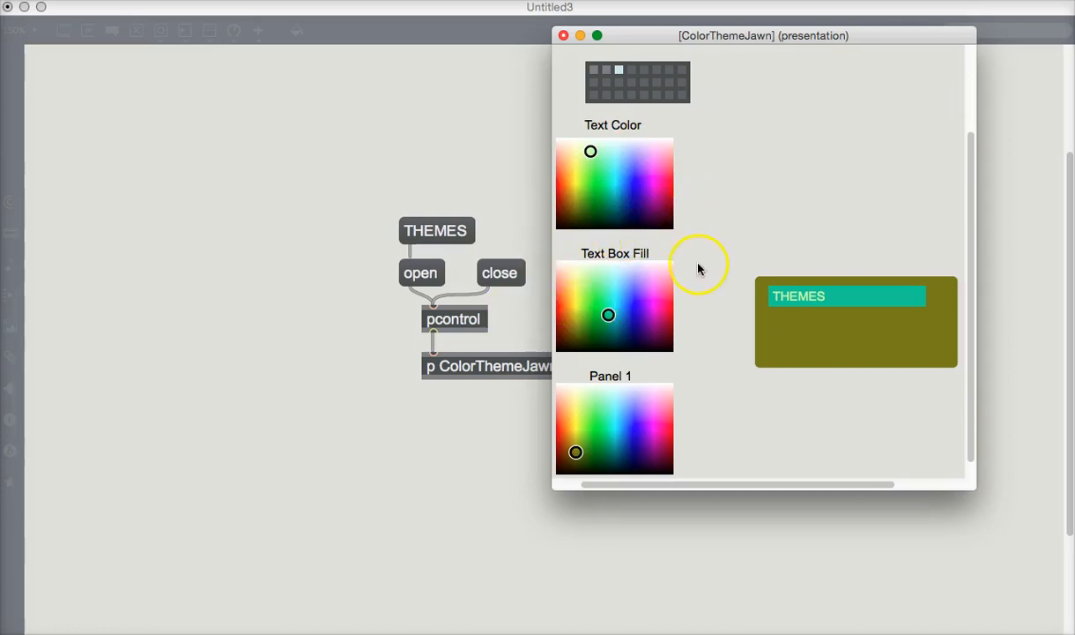
mouse_move(682, 247)
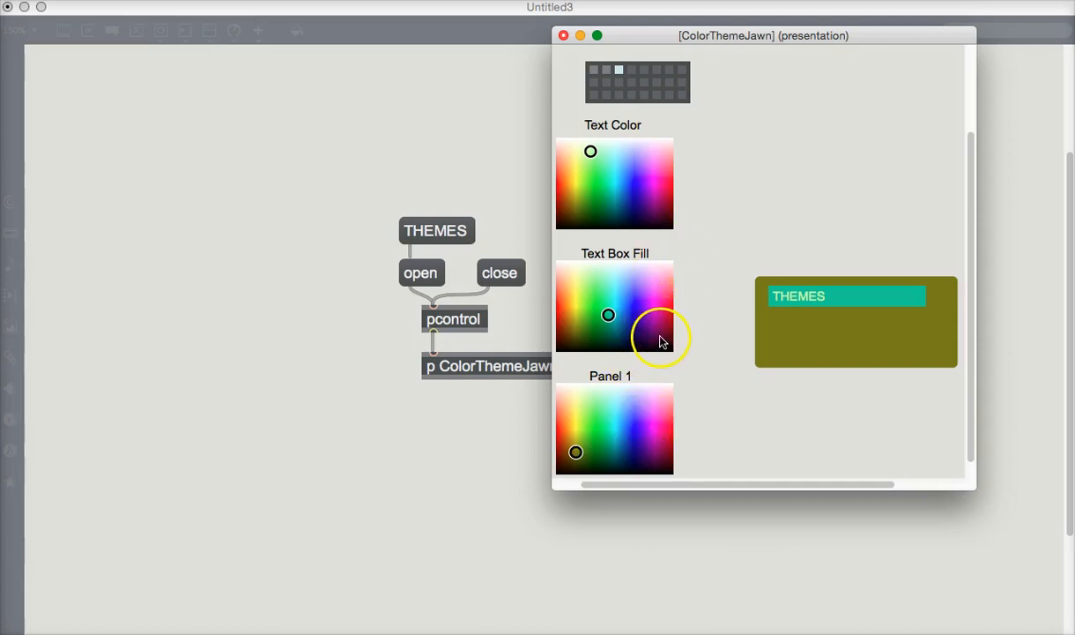
mouse_move(705, 413)
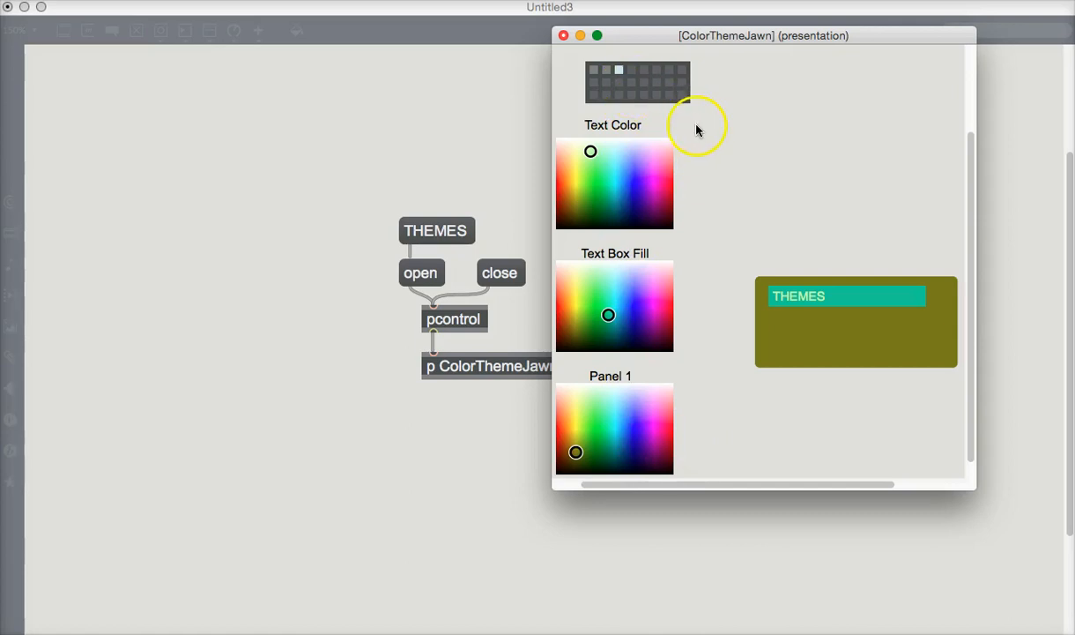
mouse_move(696, 132)
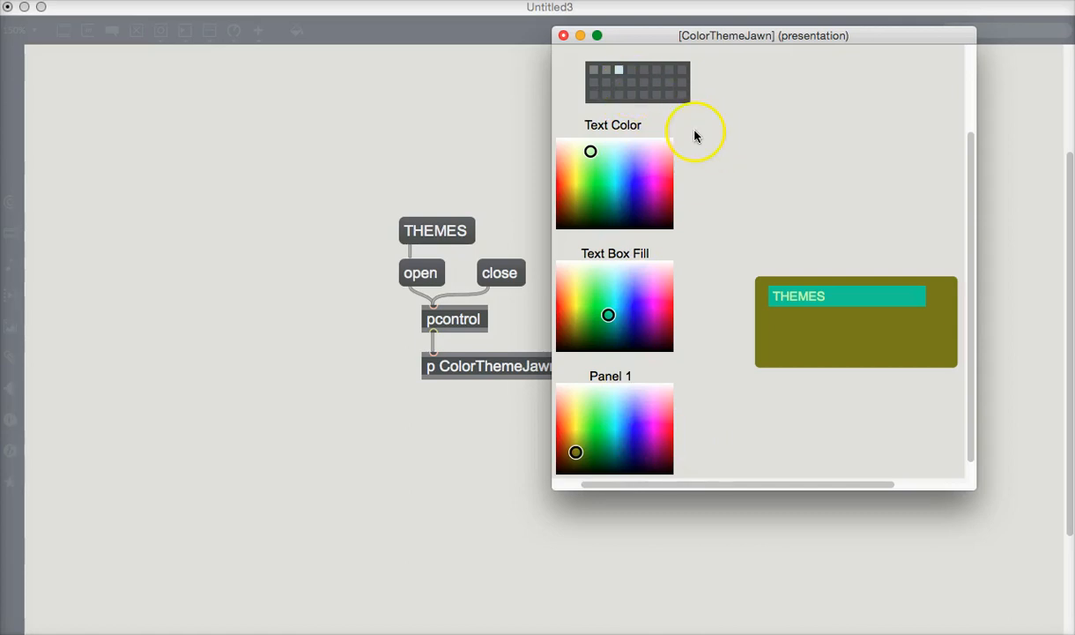
mouse_move(712, 120)
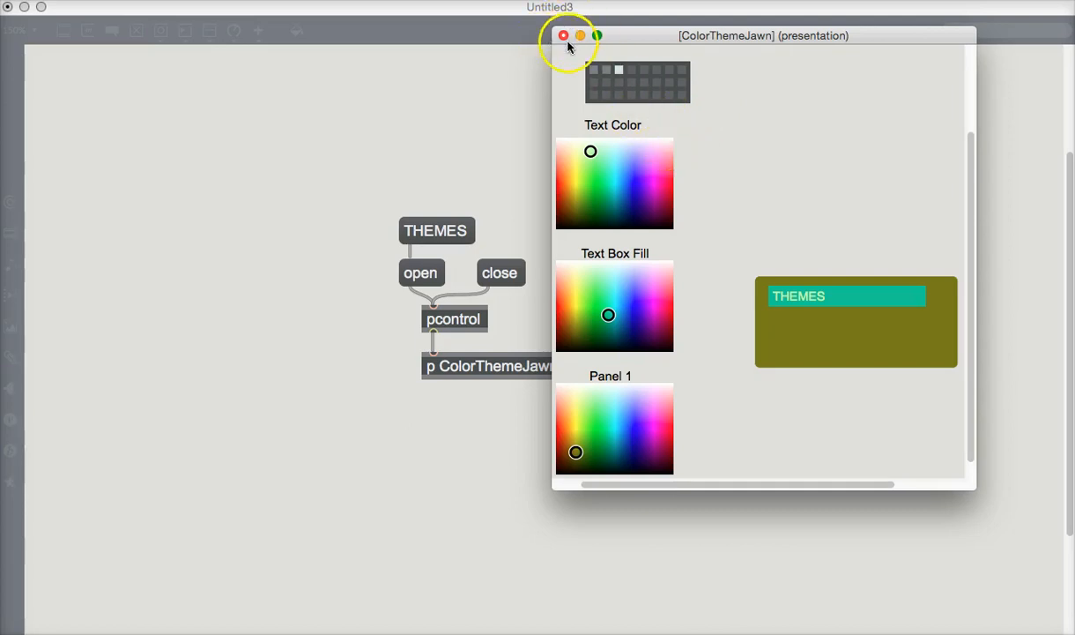
- Close the ColorThemeJawn window, leaving only the parent patch with THEMES controls
click(564, 35)
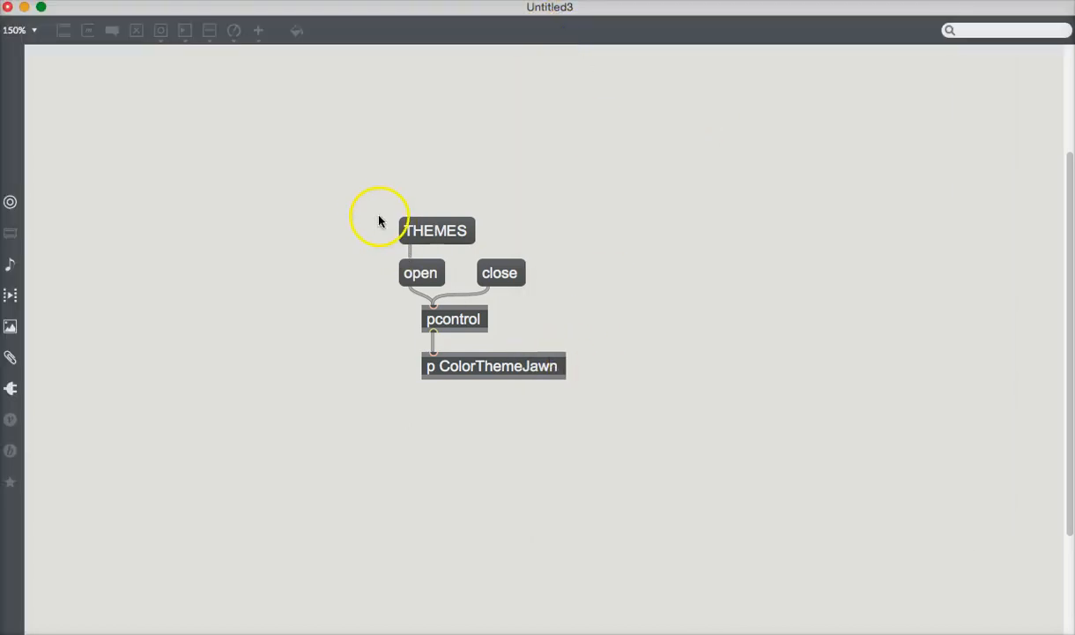
mouse_move(583, 280)
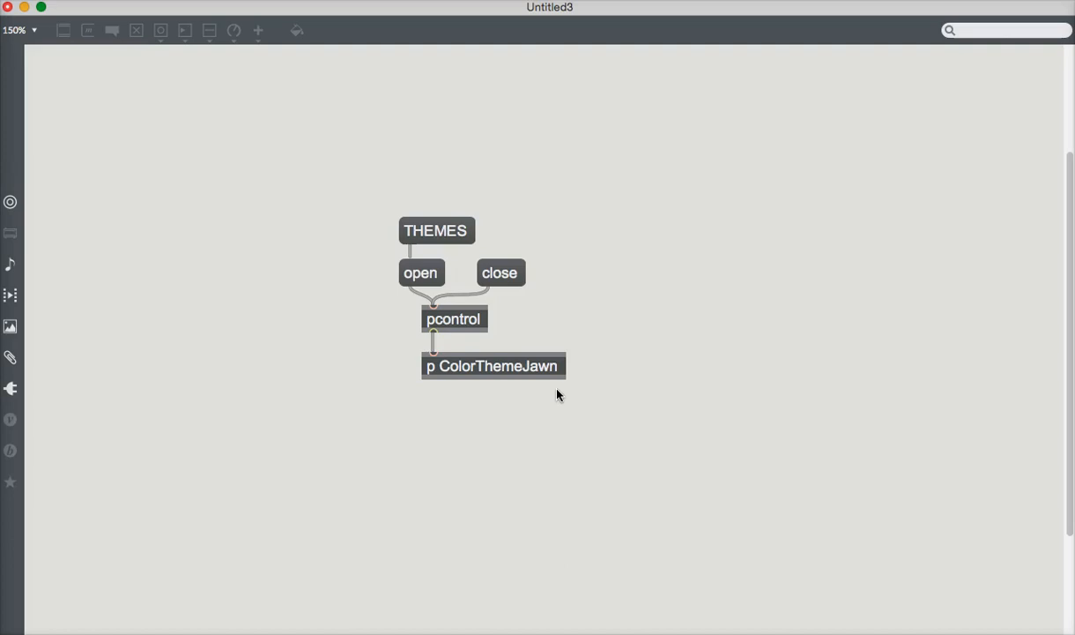
mouse_move(550, 391)
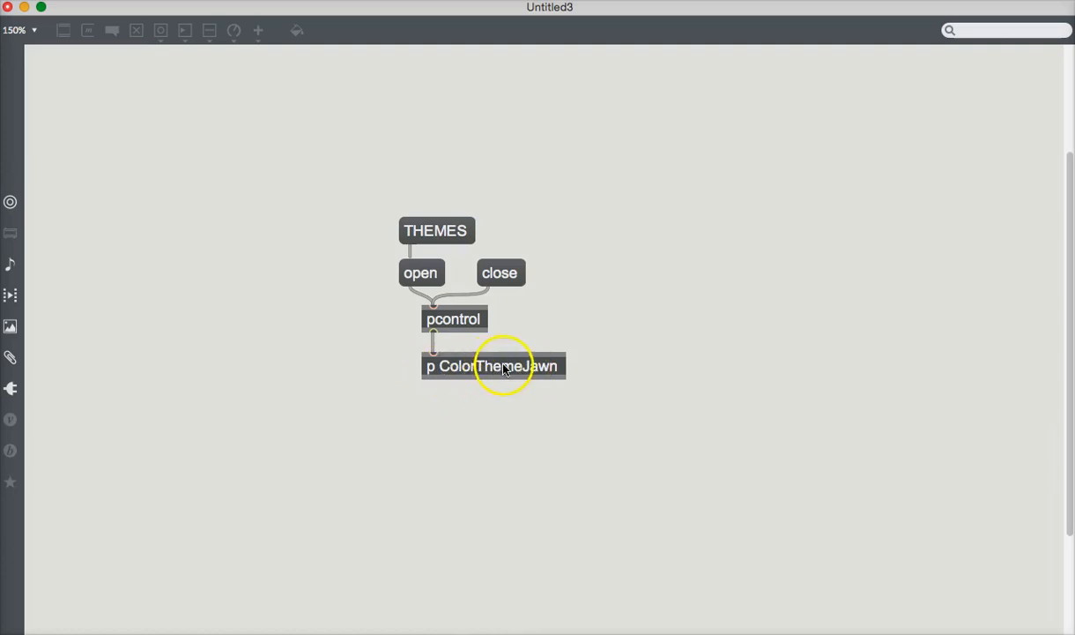
mouse_move(483, 379)
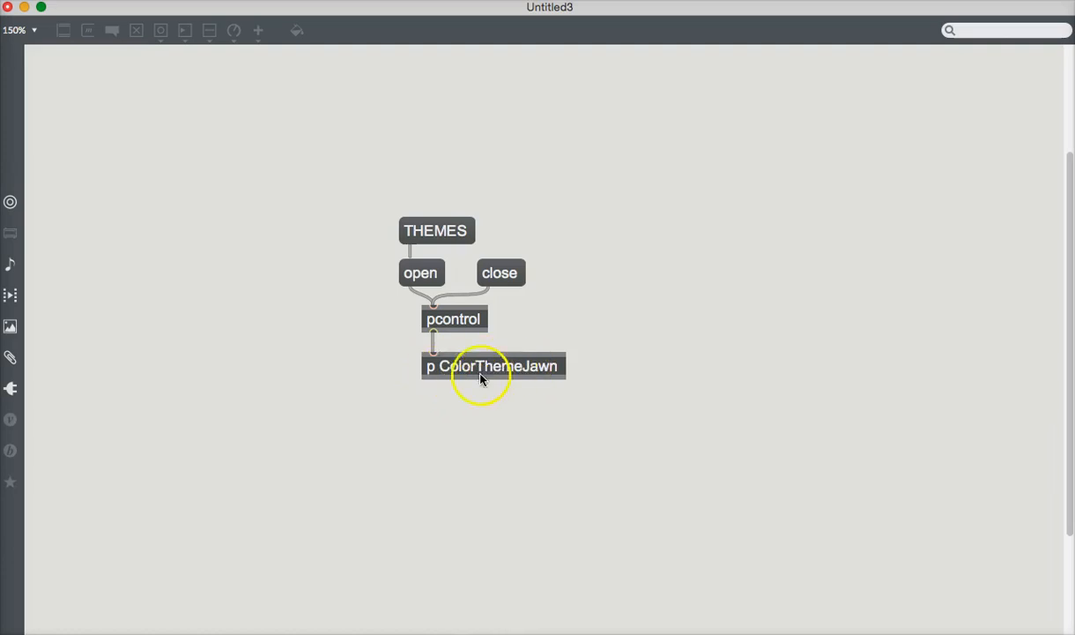
mouse_move(393, 364)
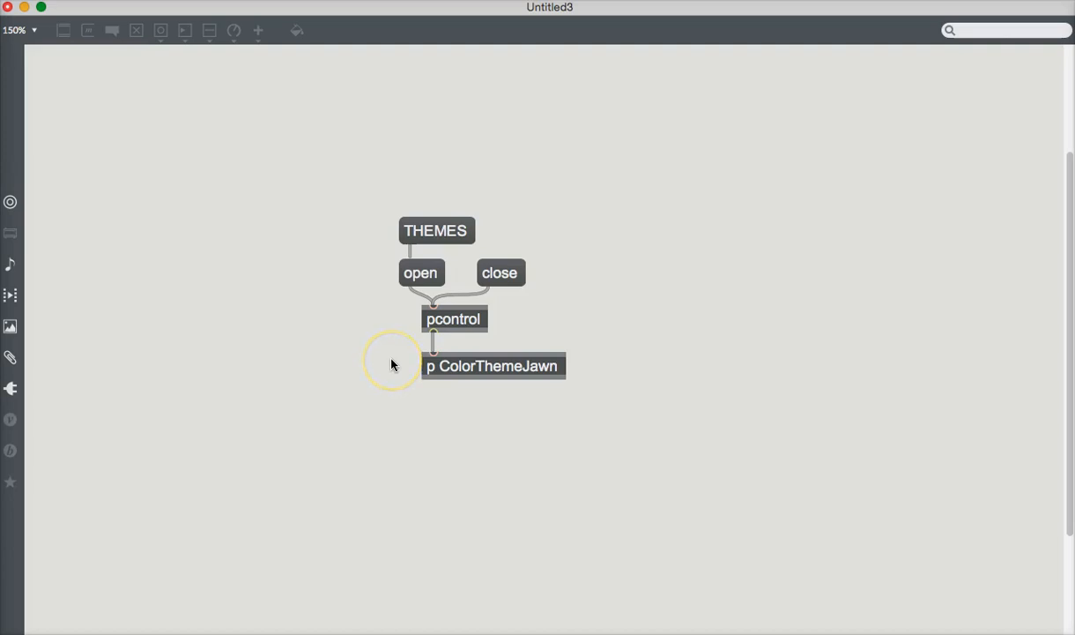
mouse_move(298, 431)
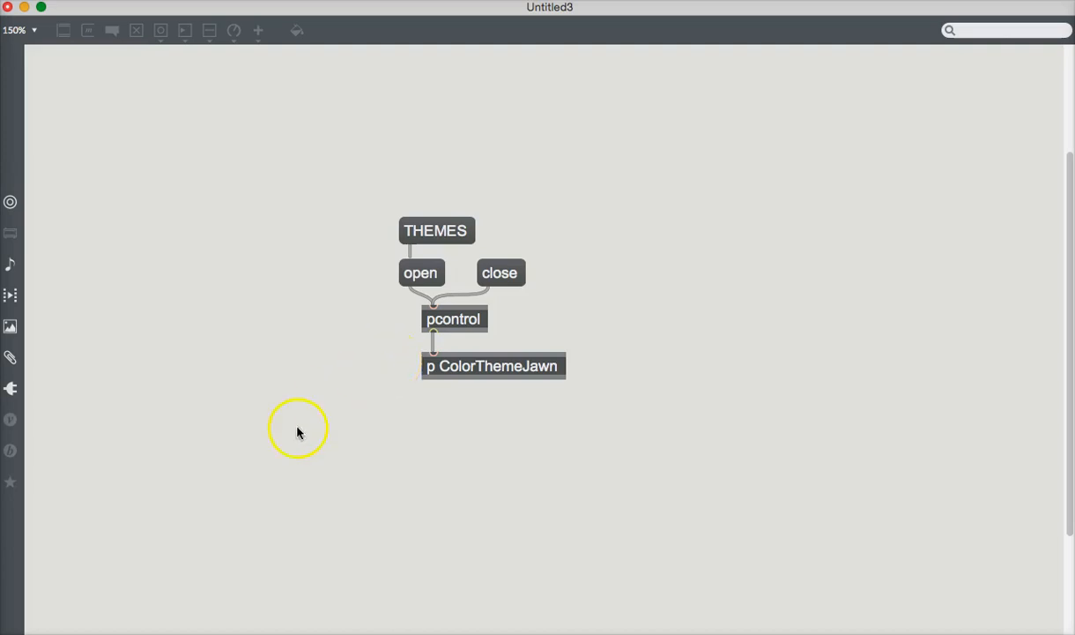